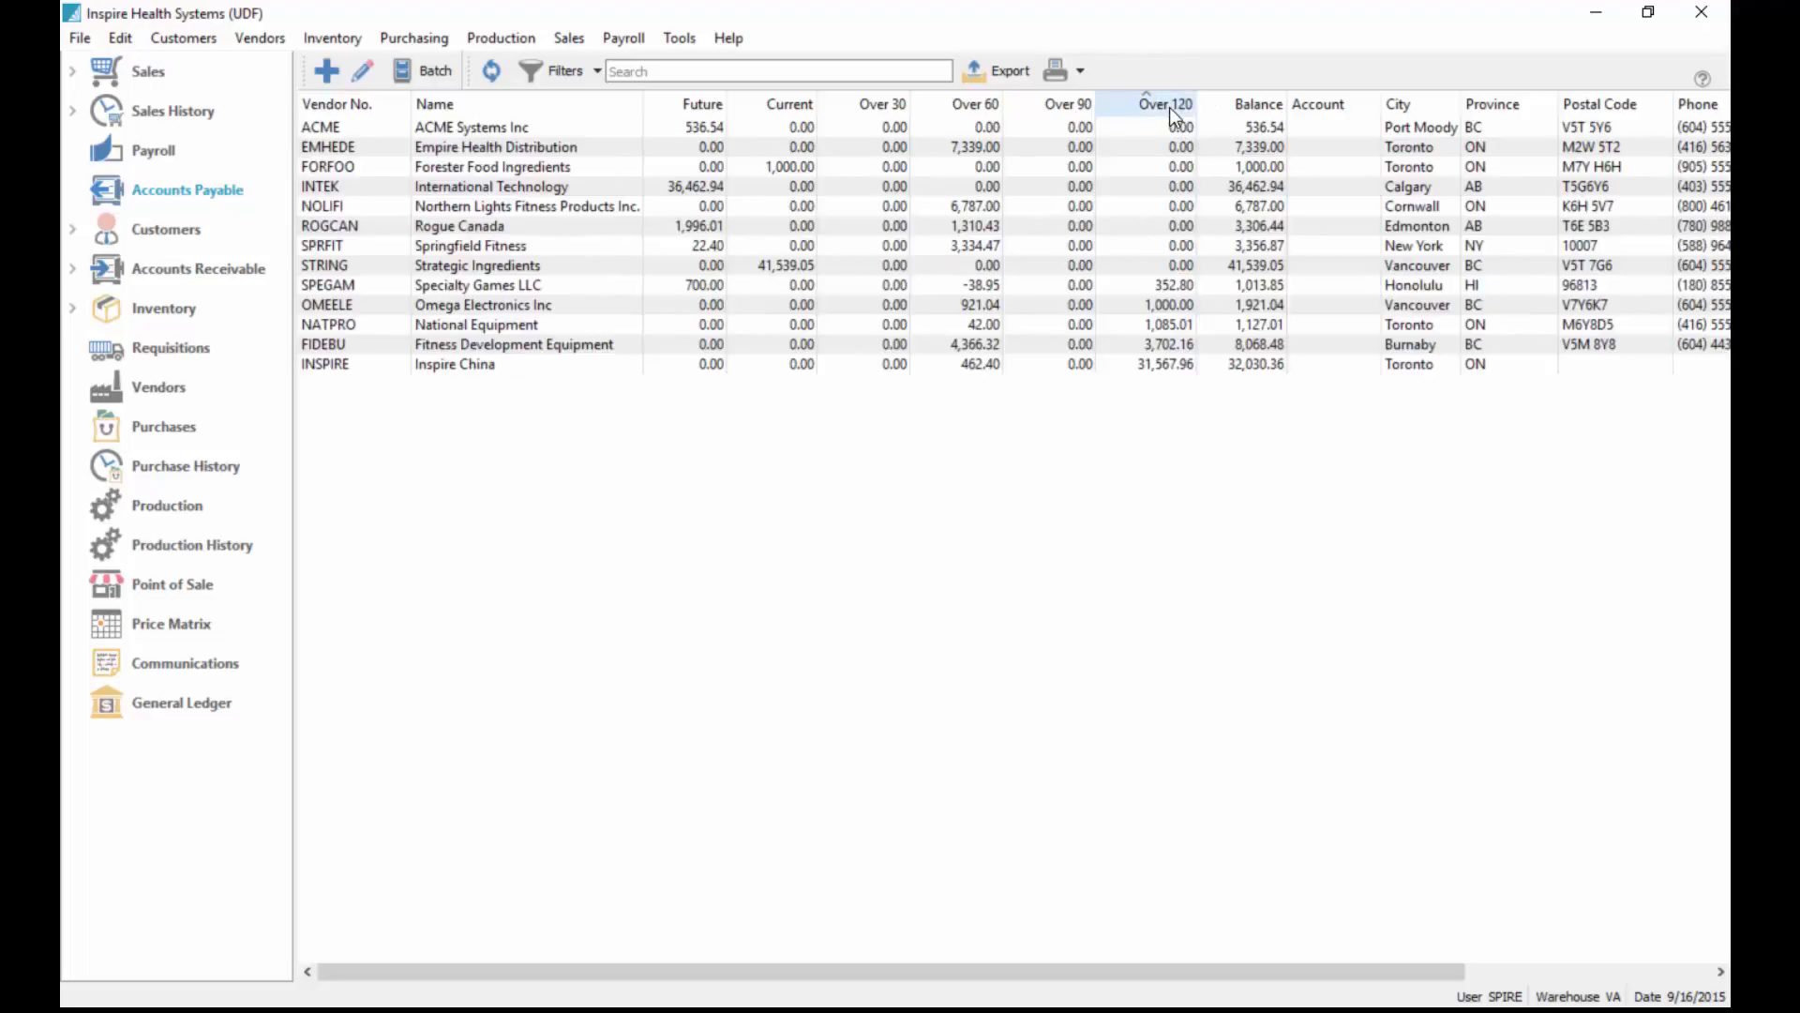
Sort vendors by Over 120, then Balance, and open Northern Lights Fitness Products Inc.'s account.
left_click(1165, 104)
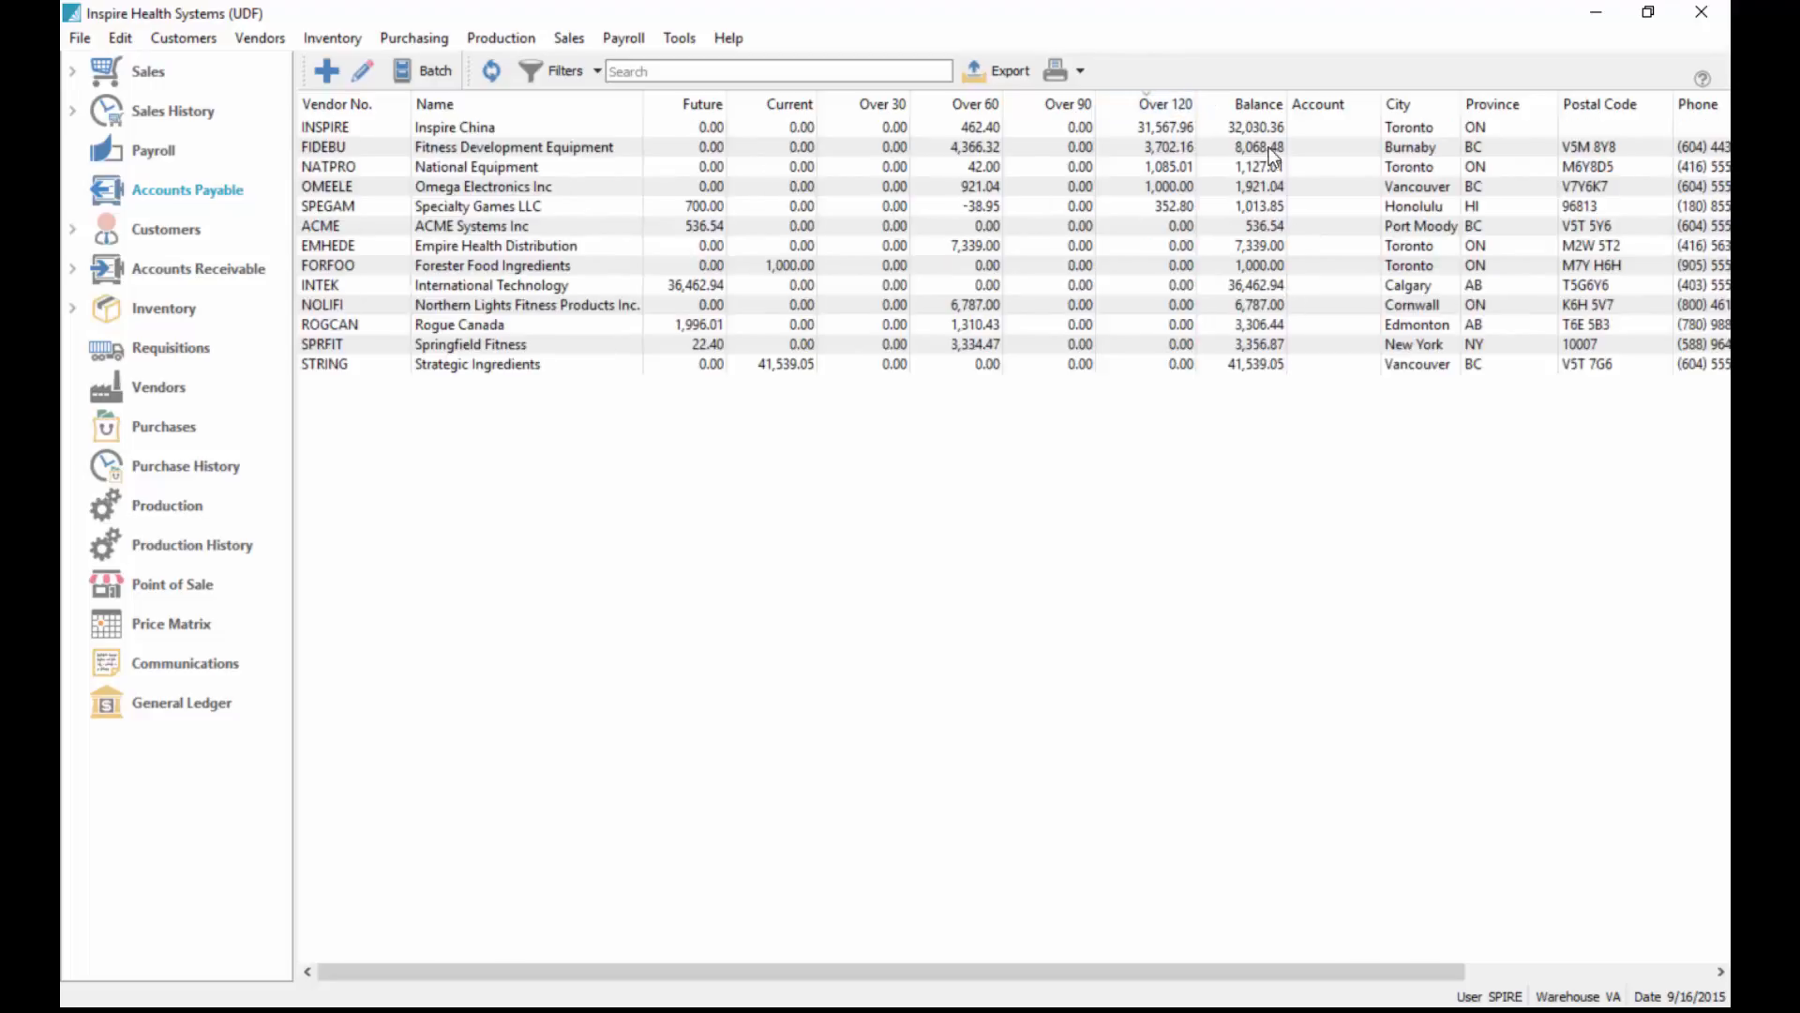
left_click(1260, 104)
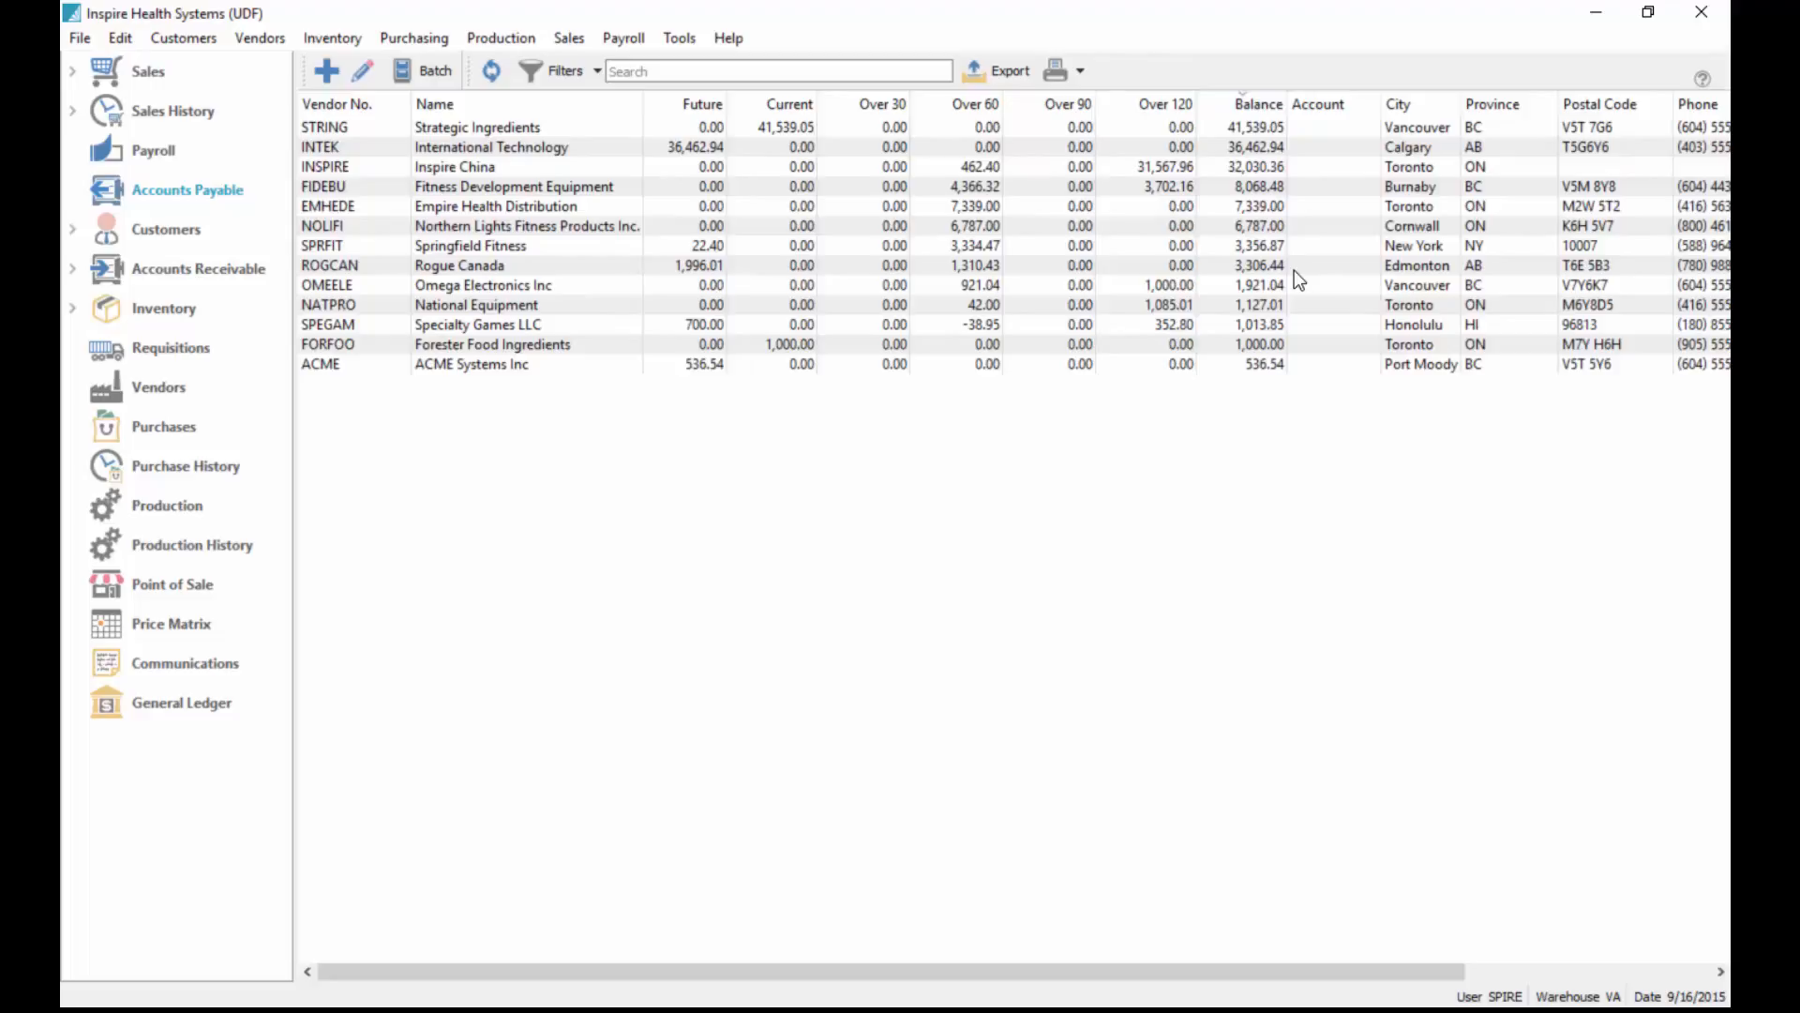
left_click(454, 166)
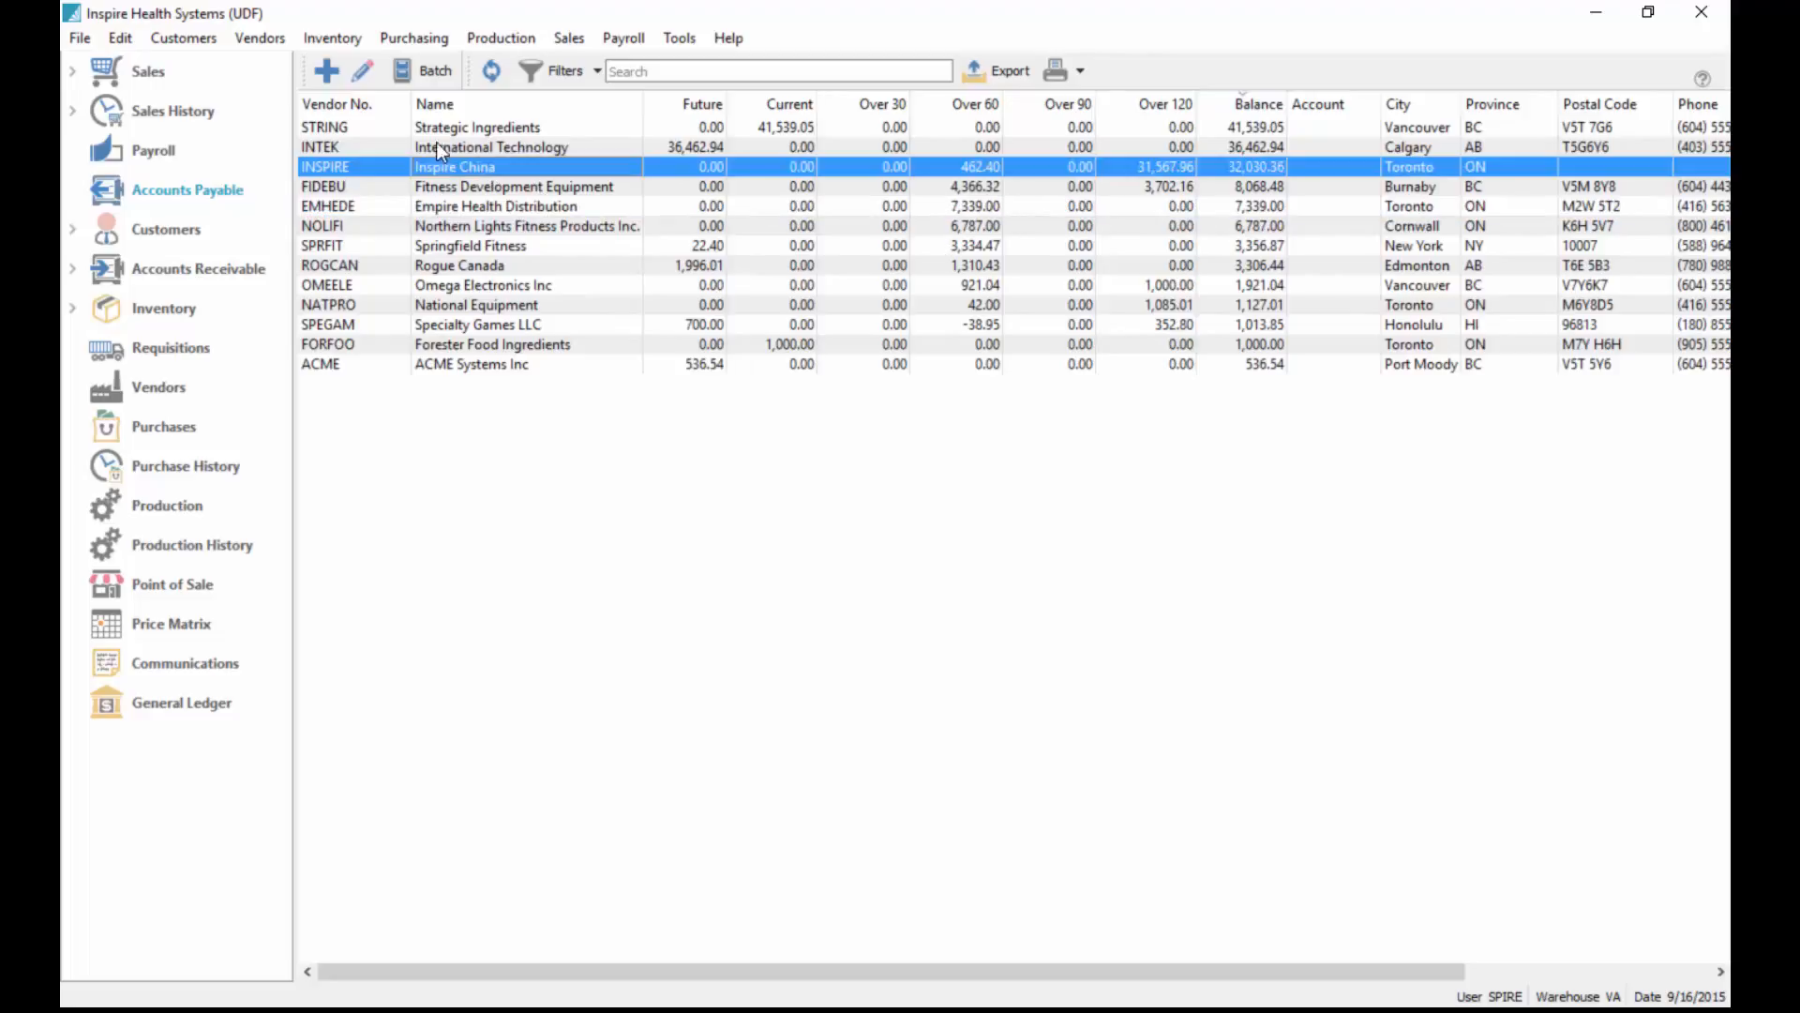
left_click(335, 104)
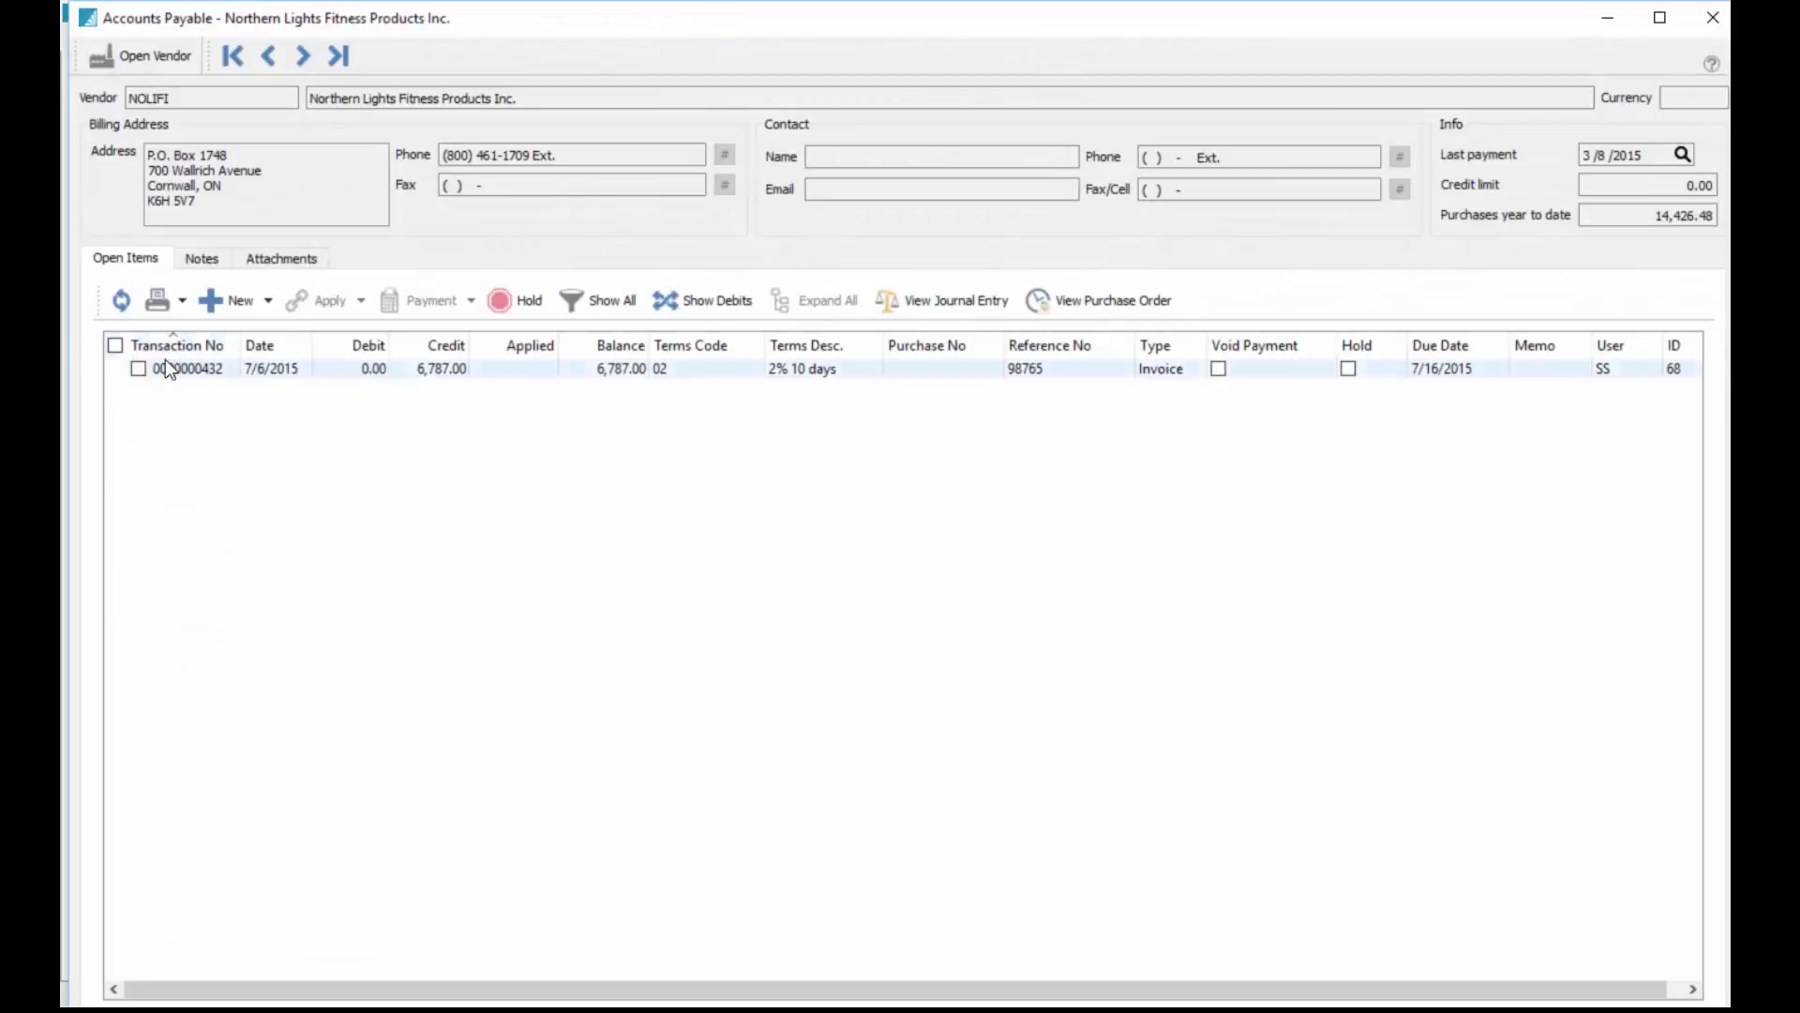
Move to Specialty Games LLC and pay its 700.00 and 352.80 invoices with cheque no. EFT.
left_click(304, 56)
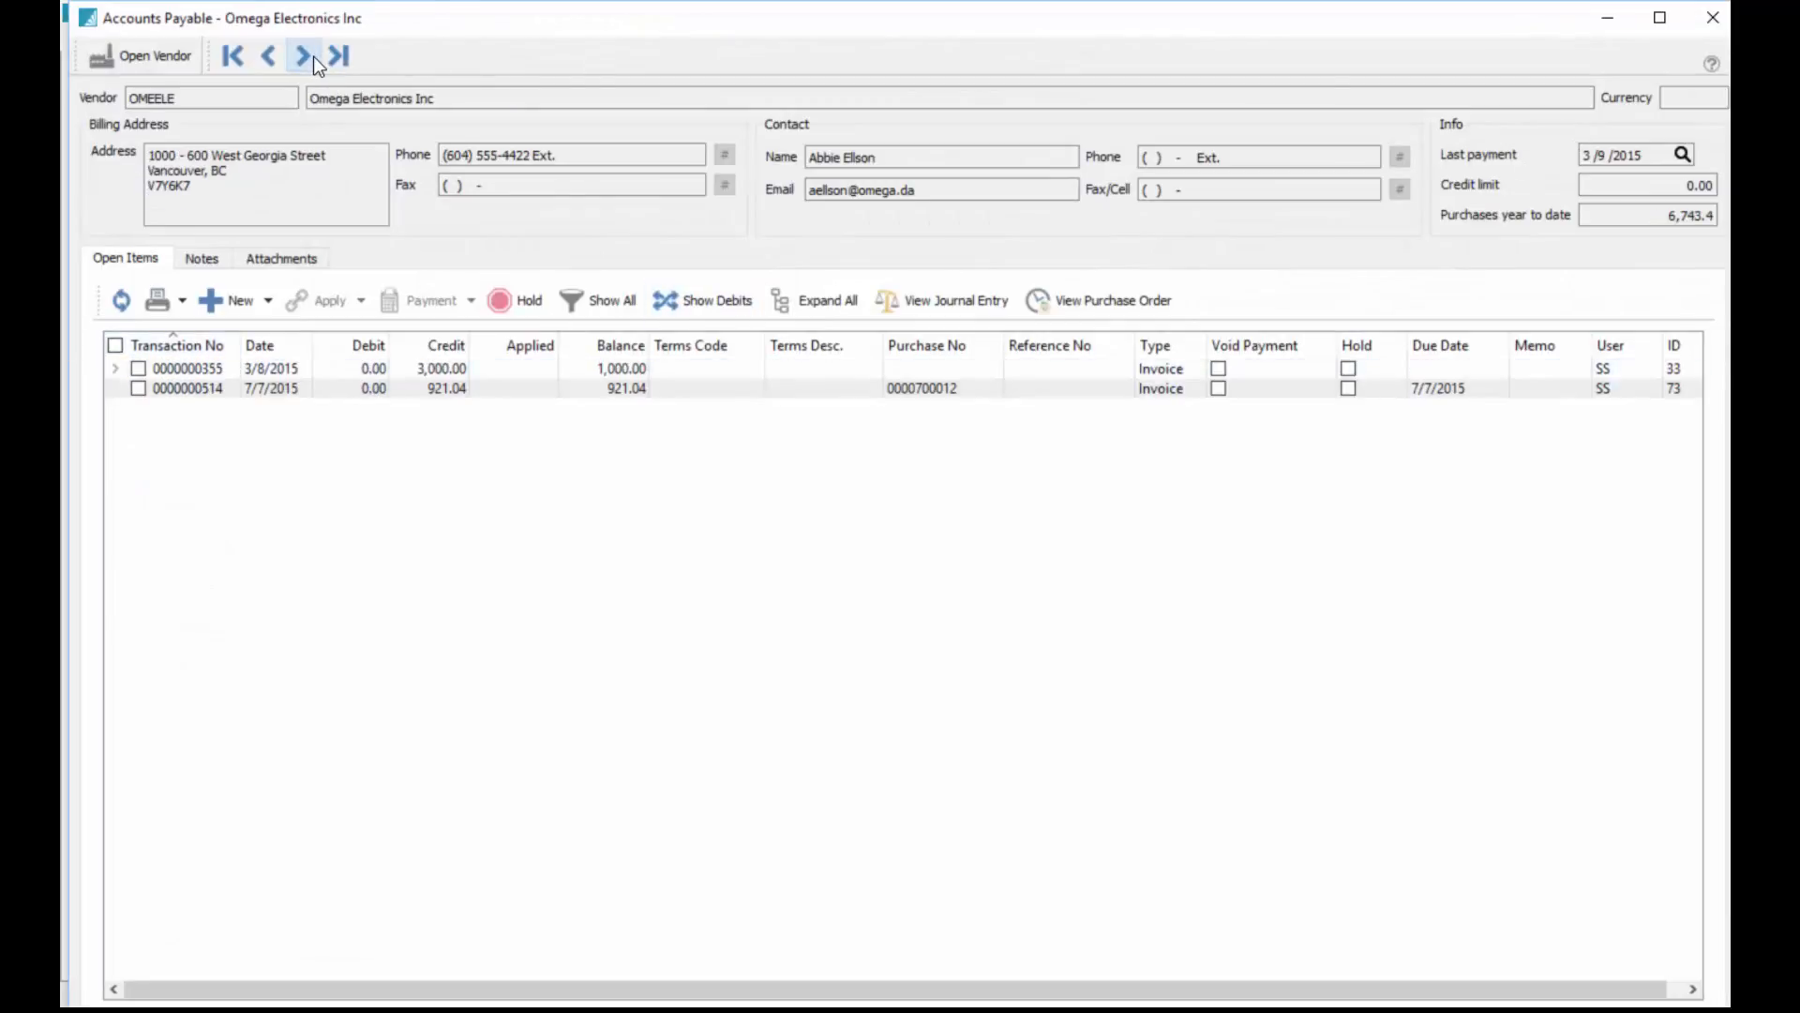
left_click(298, 55)
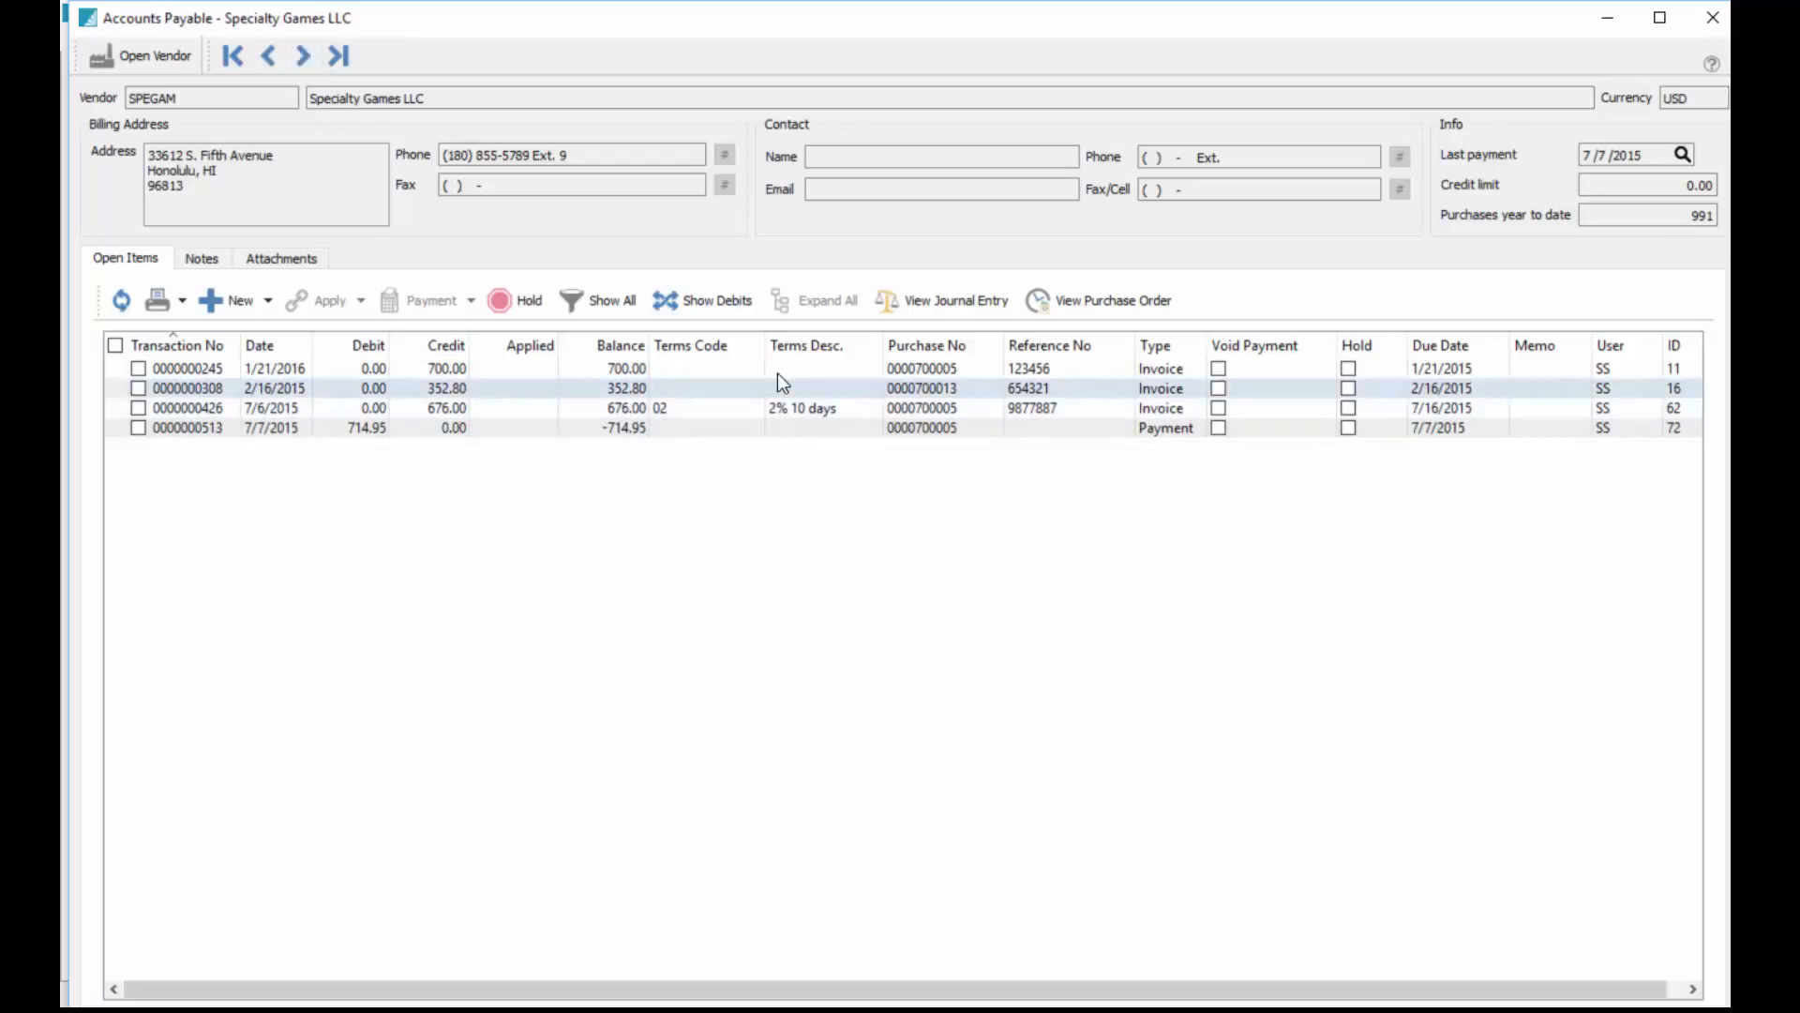
left_click(115, 345)
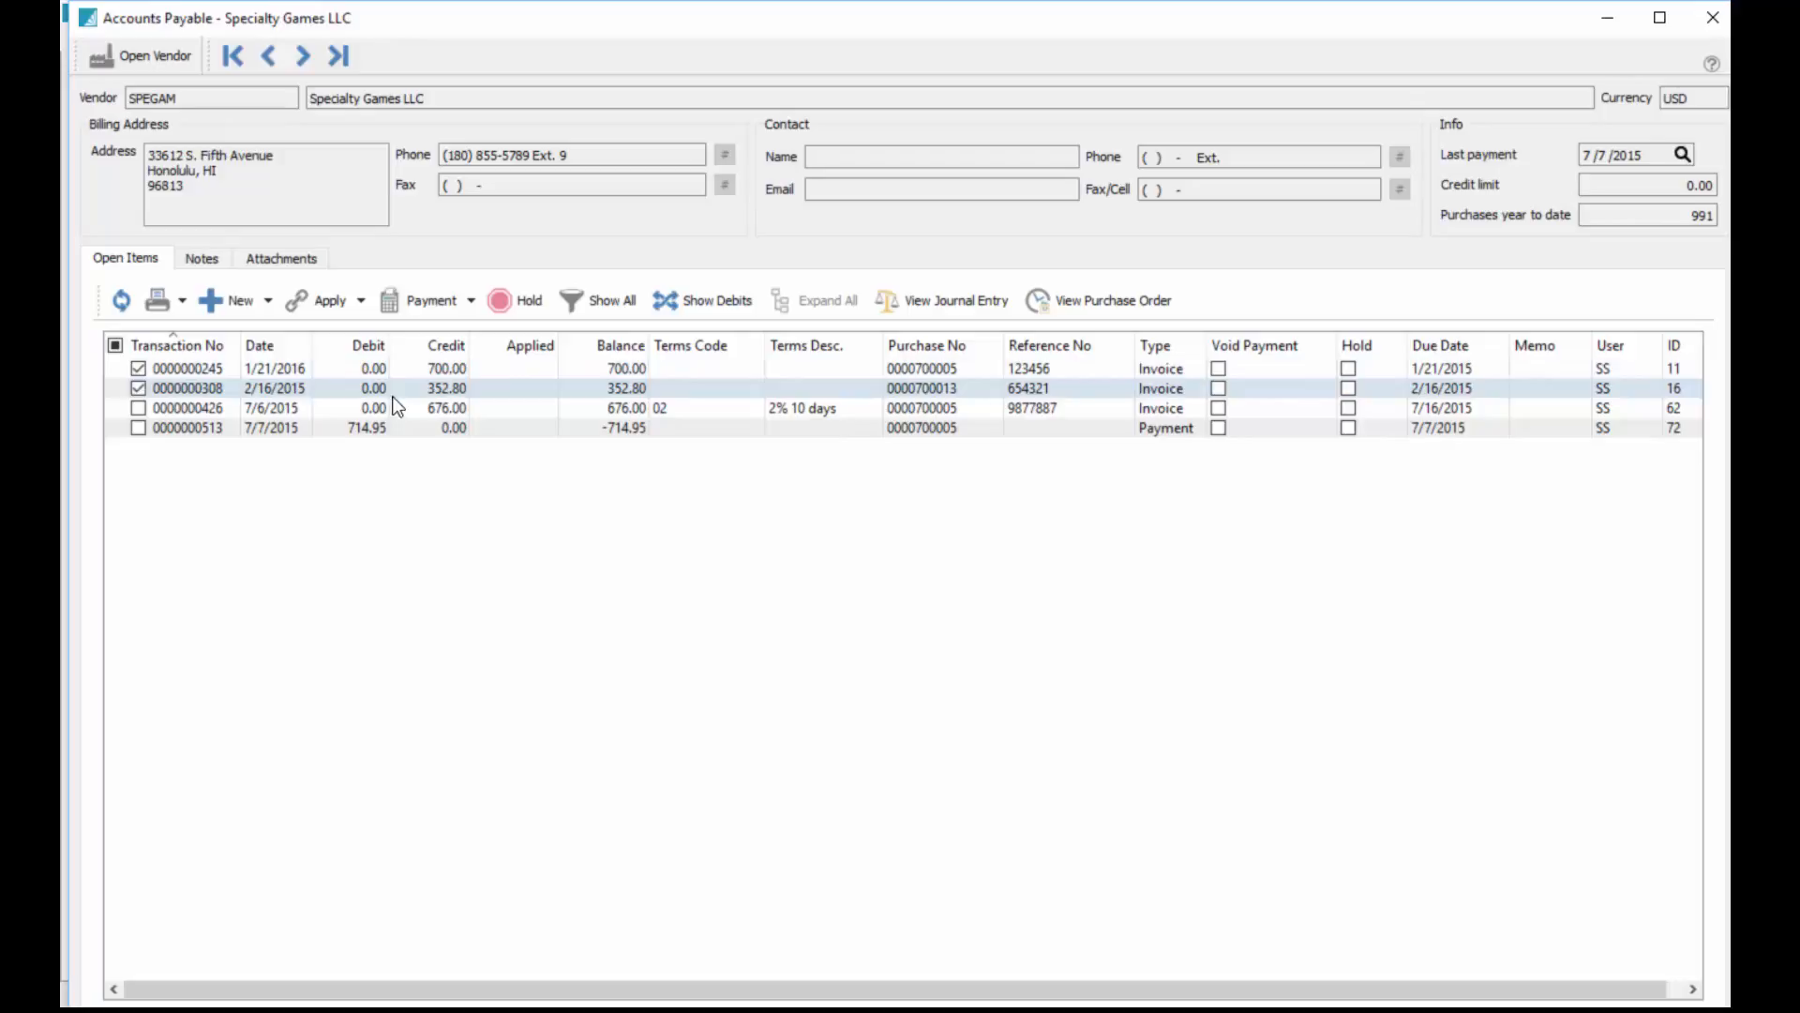
left_click(431, 300)
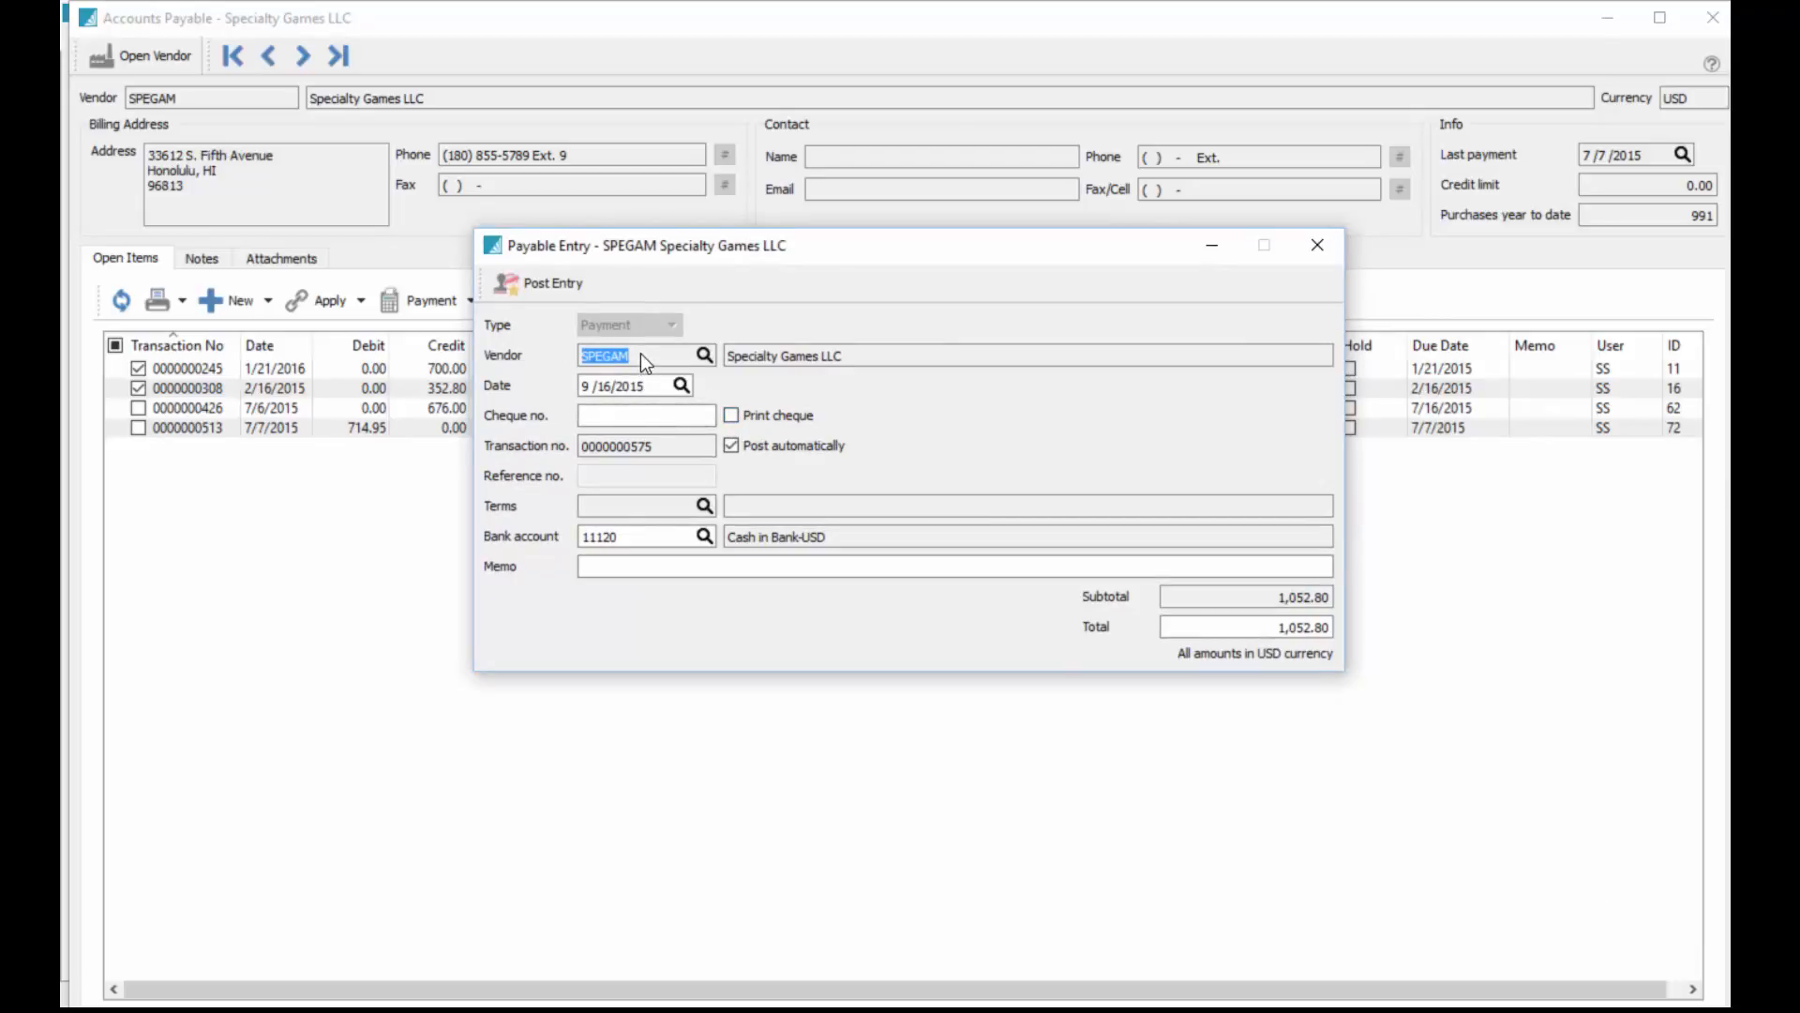
left_click(645, 416)
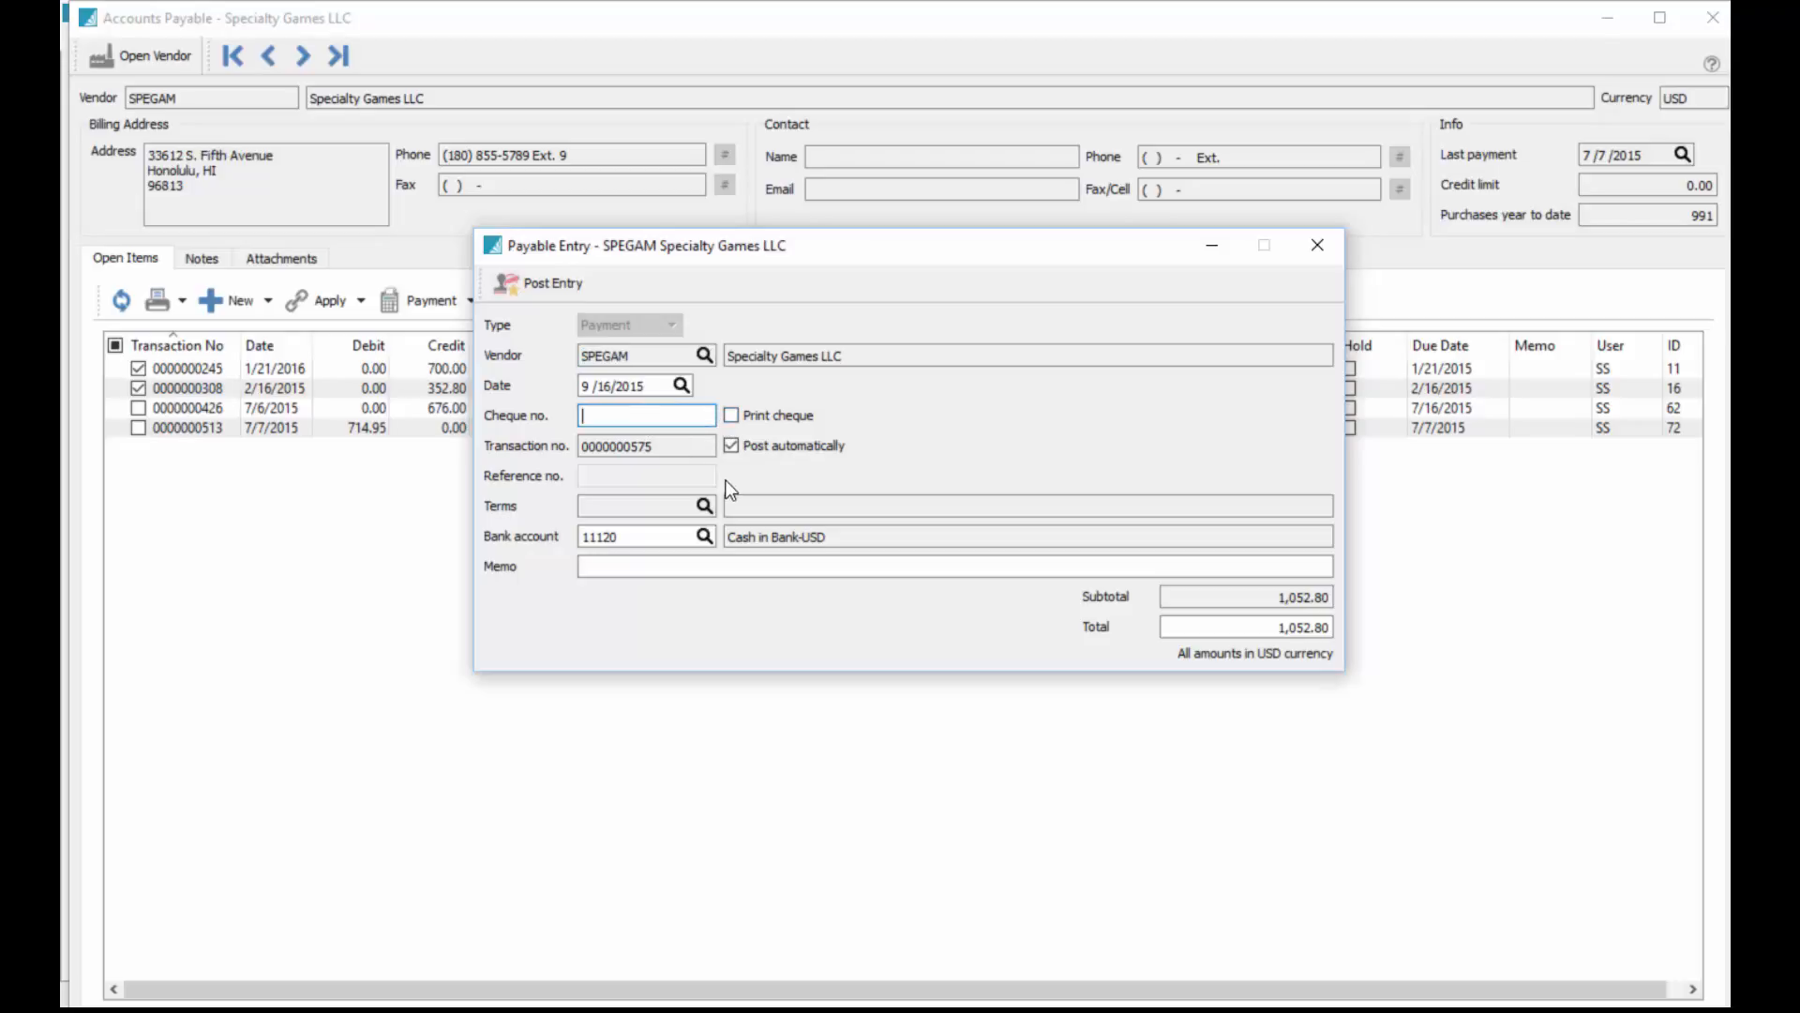
type("E")
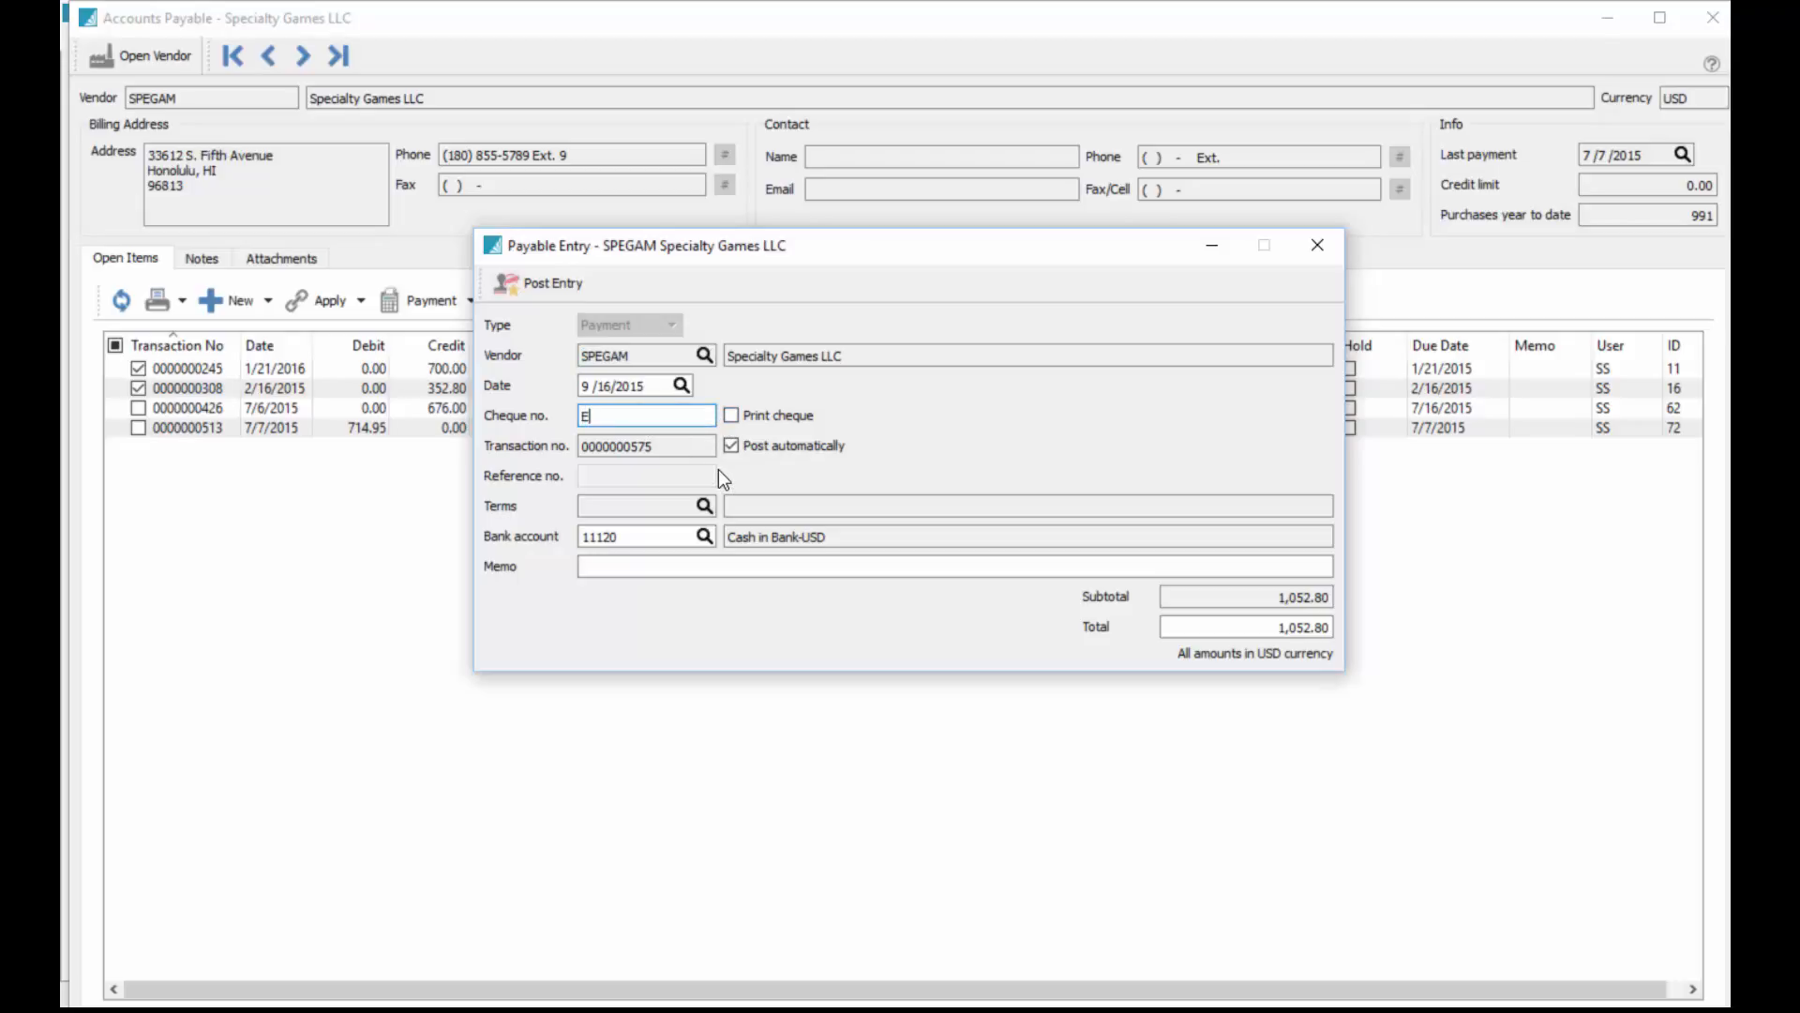
type("FT")
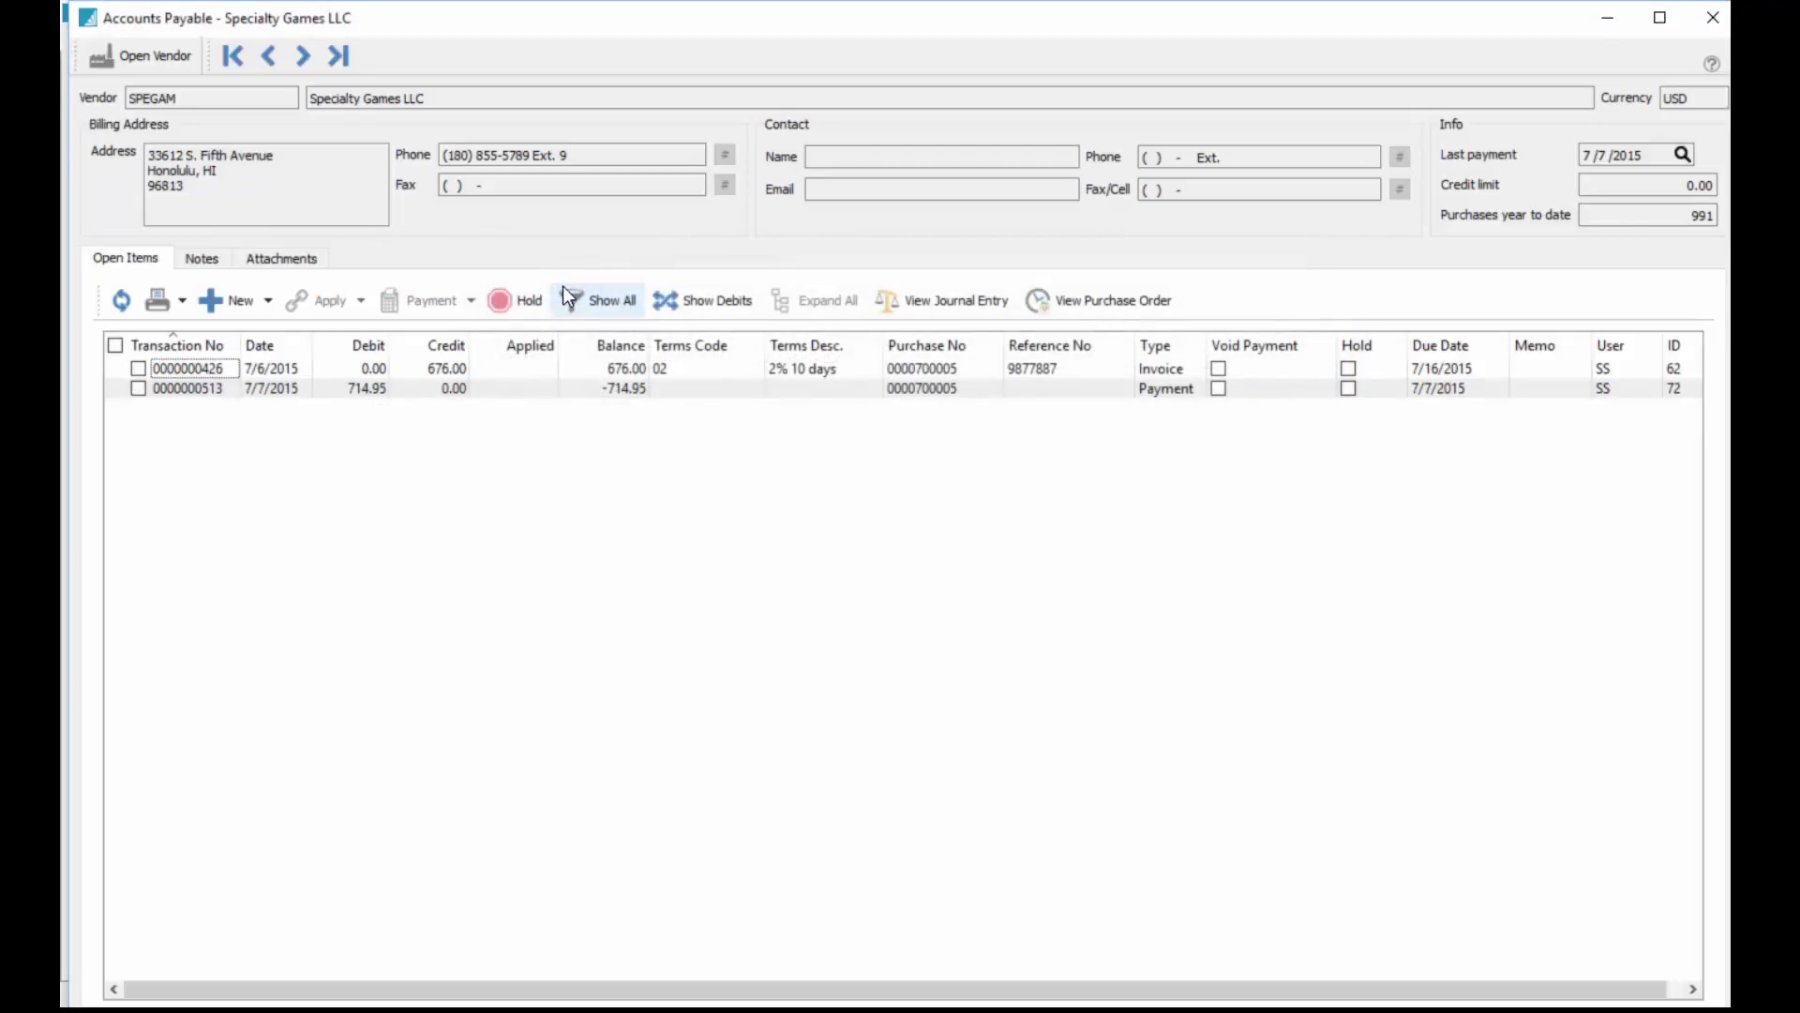
Pay Springfield Fitness's two 7/6/2015 invoices with cheque no. Online.
left_click(301, 55)
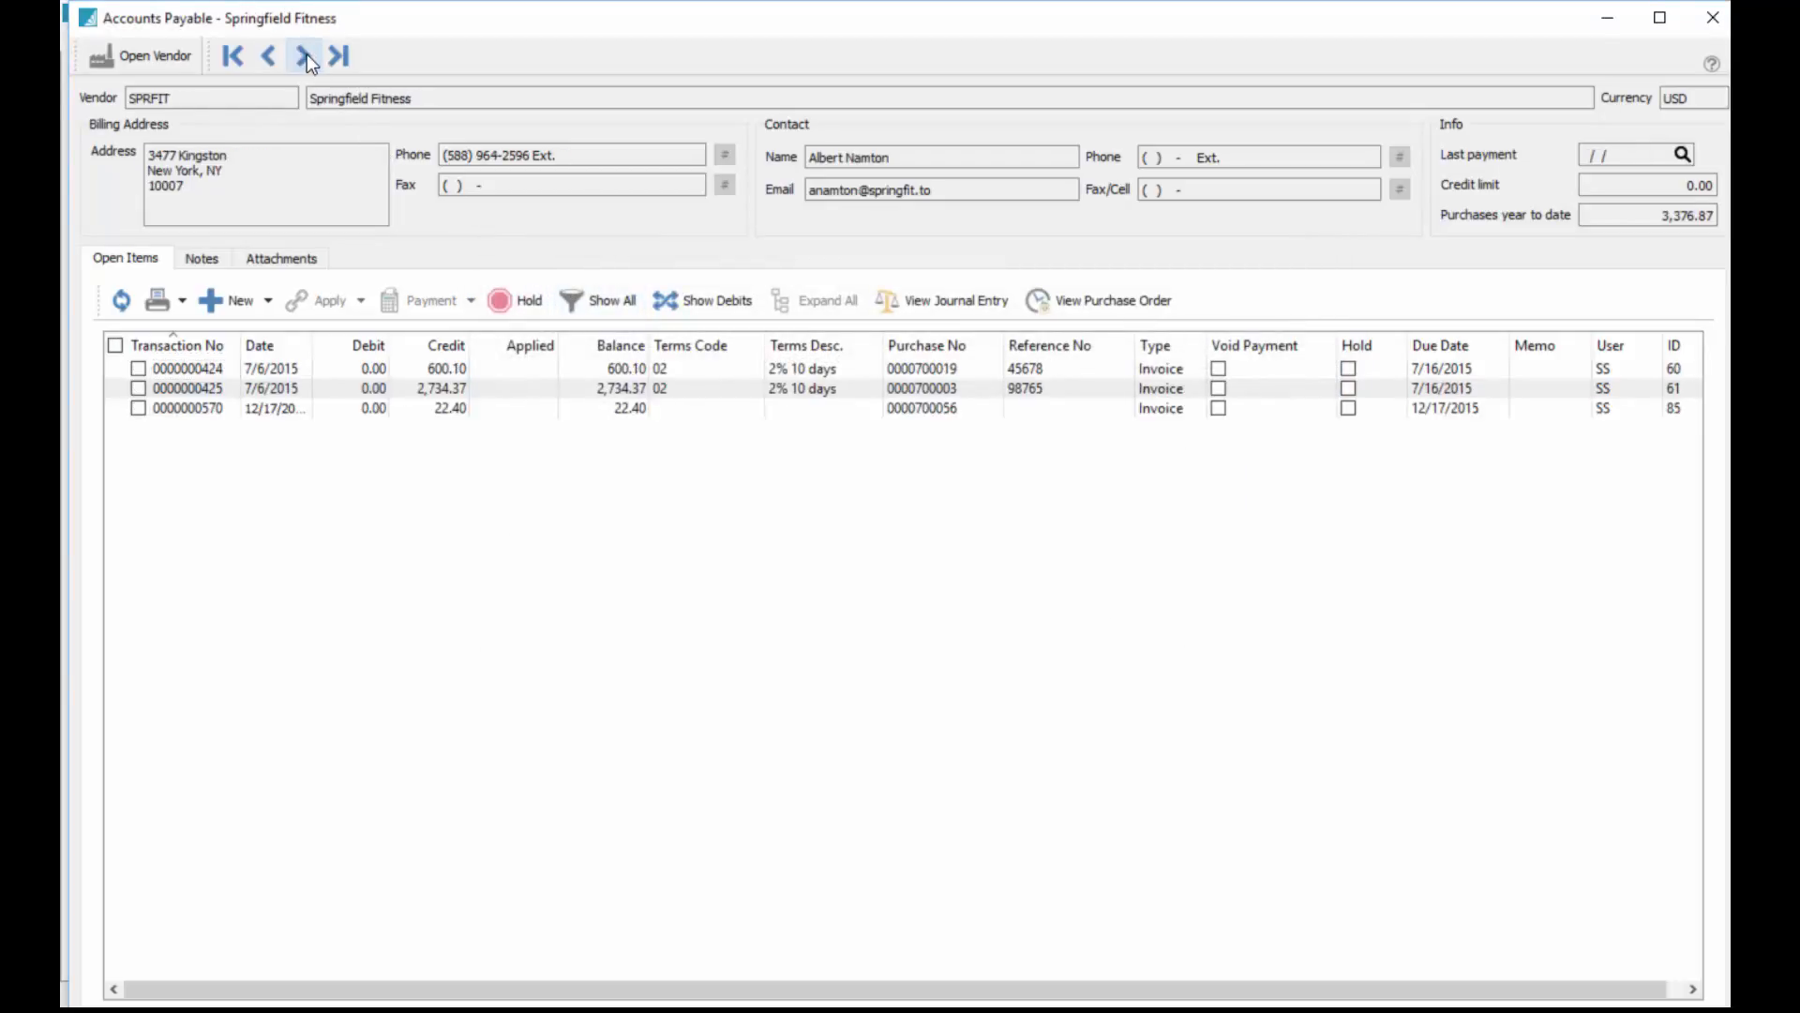
left_click(137, 388)
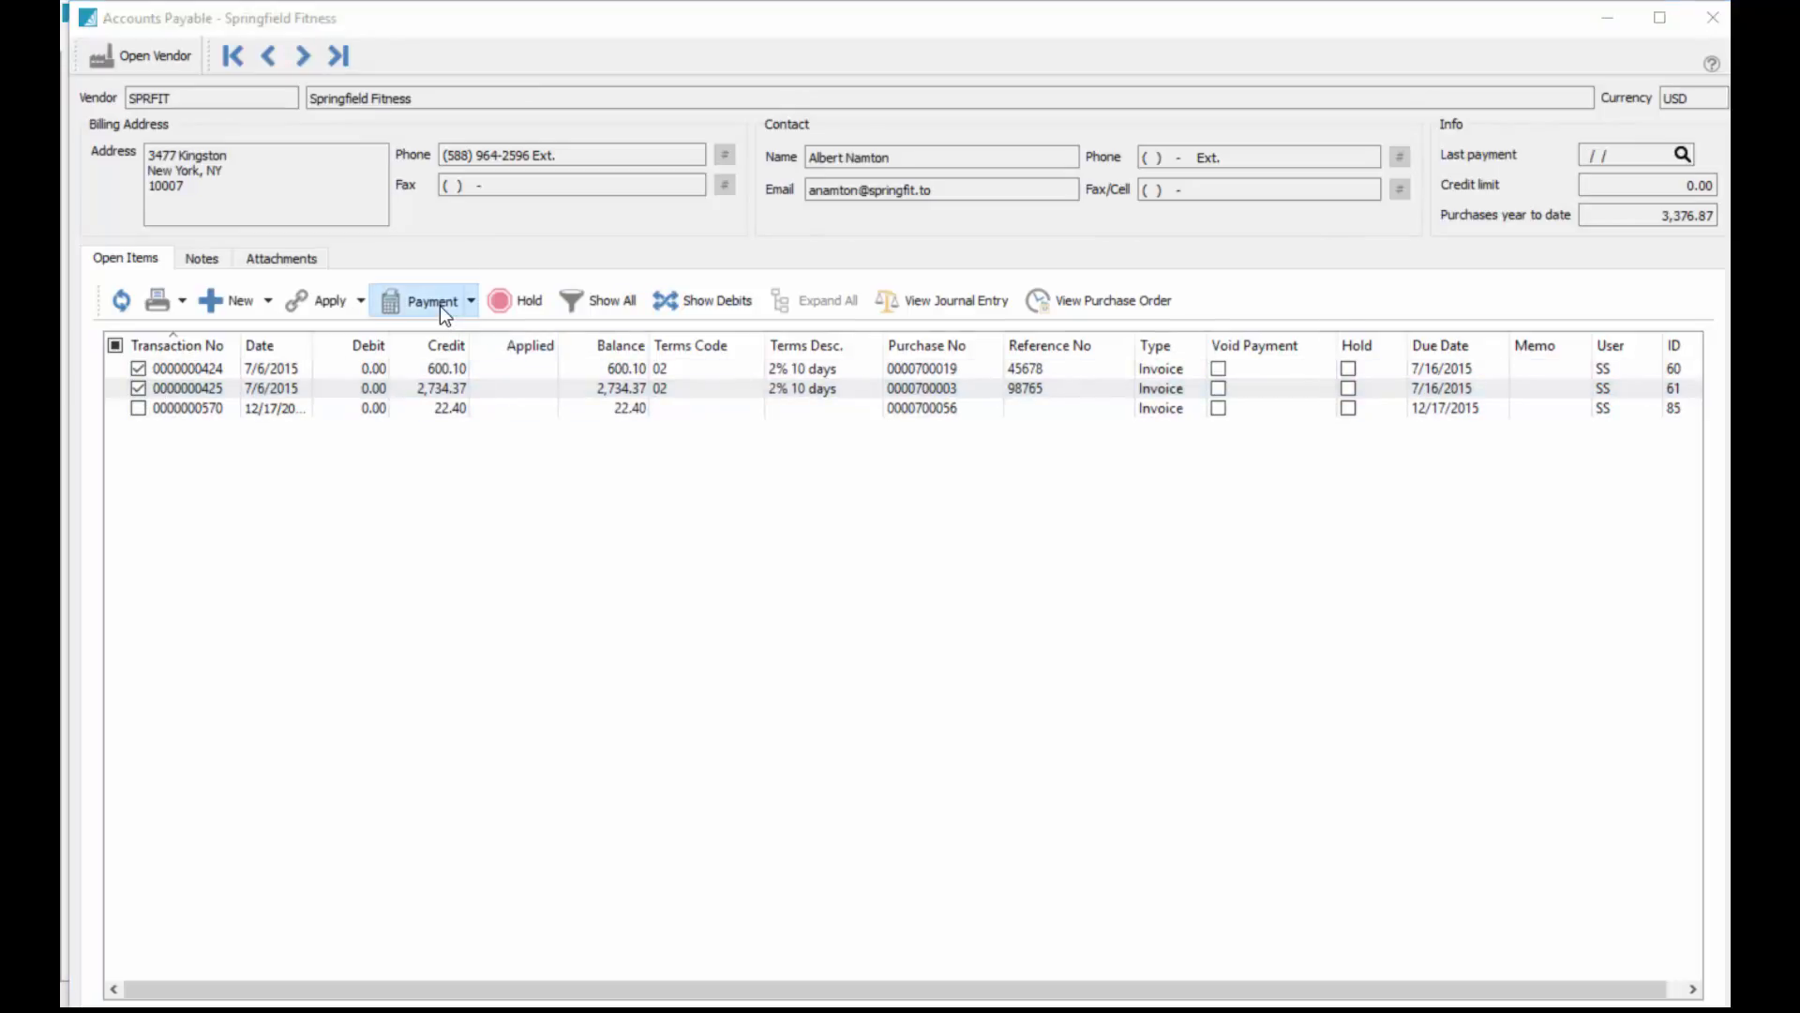
left_click(433, 300)
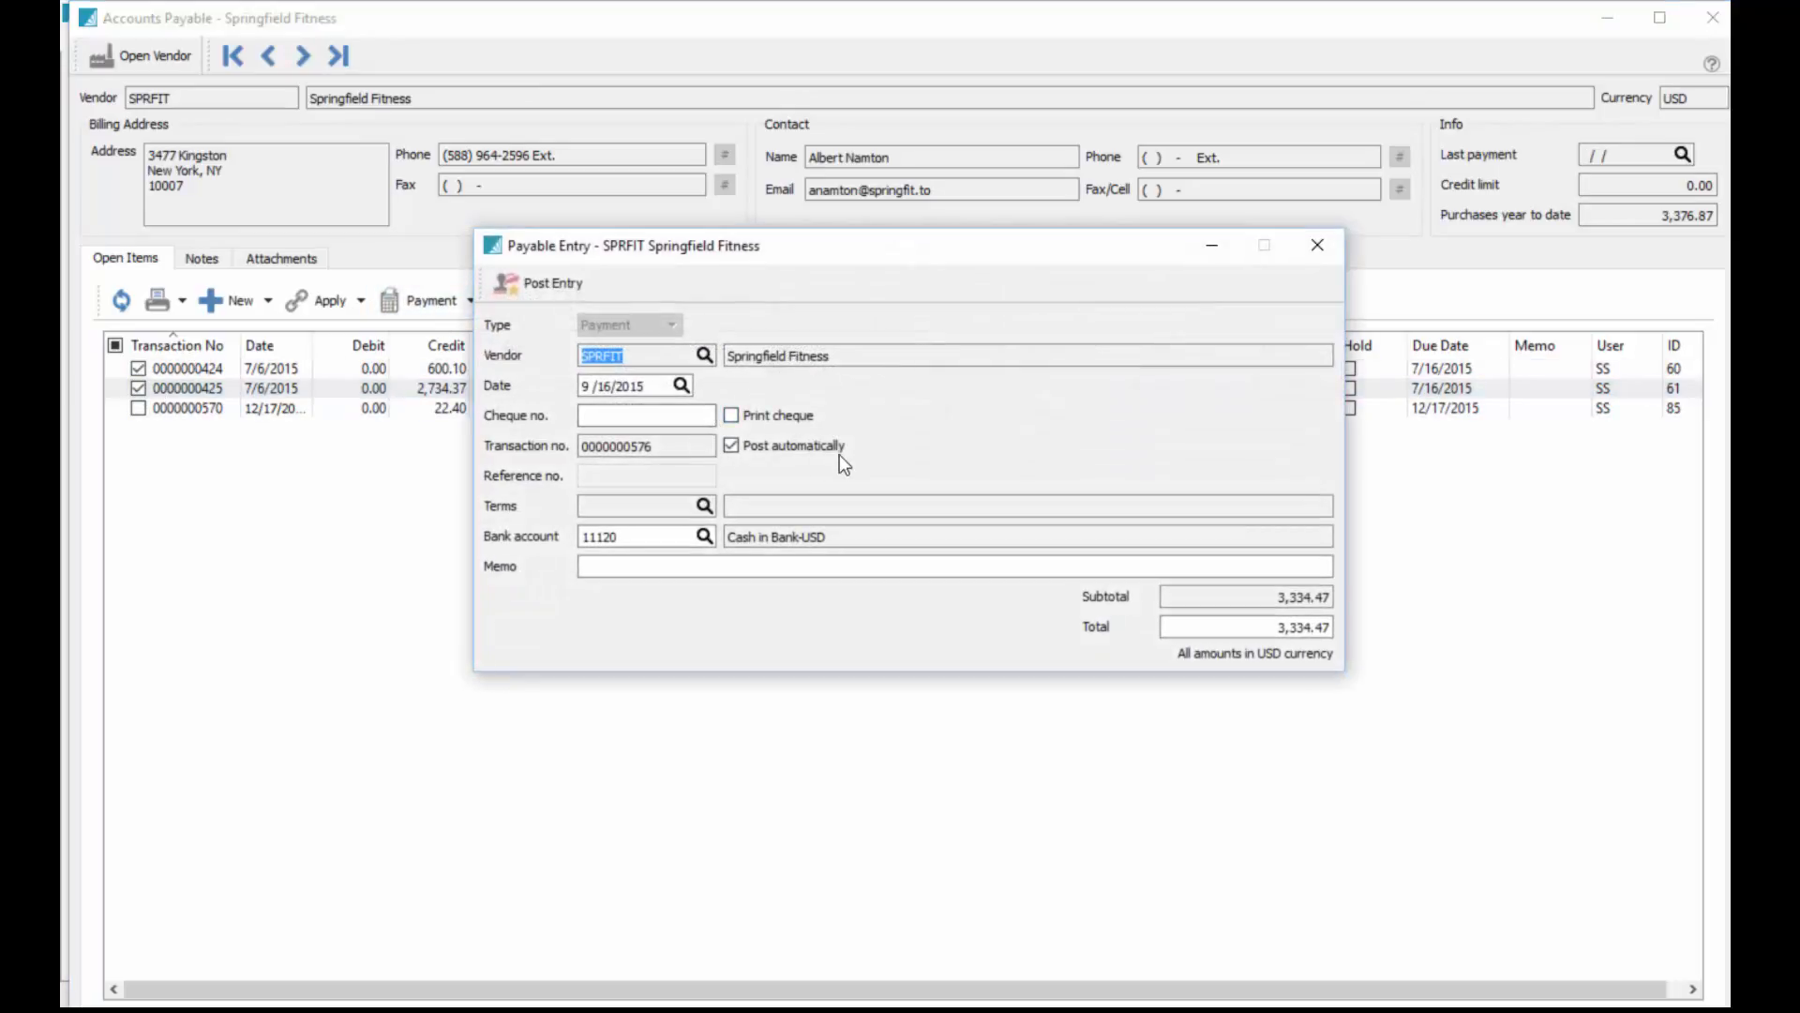
left_click(642, 415)
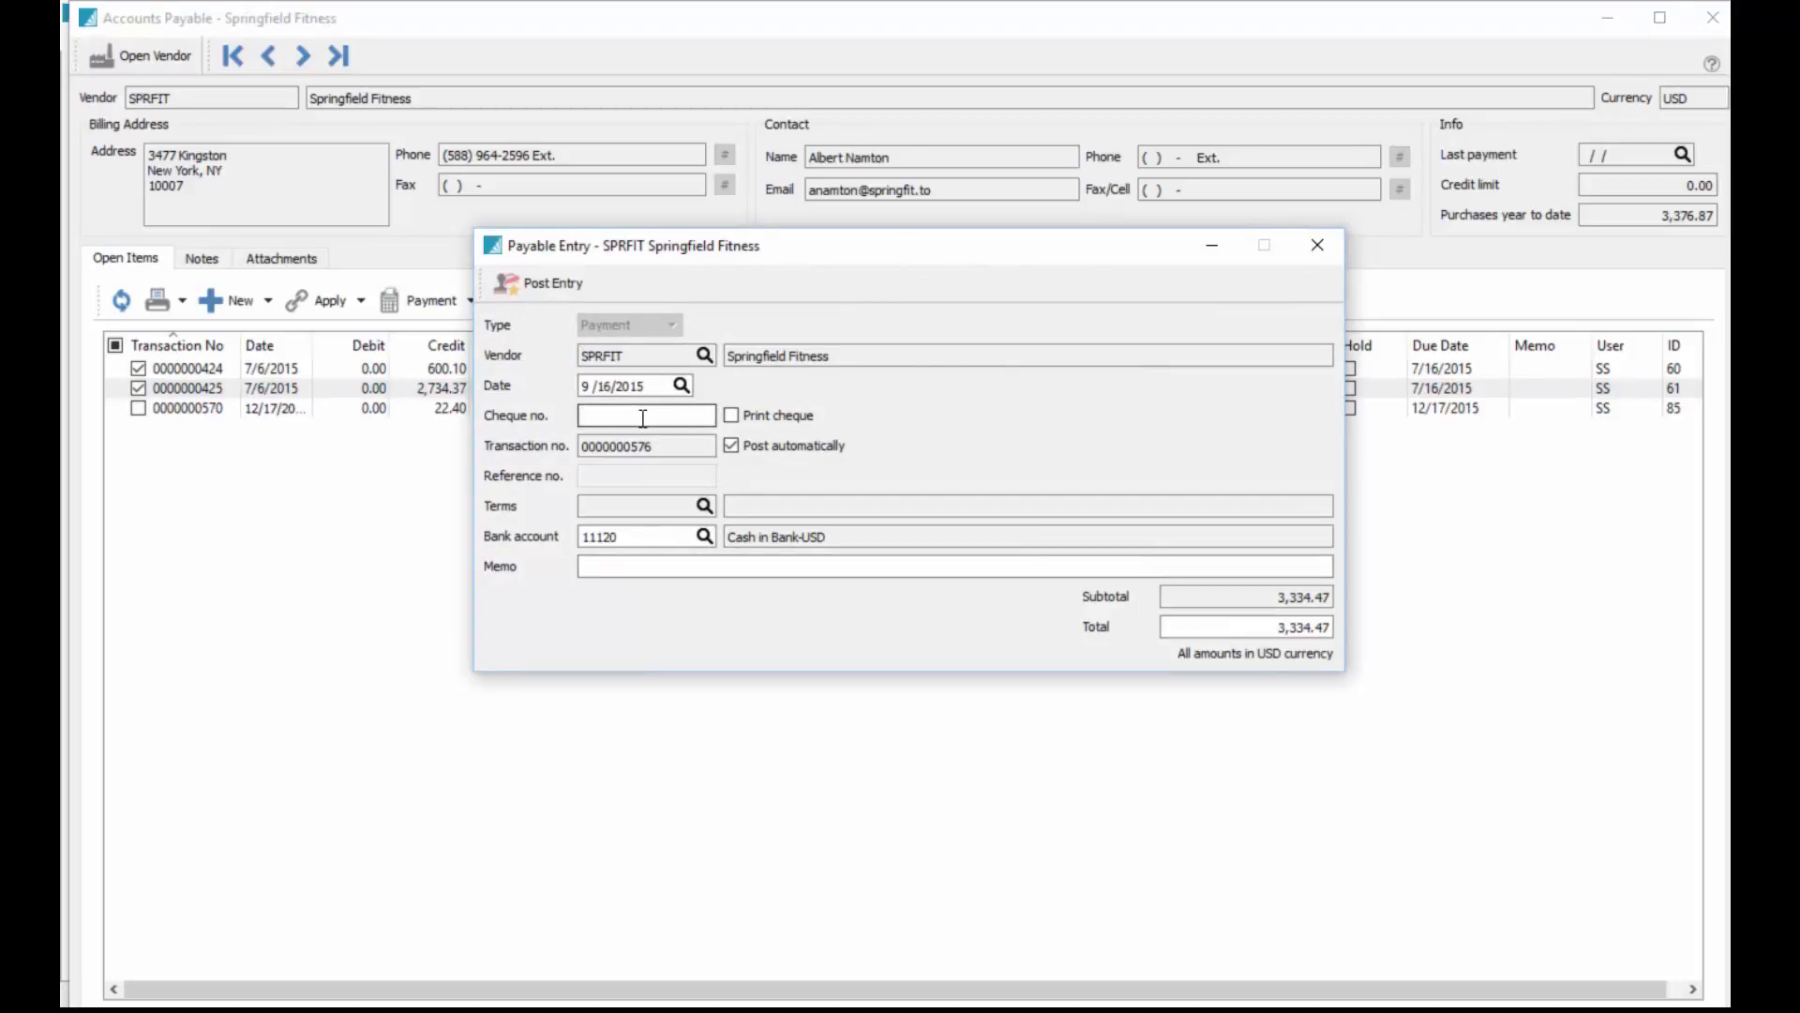
type("Online")
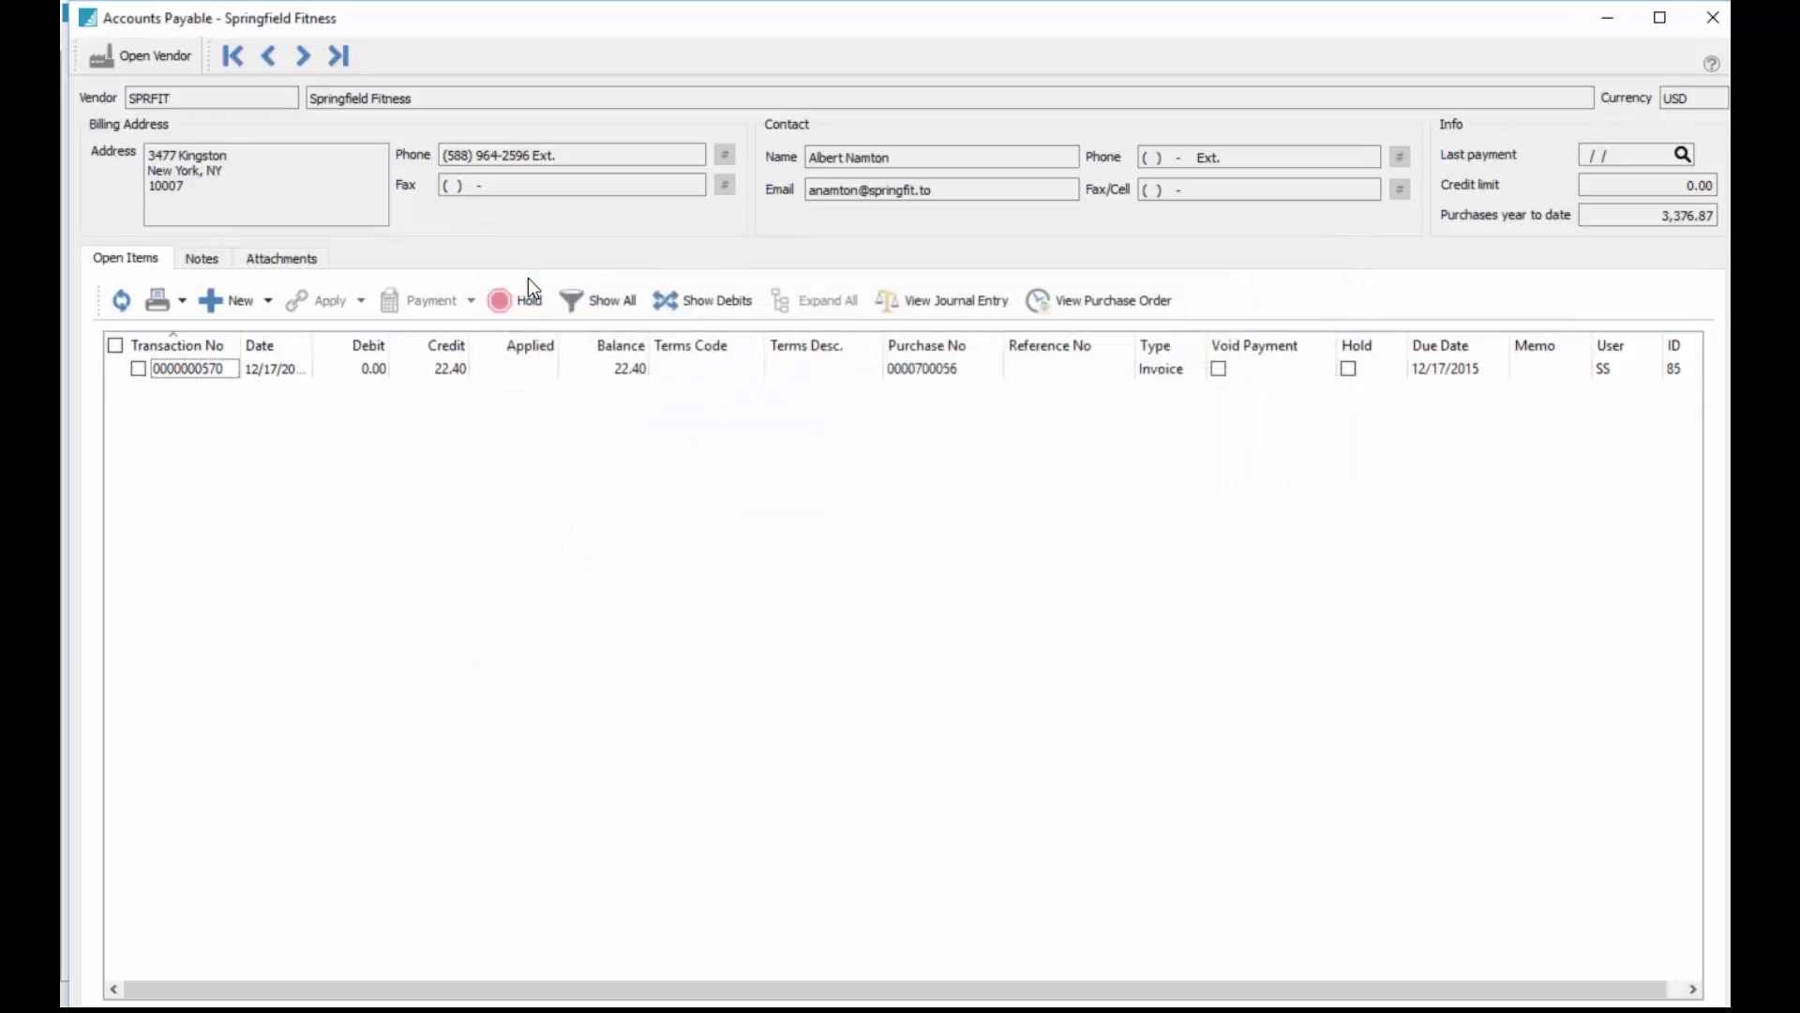
Step through the vendor accounts back to National Equipment's payables record.
left_click(302, 56)
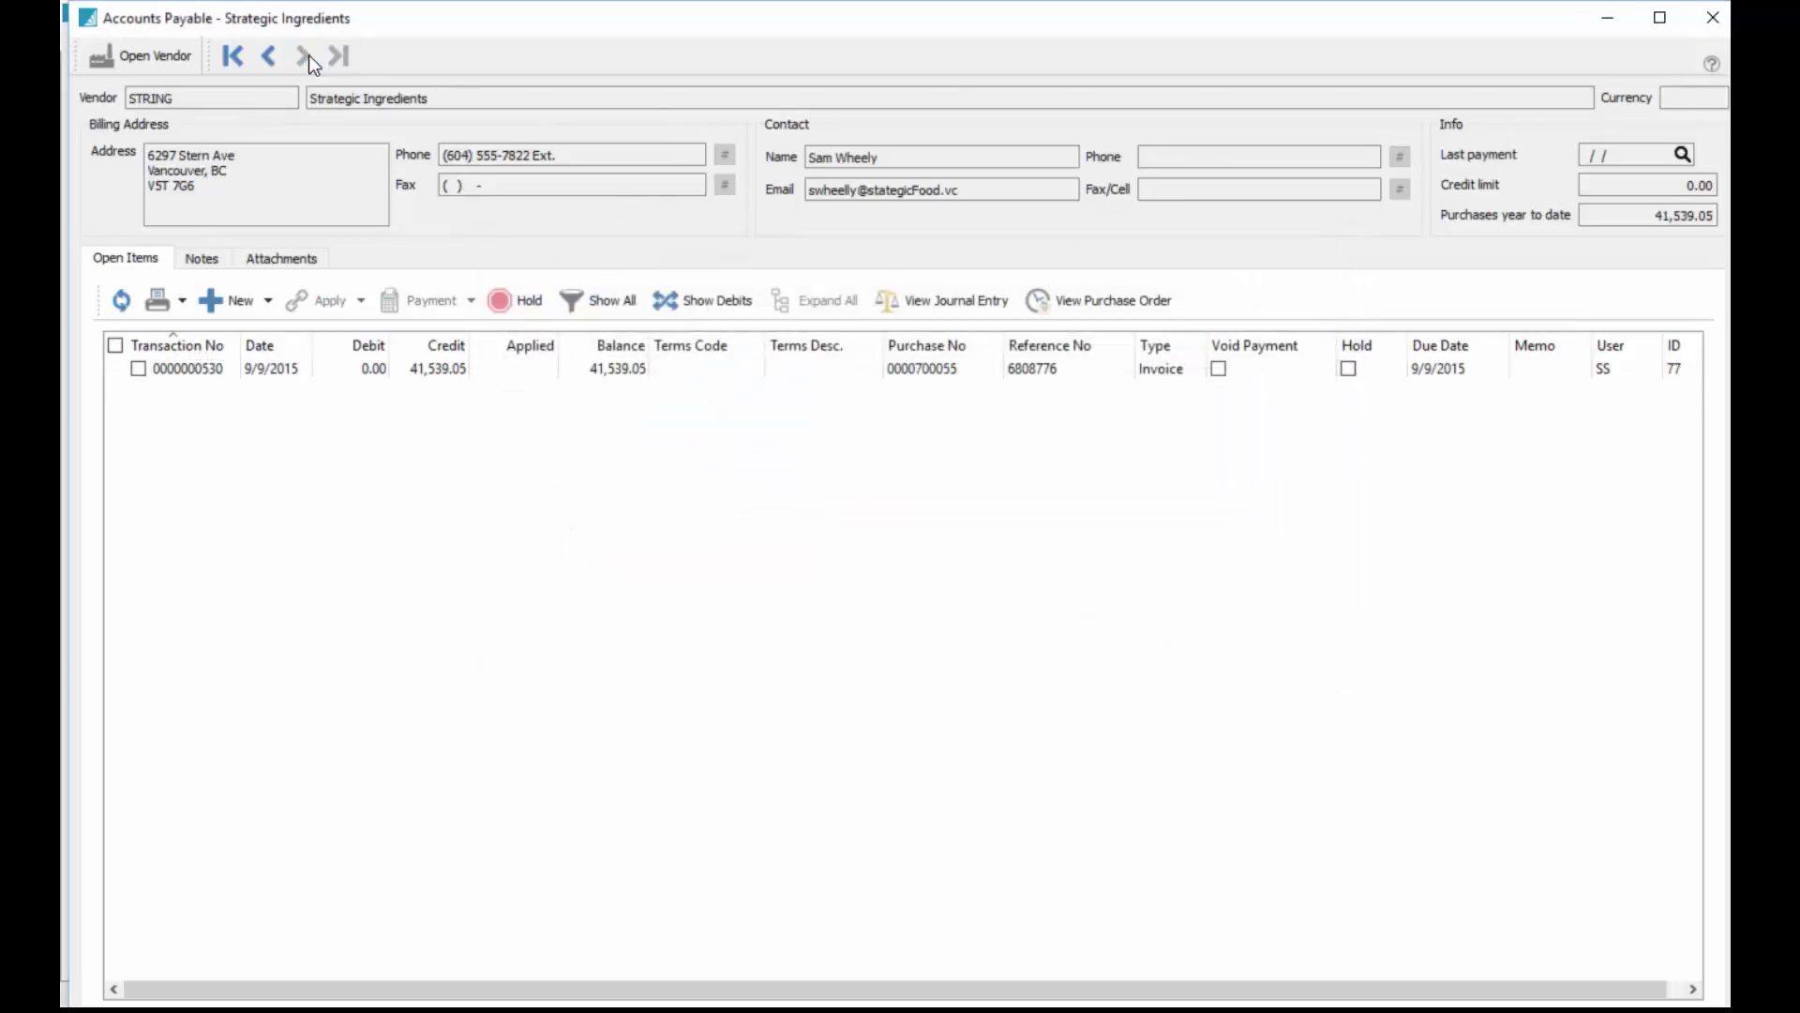
left_click(303, 56)
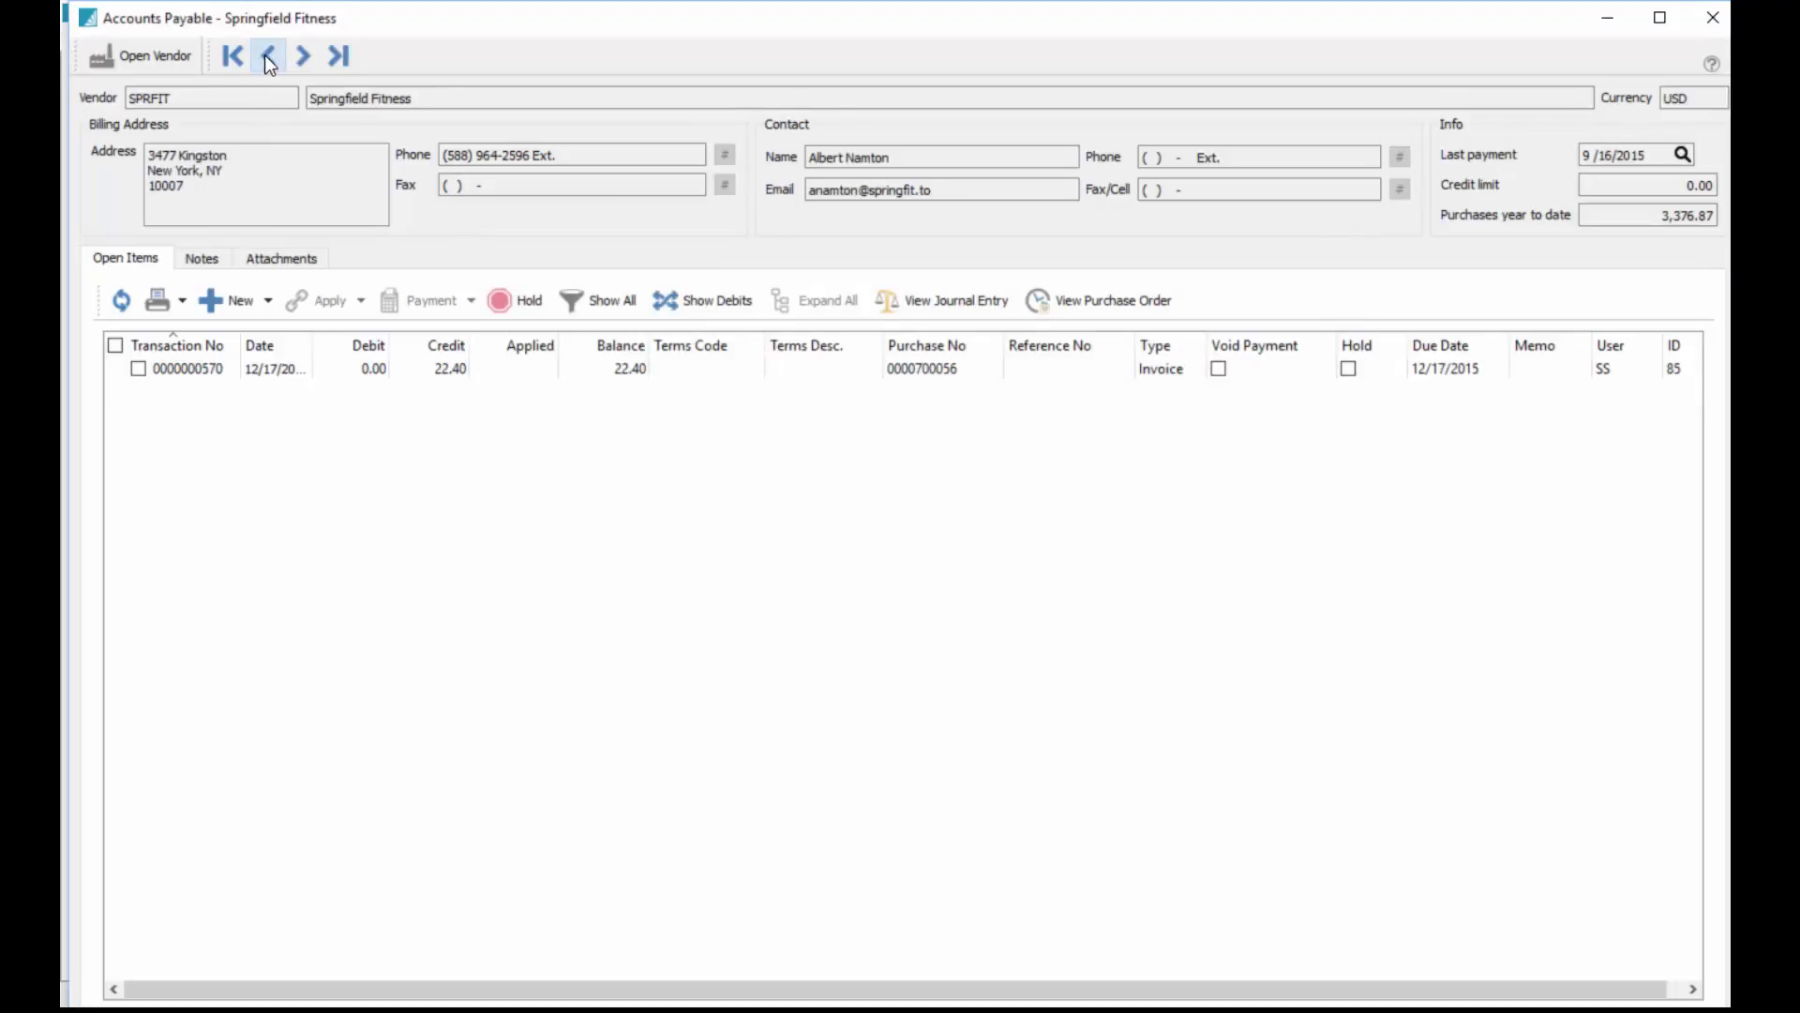
left_click(269, 56)
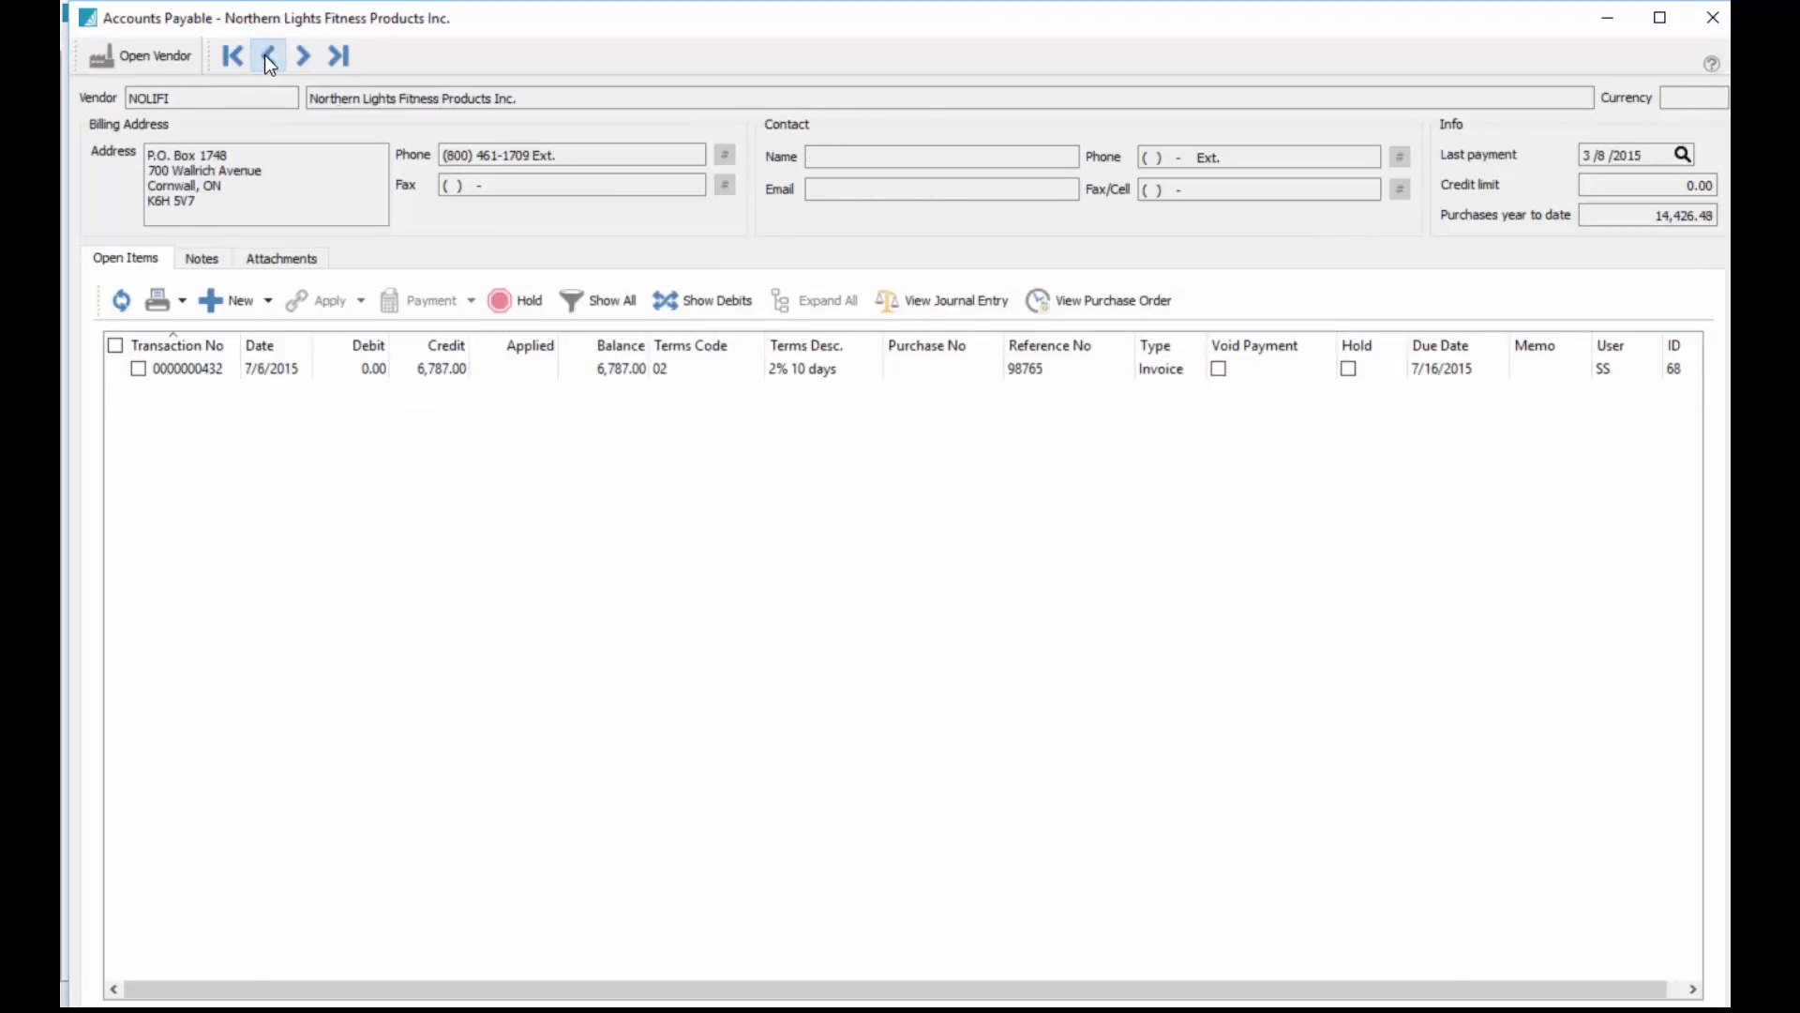
left_click(270, 55)
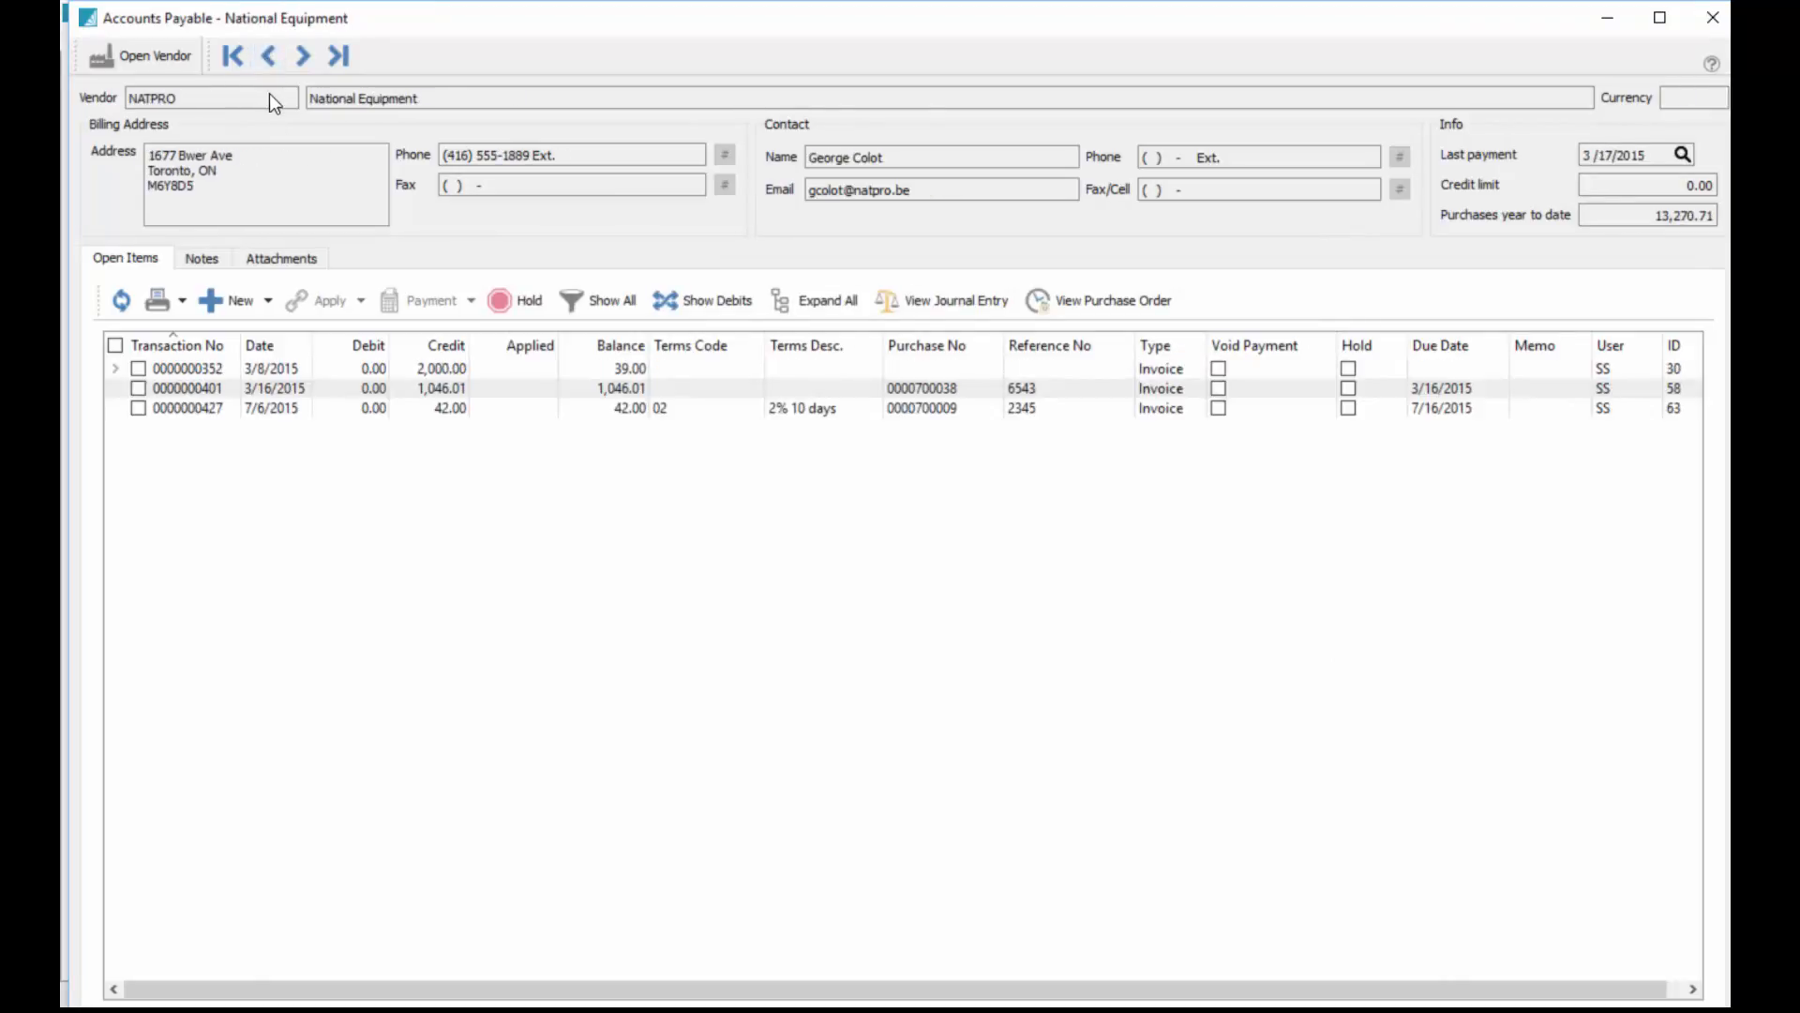
left_click(137, 389)
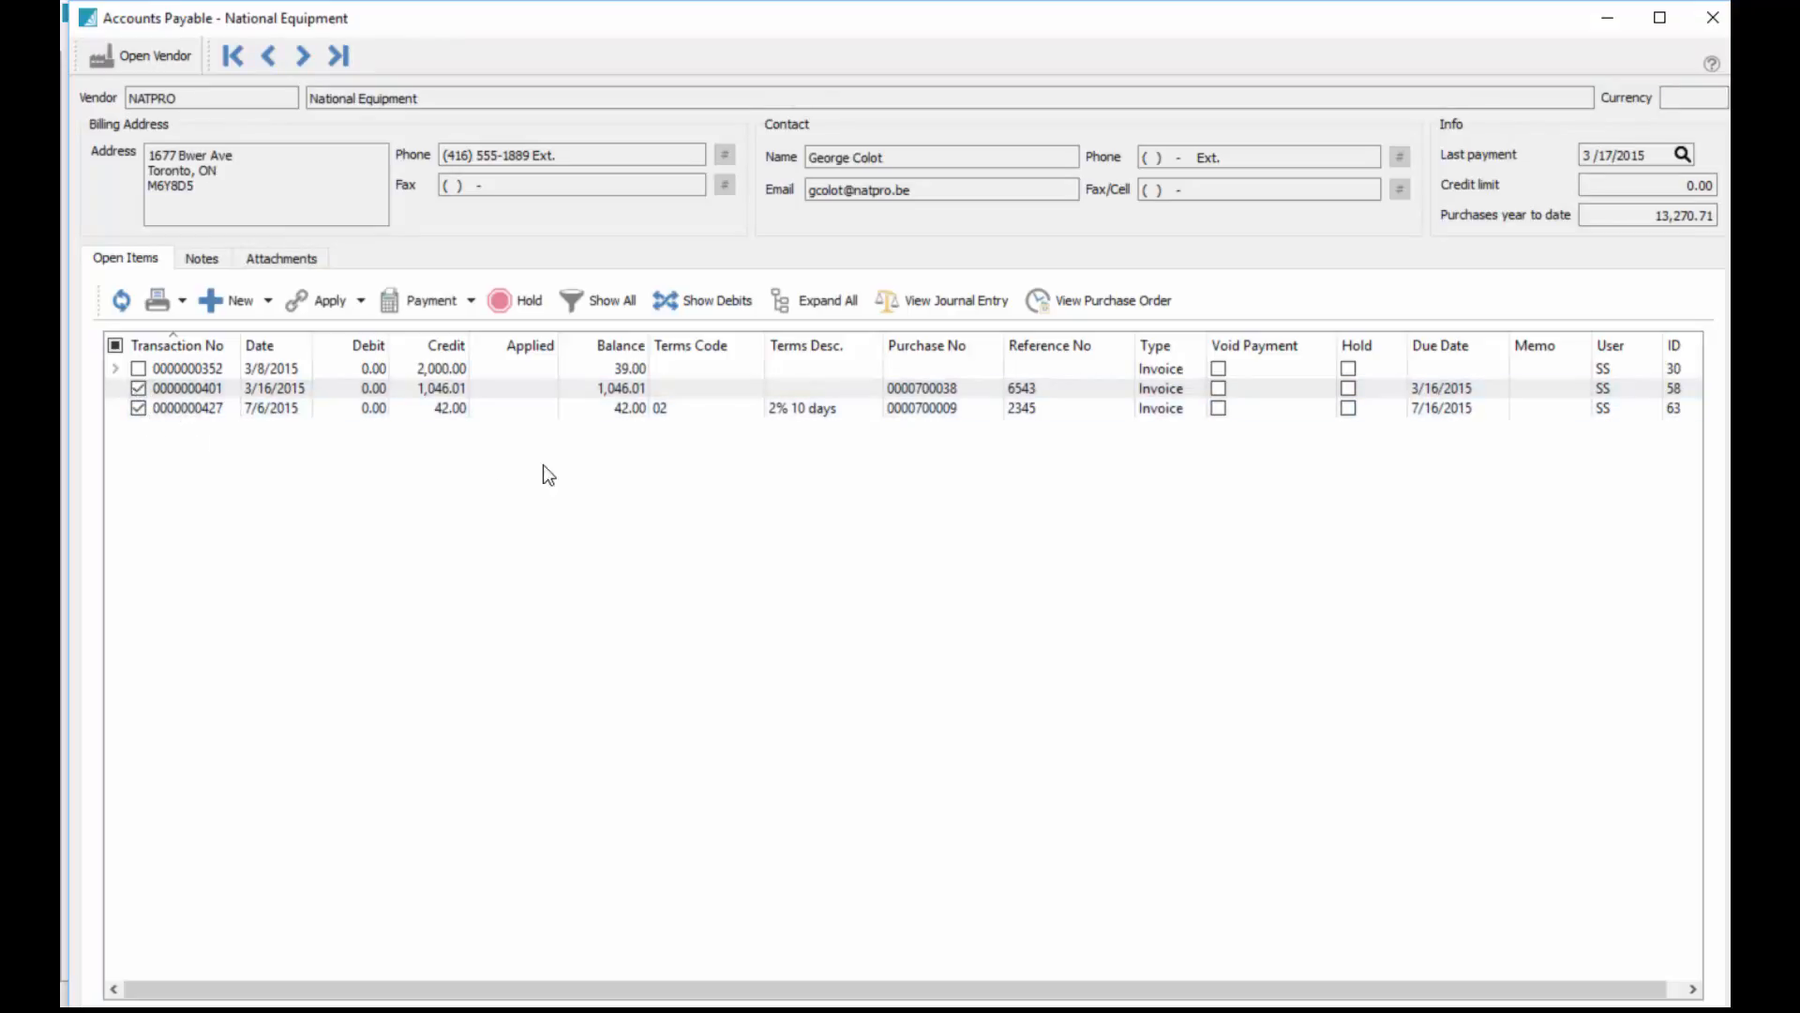
left_click(434, 300)
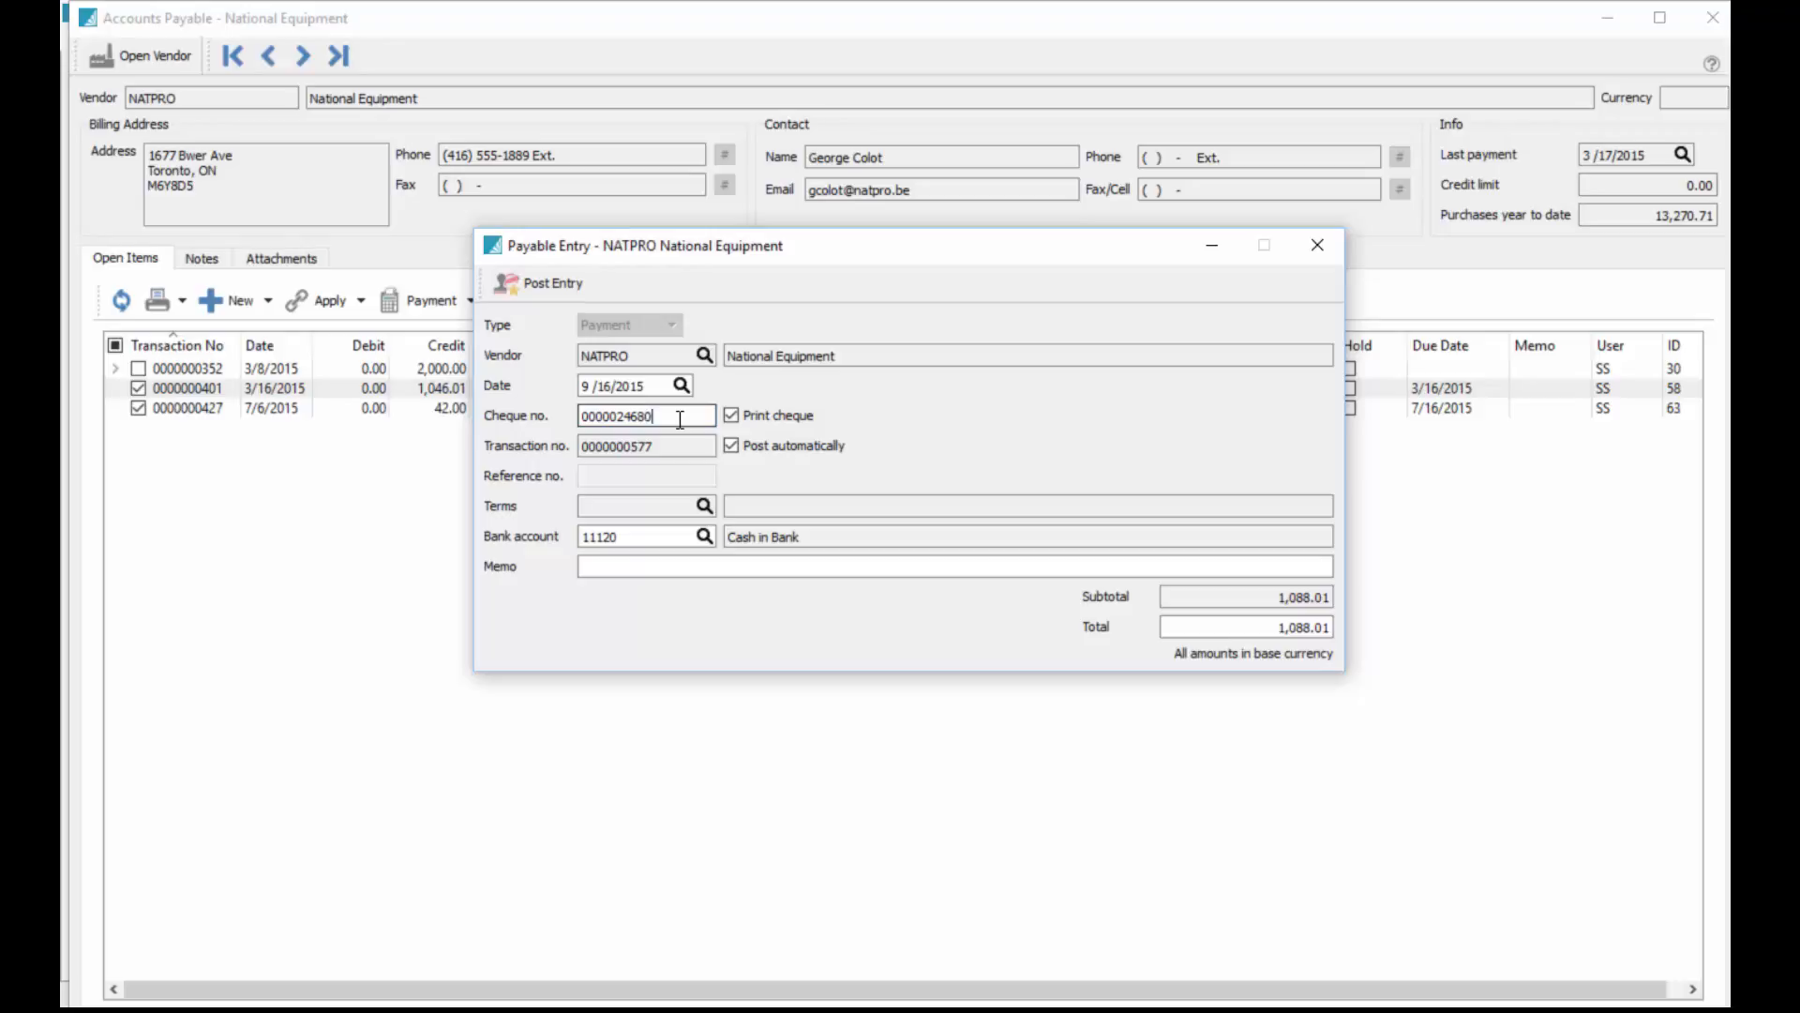
key("Backspace")
type("1")
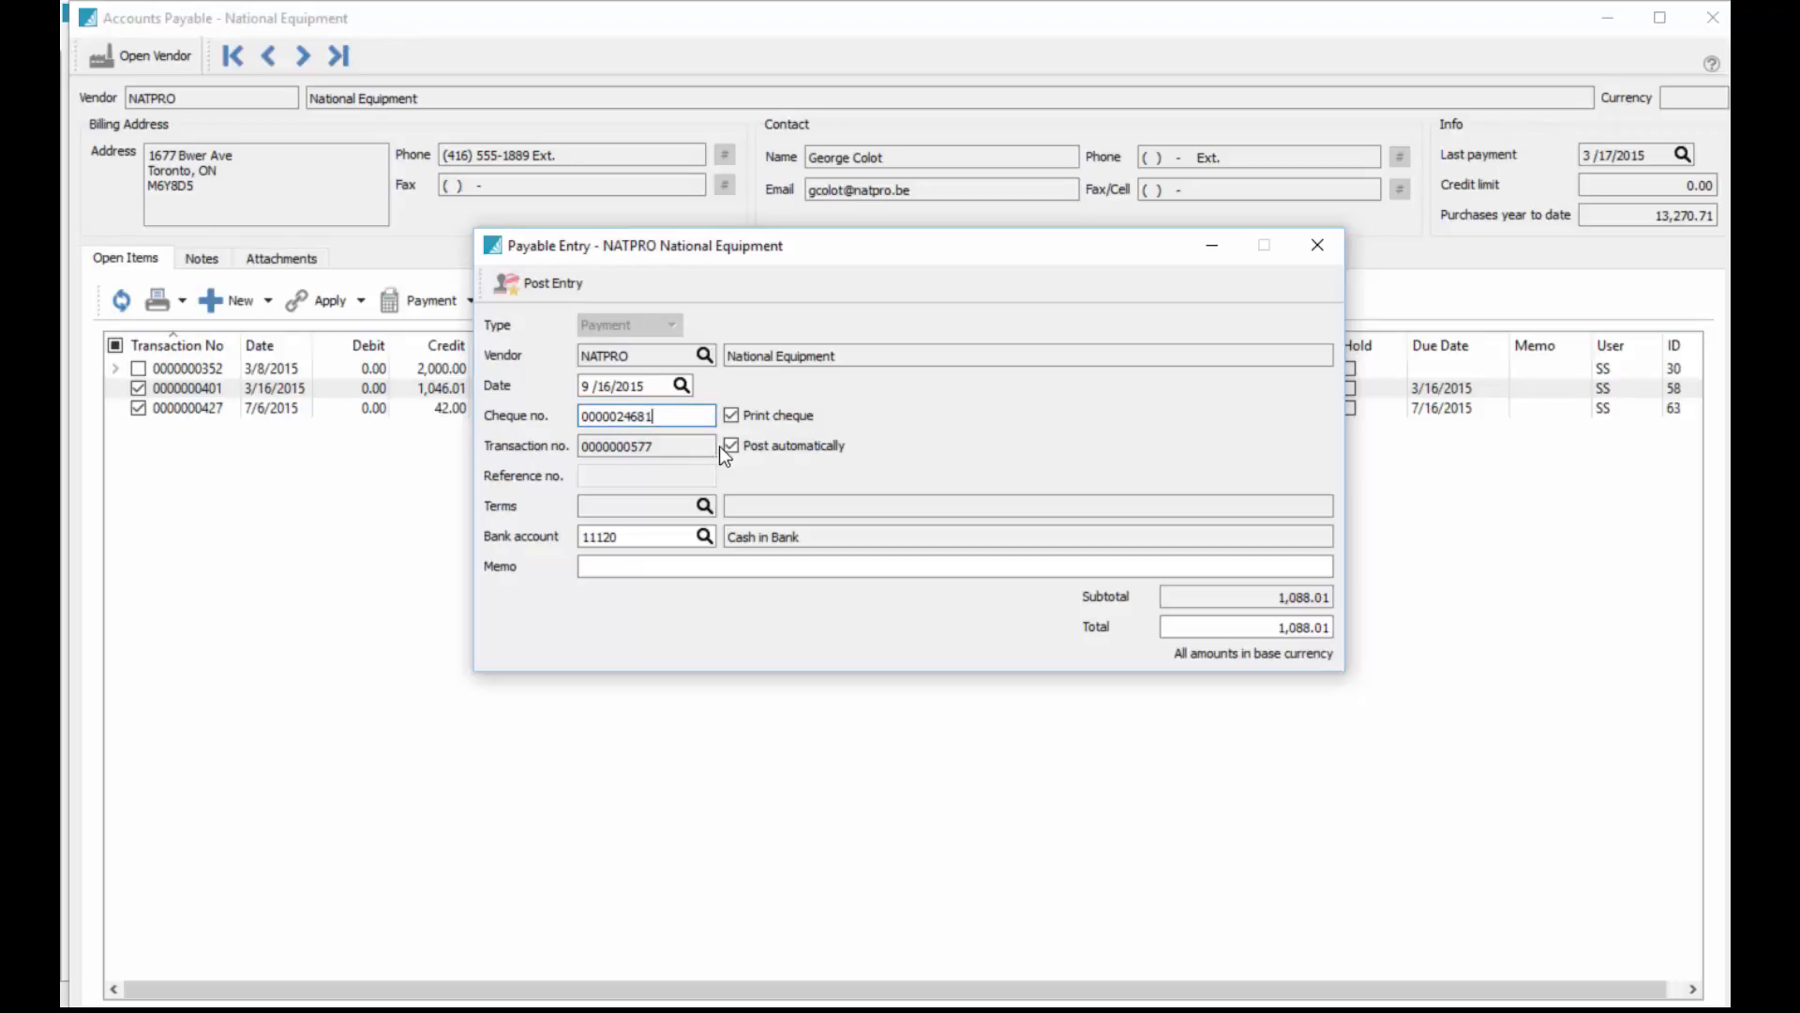
left_click(732, 445)
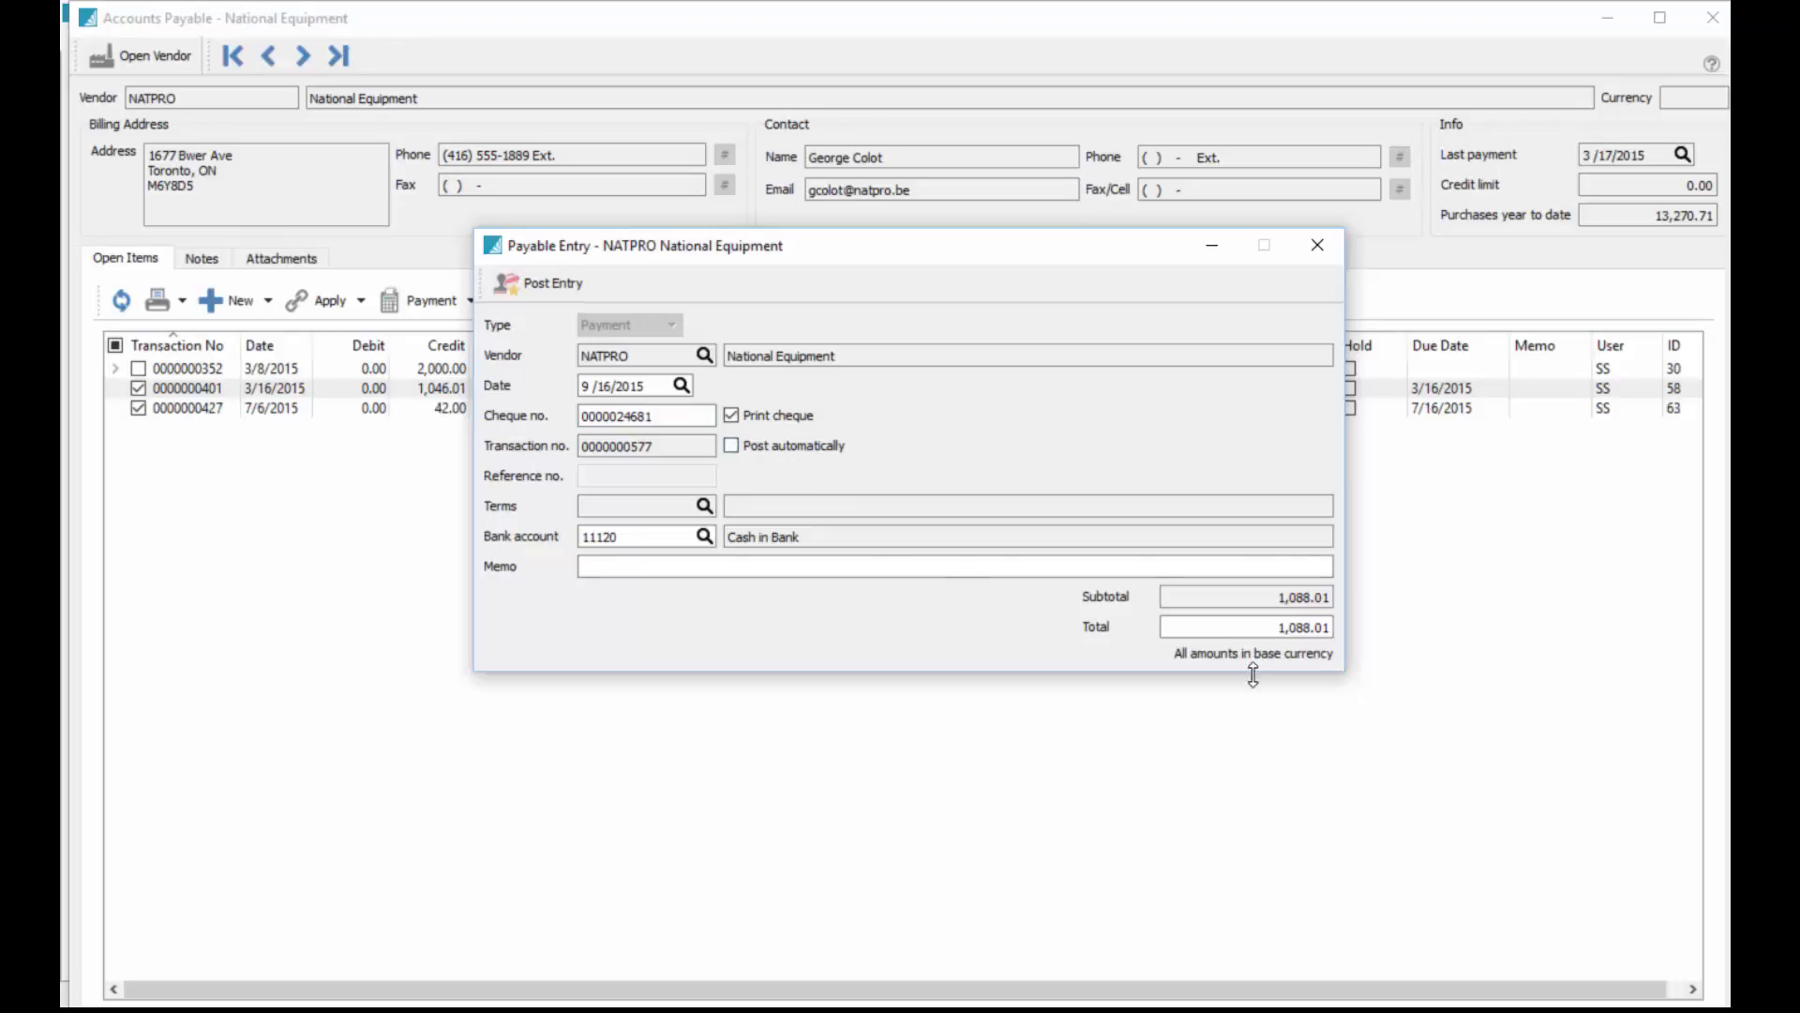
left_click(552, 283)
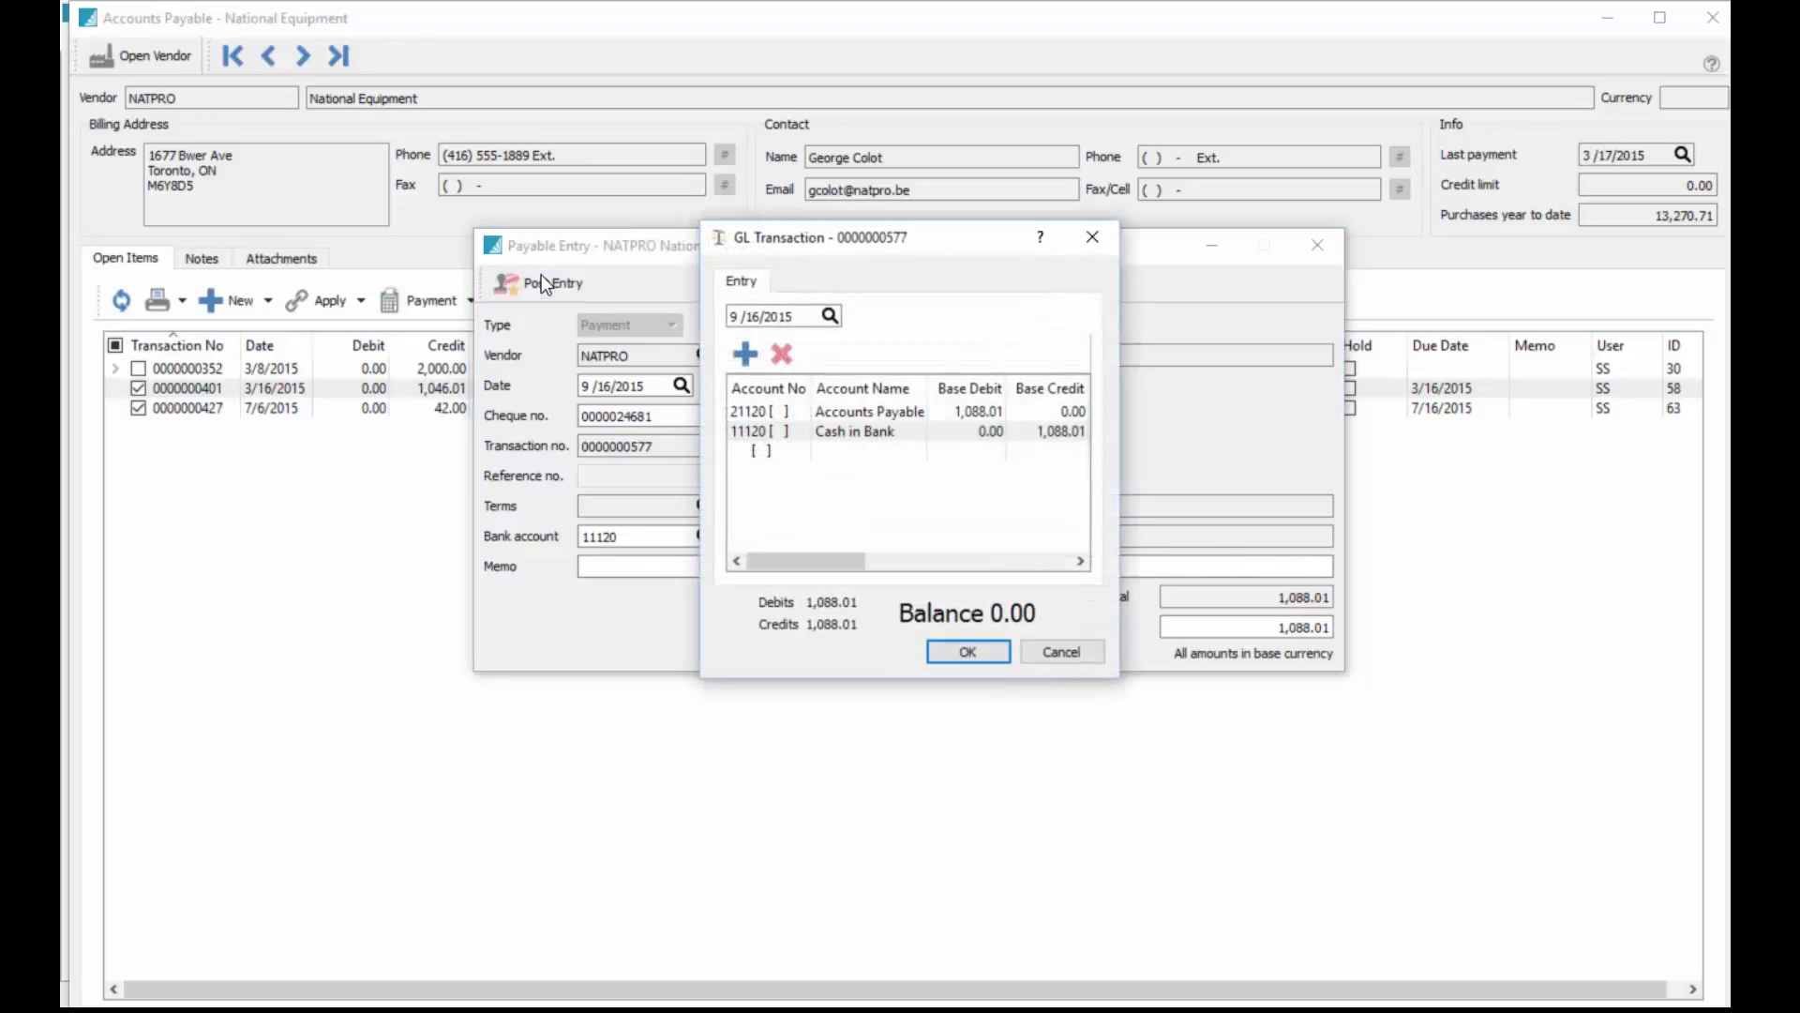
left_click(854, 431)
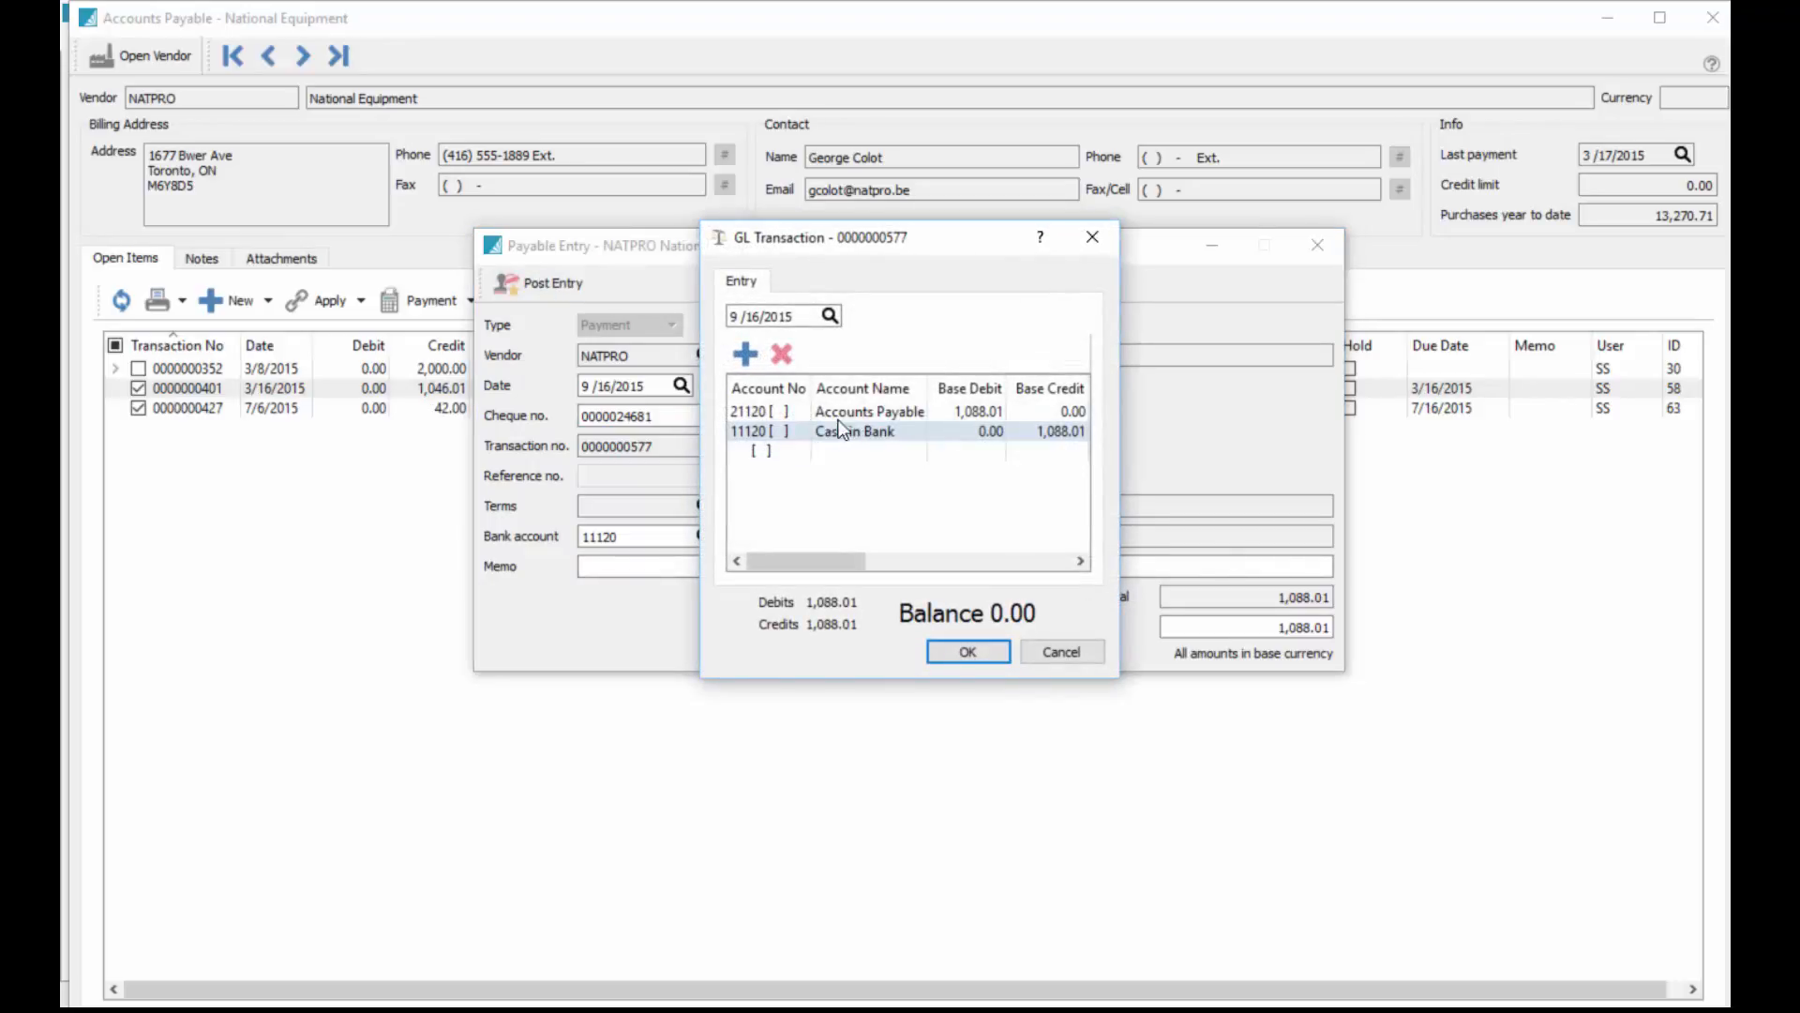
left_click(968, 652)
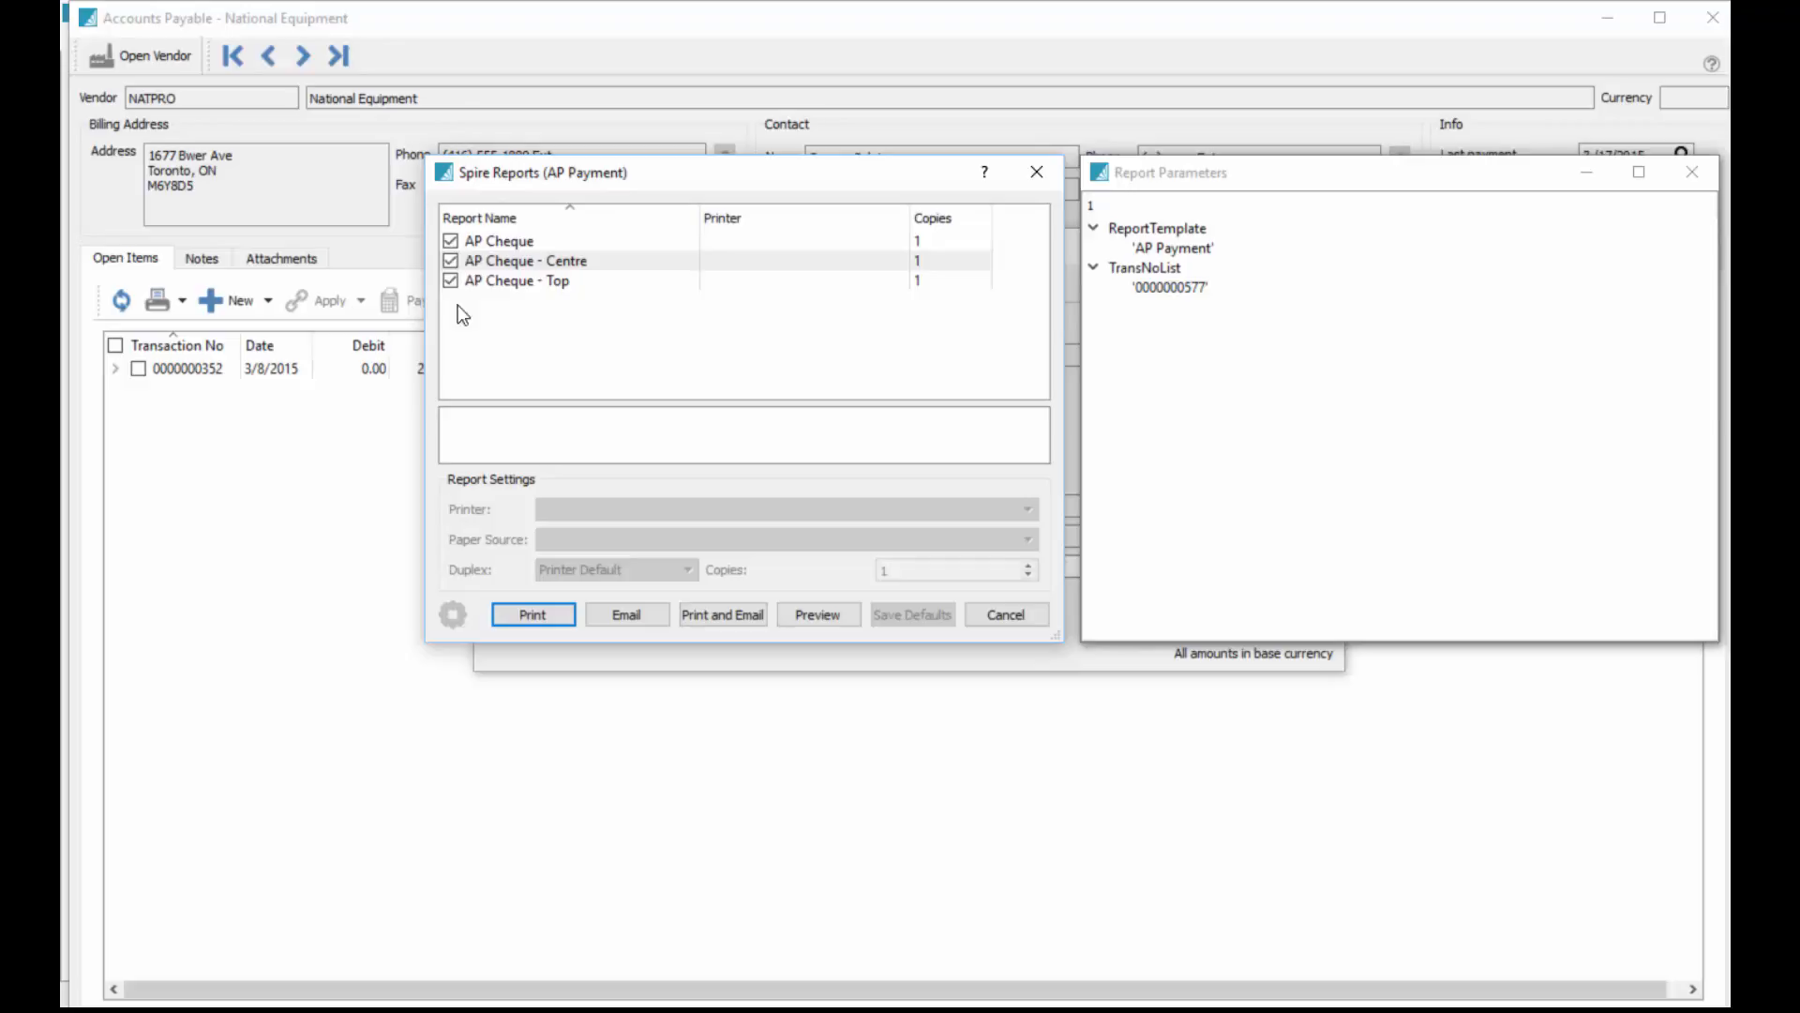
mouse_move(1514, 194)
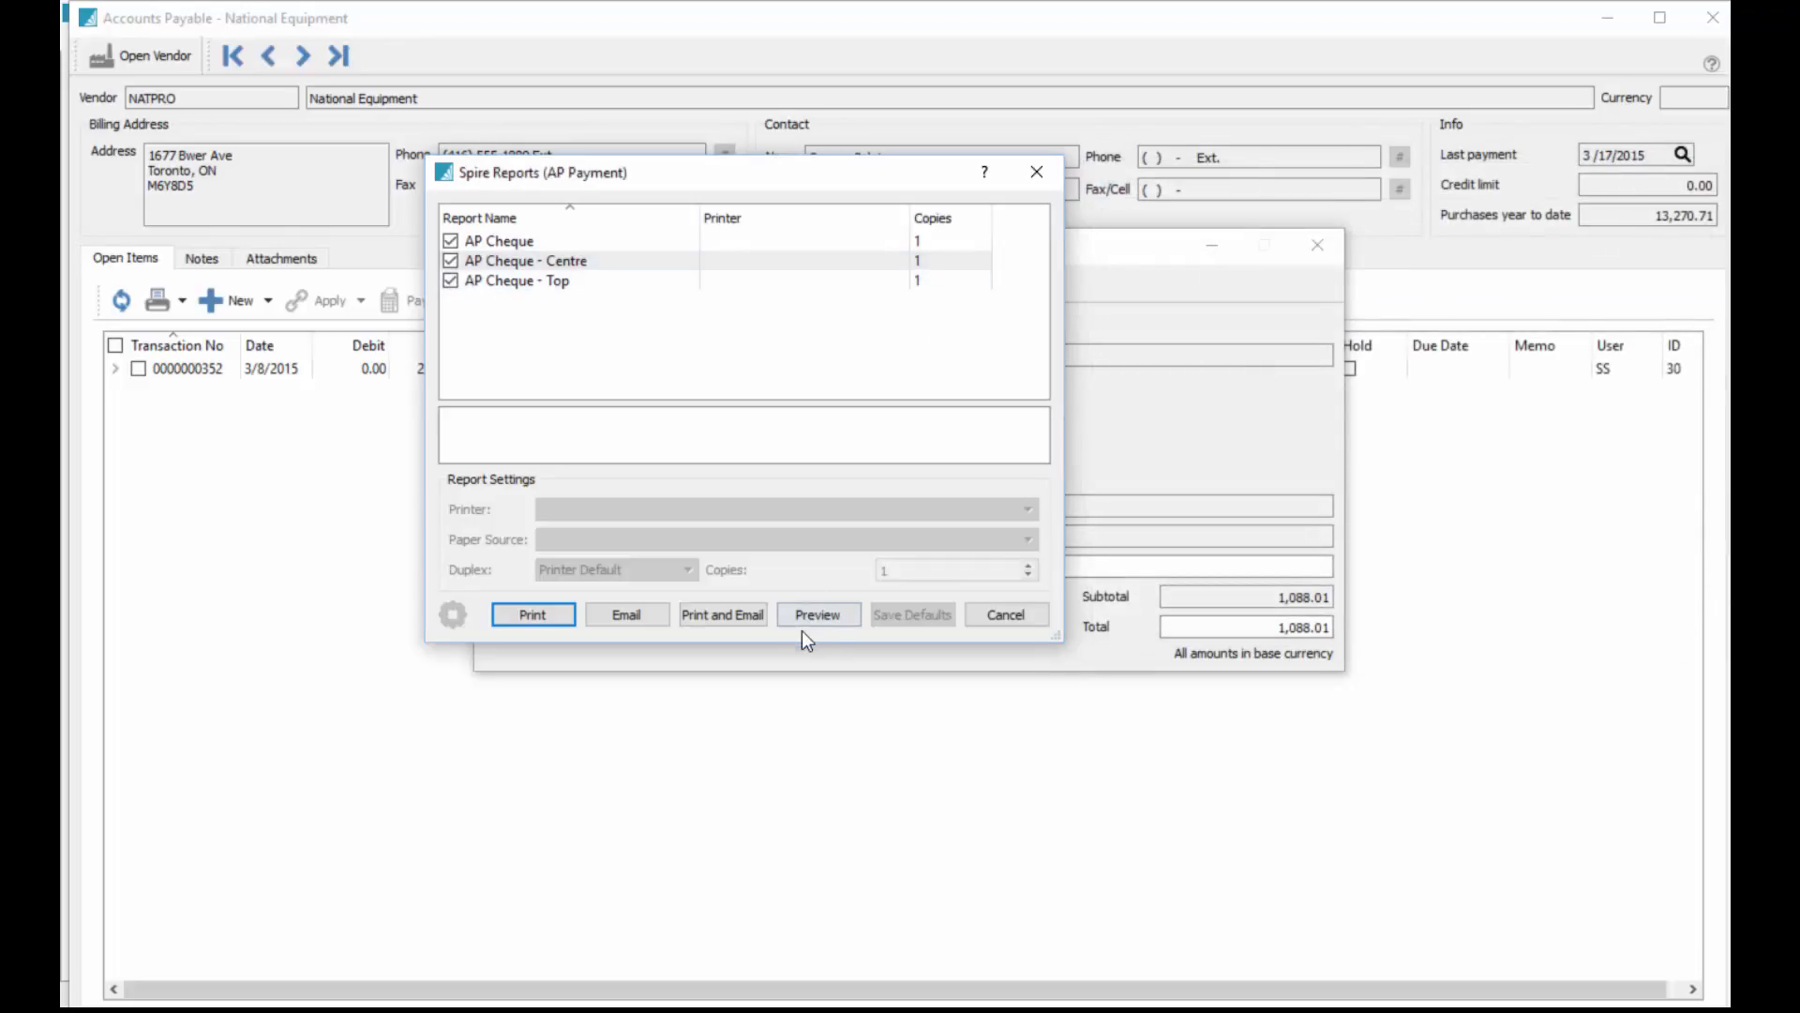
Preview the AP Payment cheque reports and answer No to the cheque printing successfully.
left_click(817, 614)
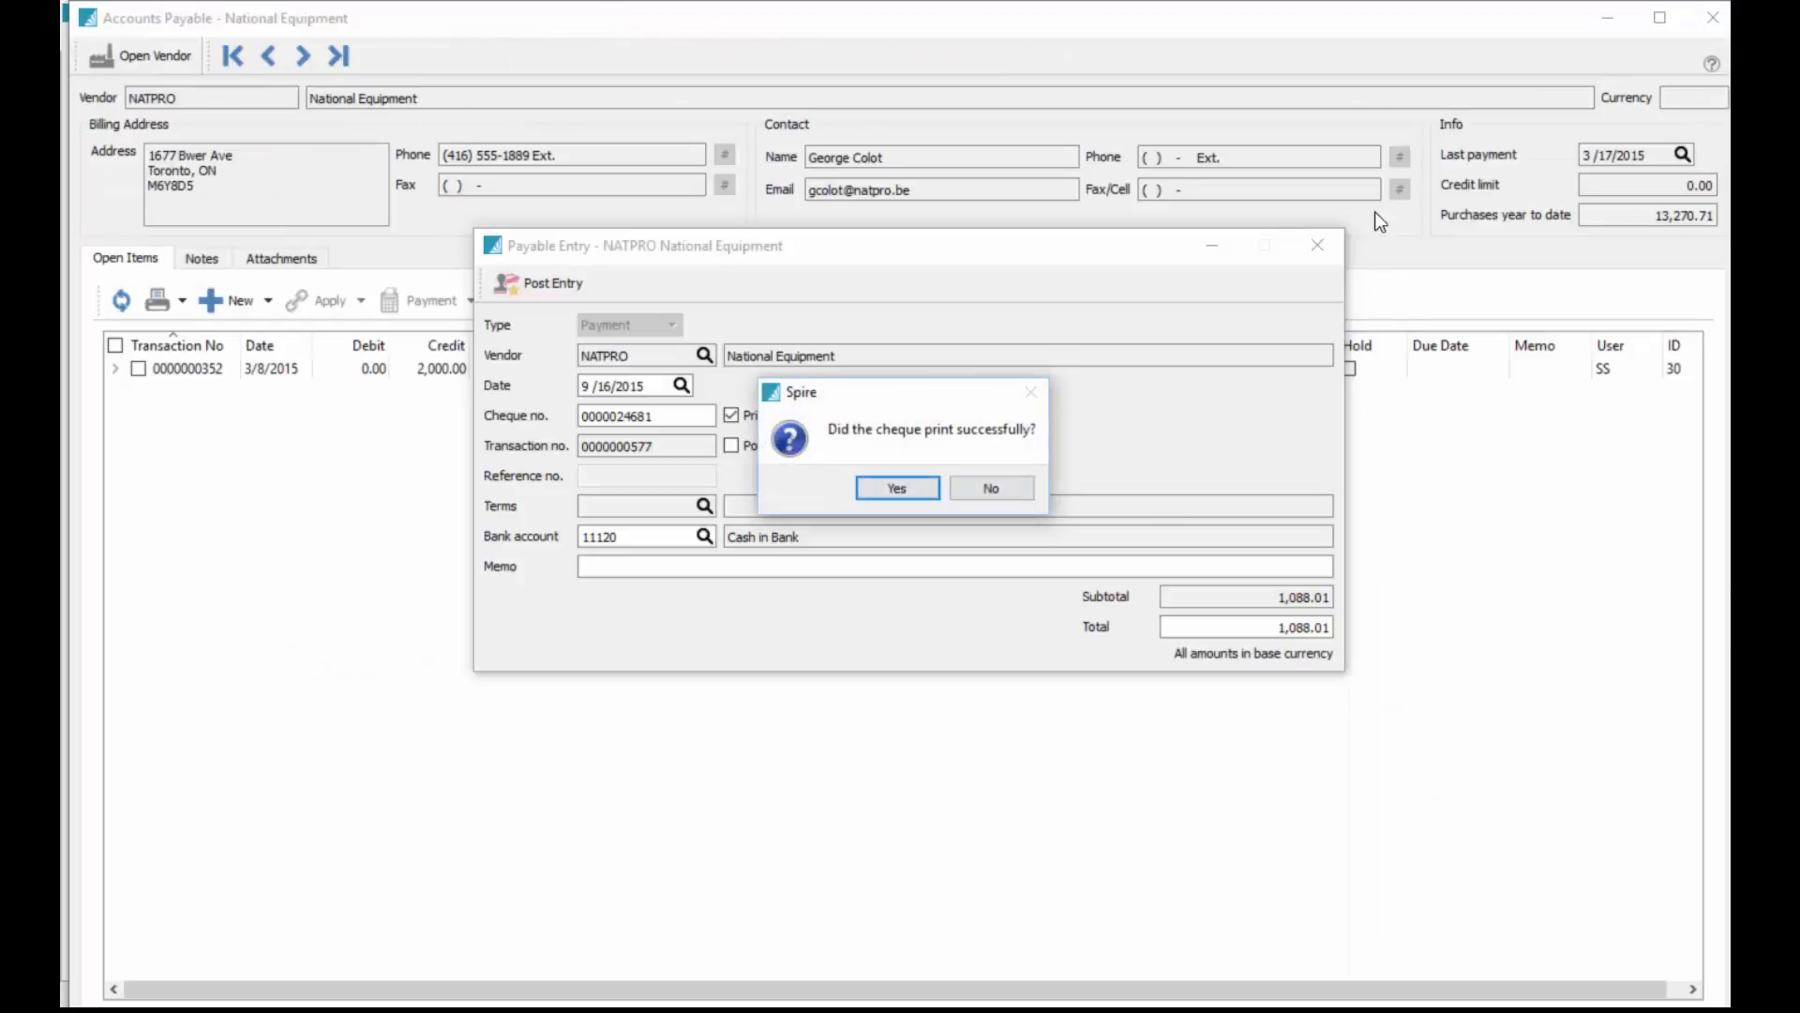
mouse_move(1102, 638)
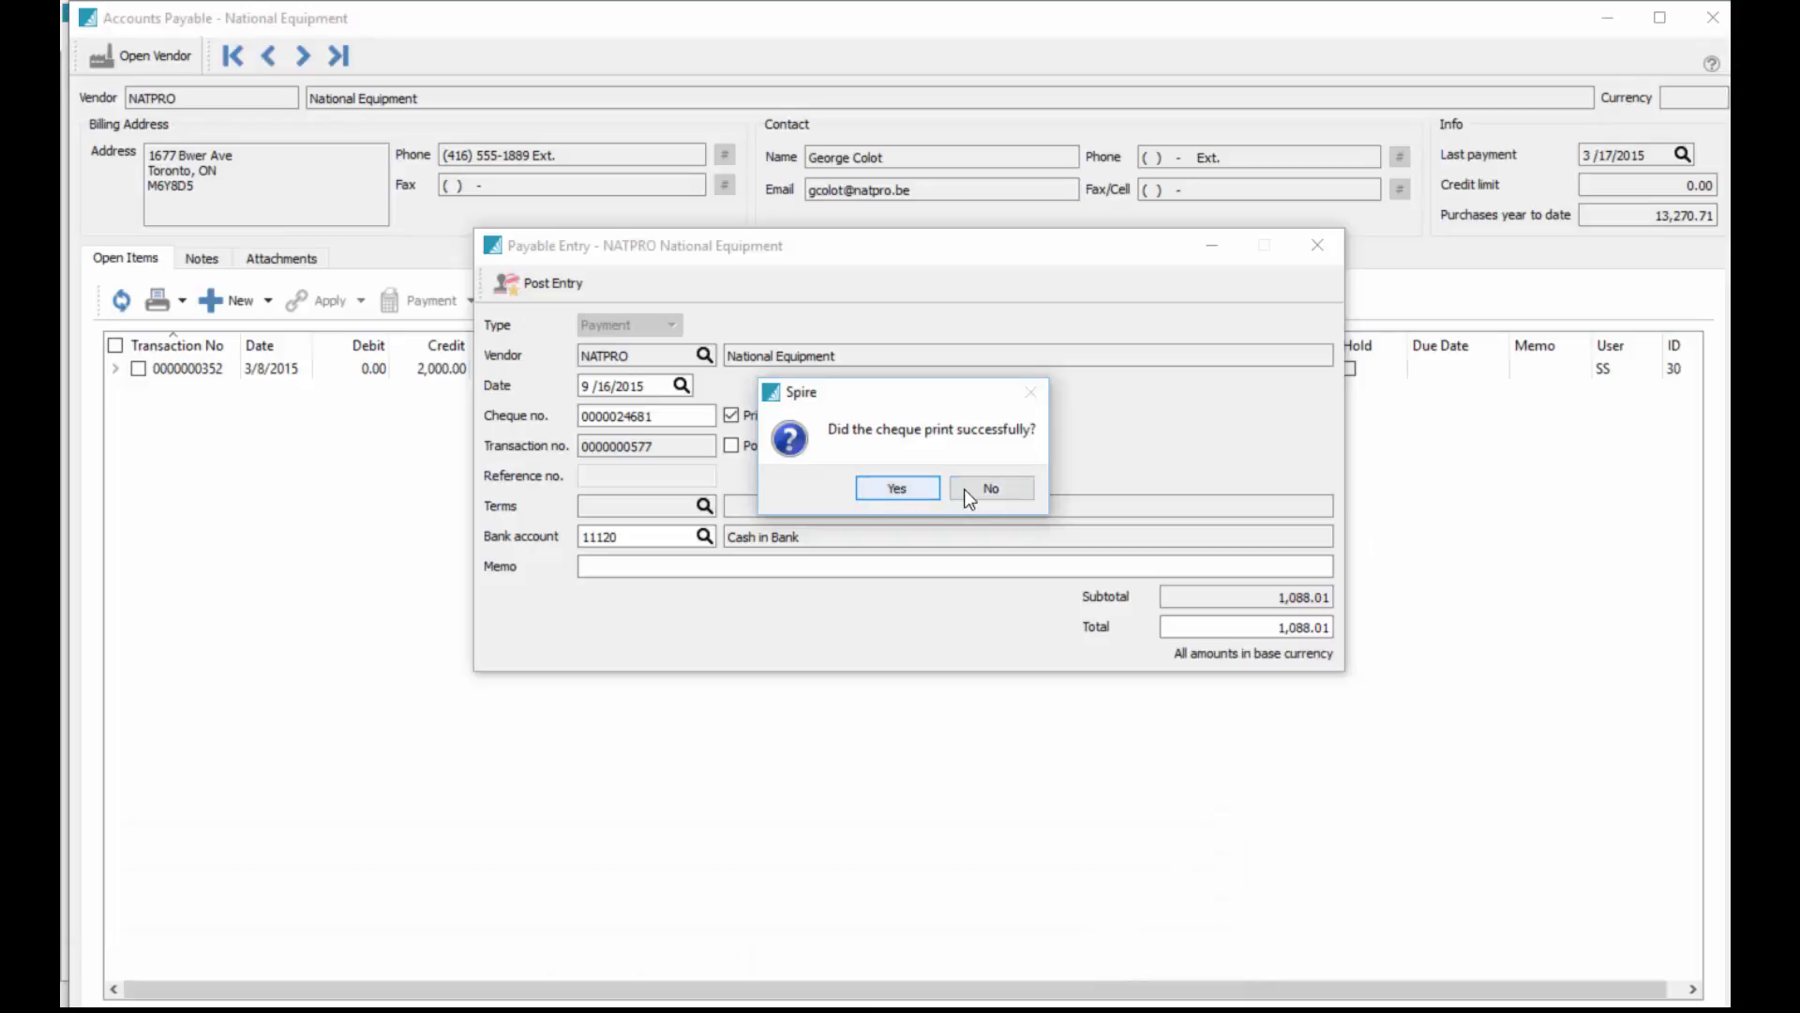
left_click(897, 488)
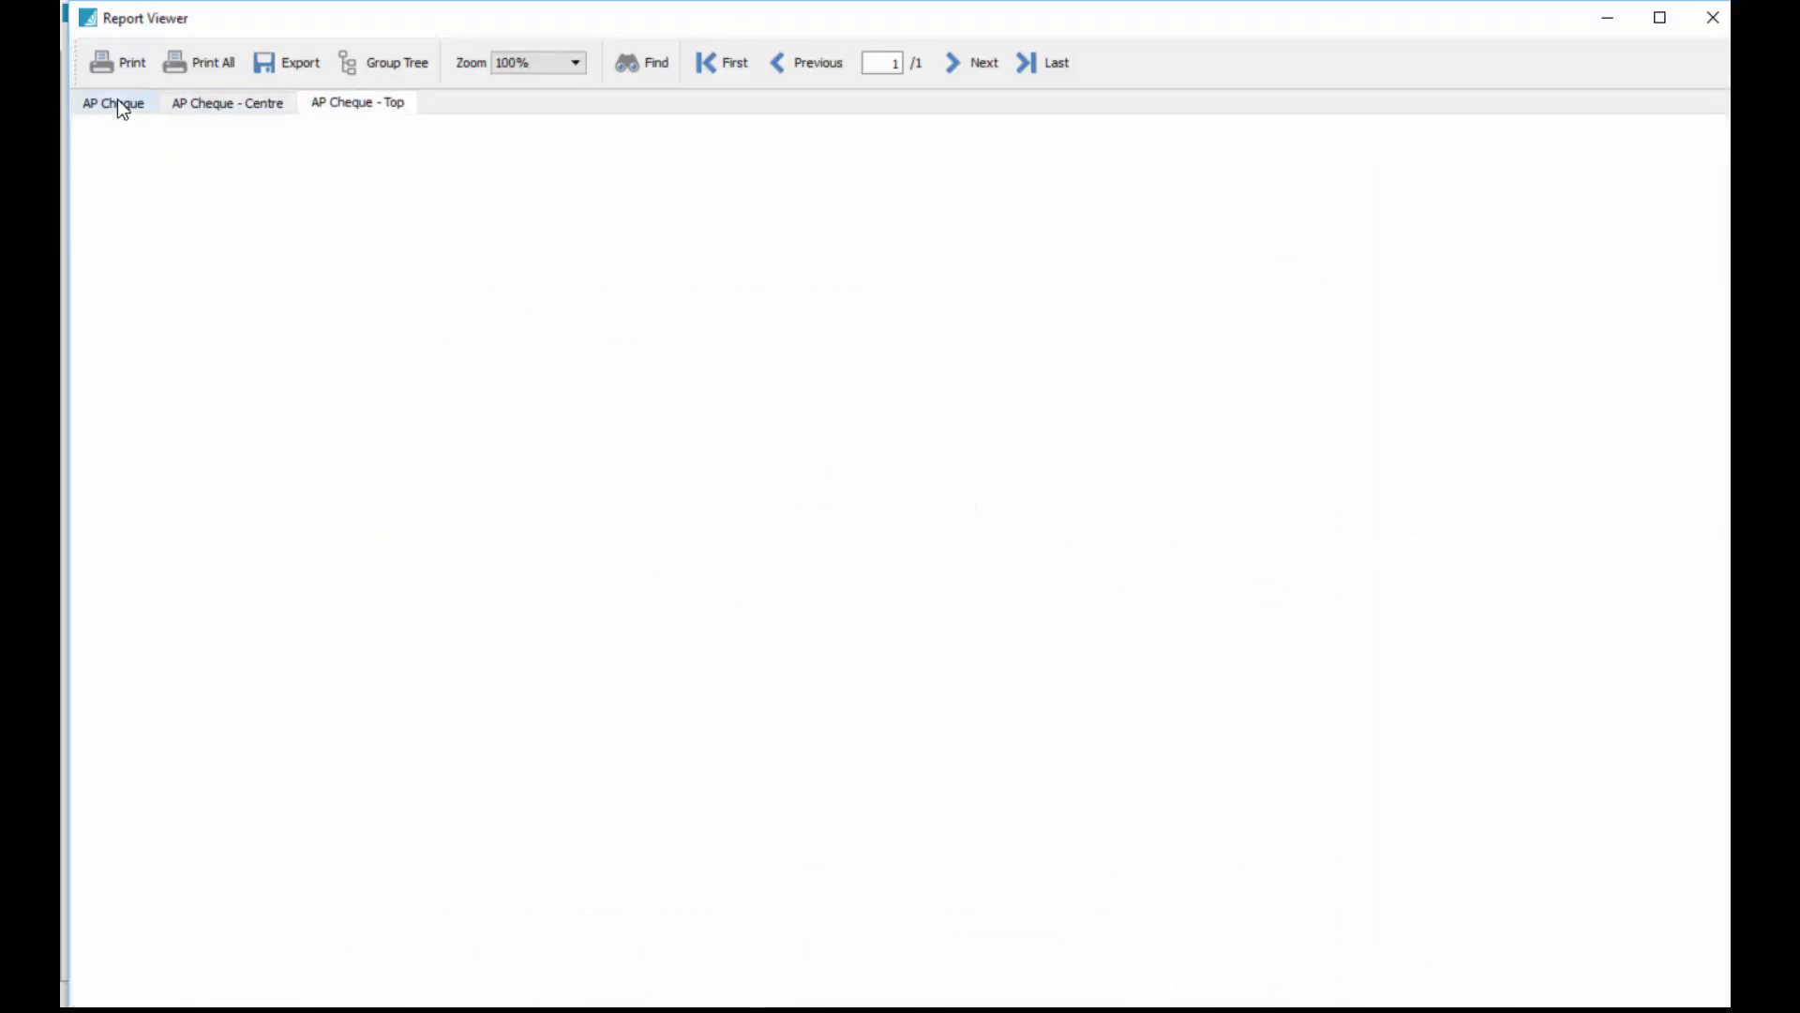
left_click(226, 103)
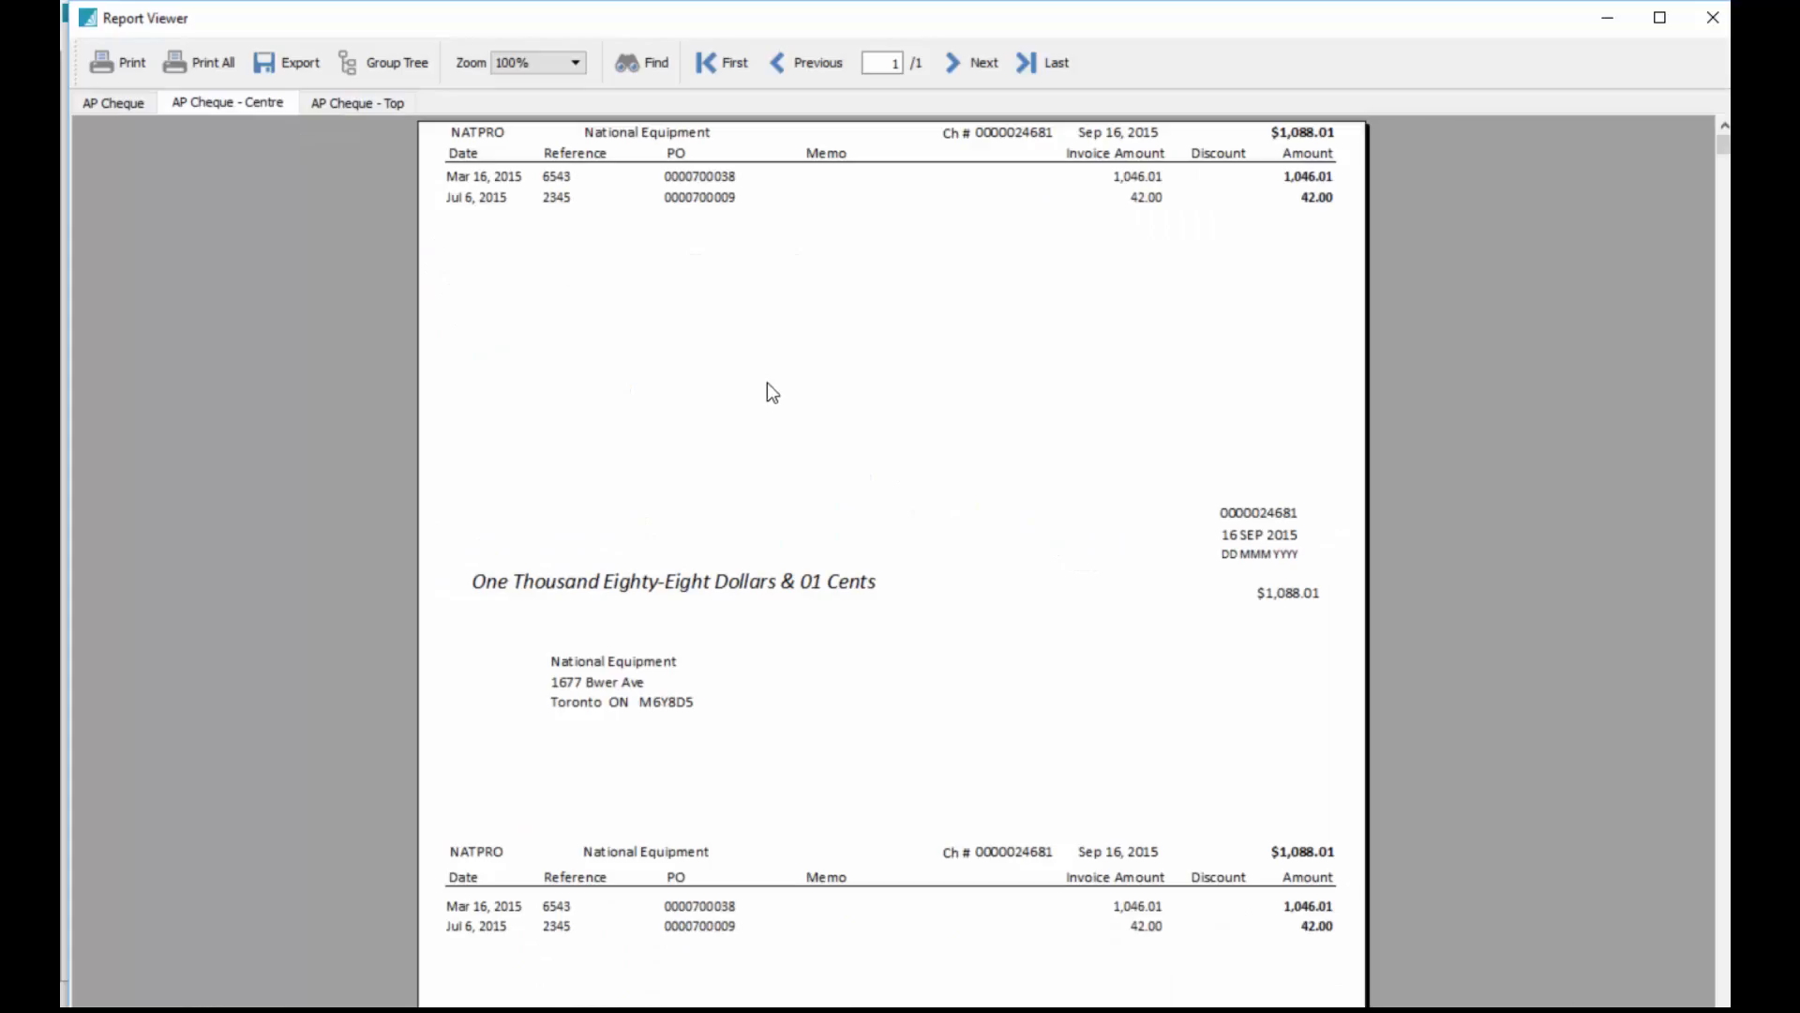
mouse_move(1370, 40)
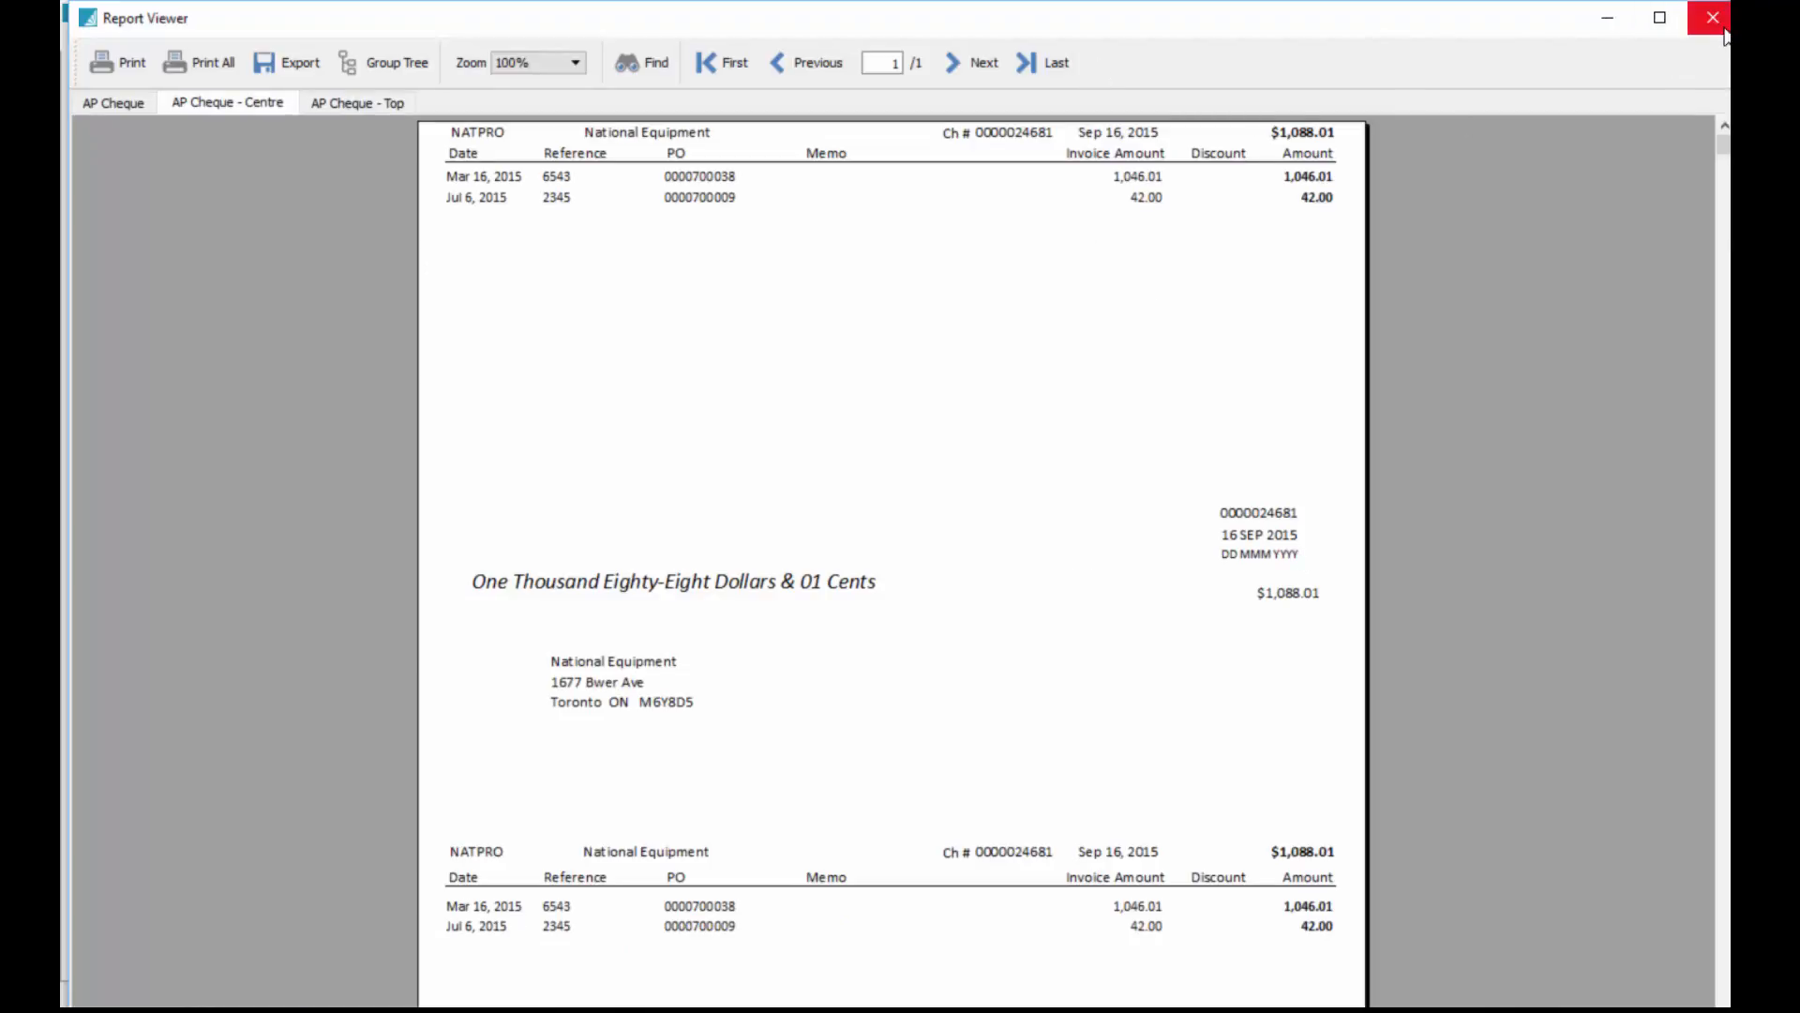
left_click(1707, 17)
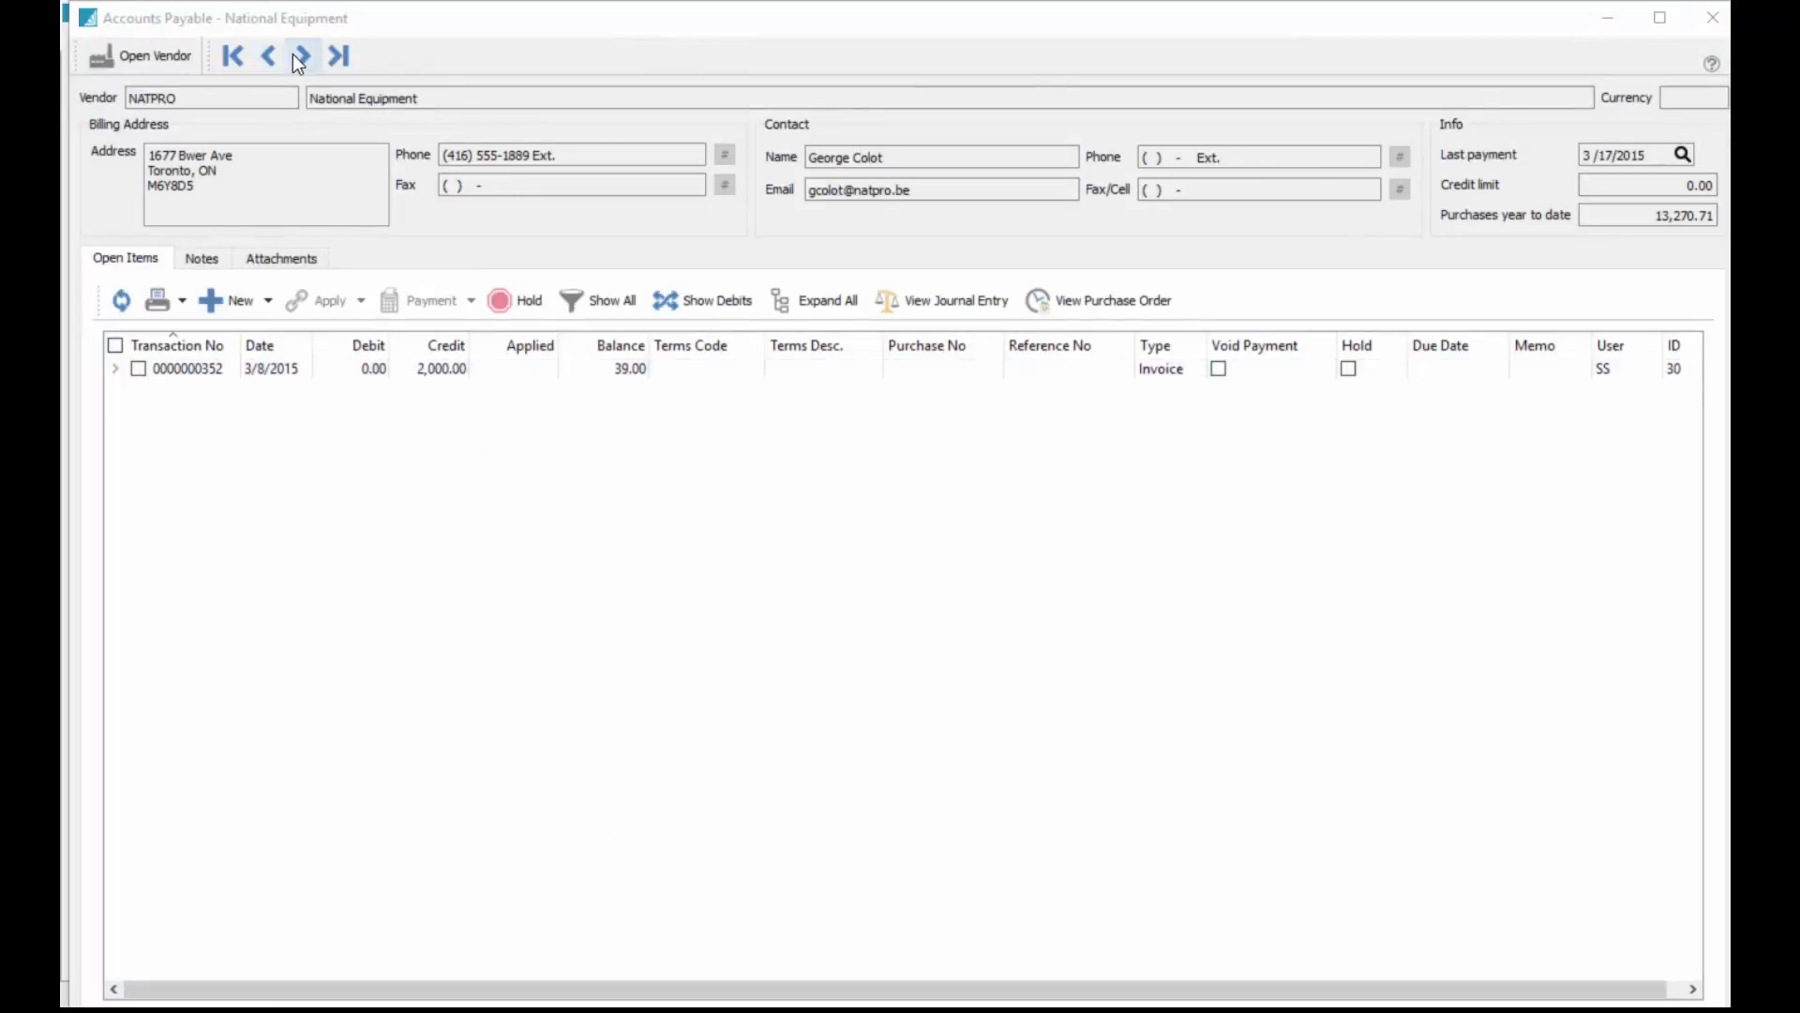
left_click(299, 57)
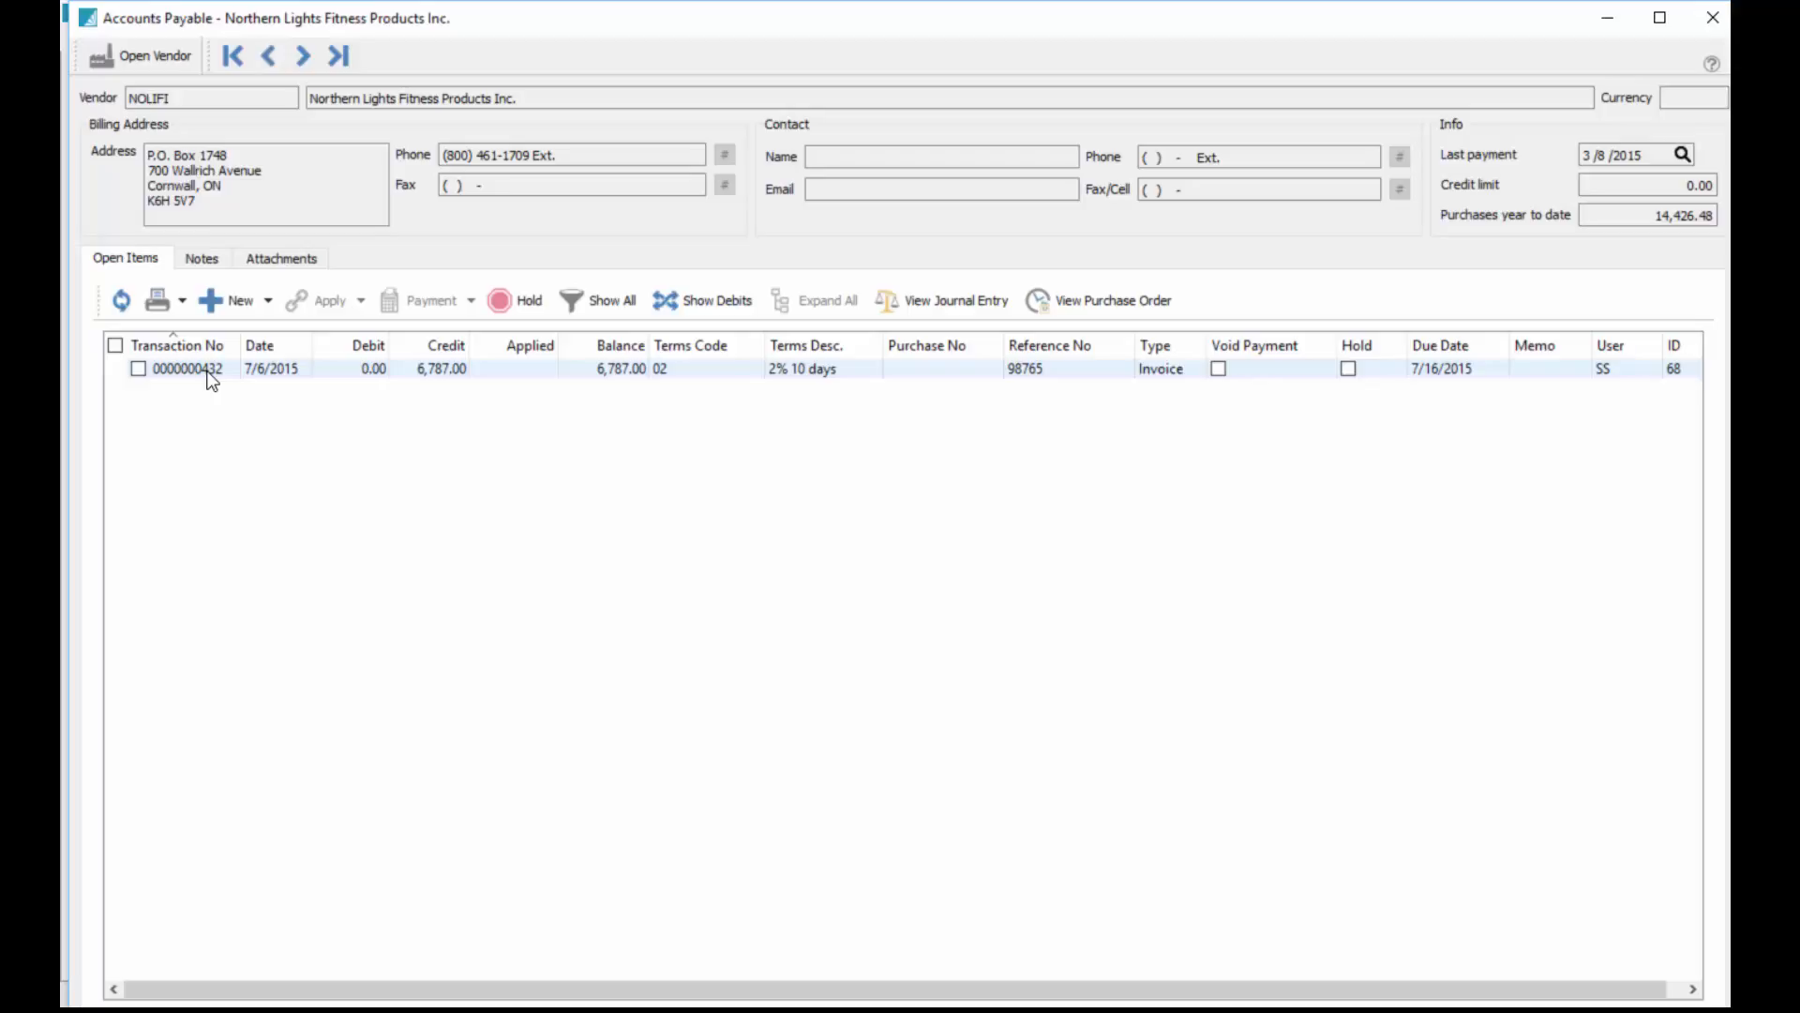
left_click(187, 369)
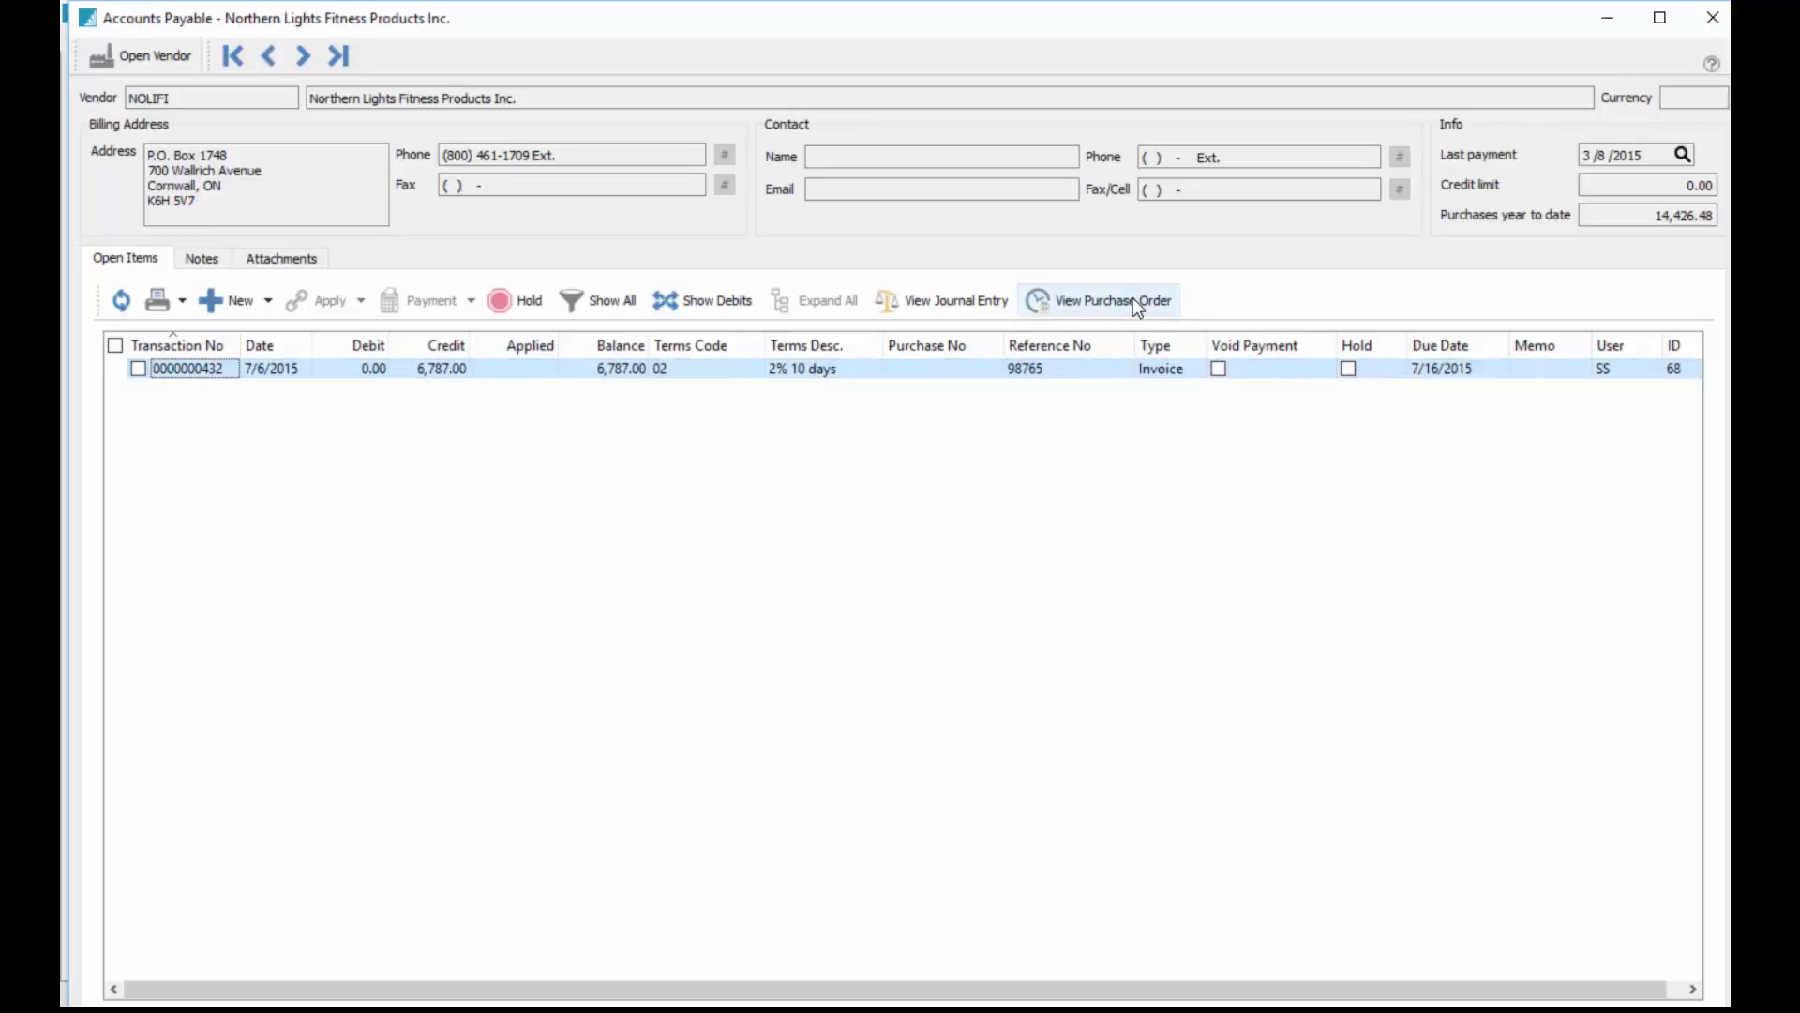
left_click(954, 300)
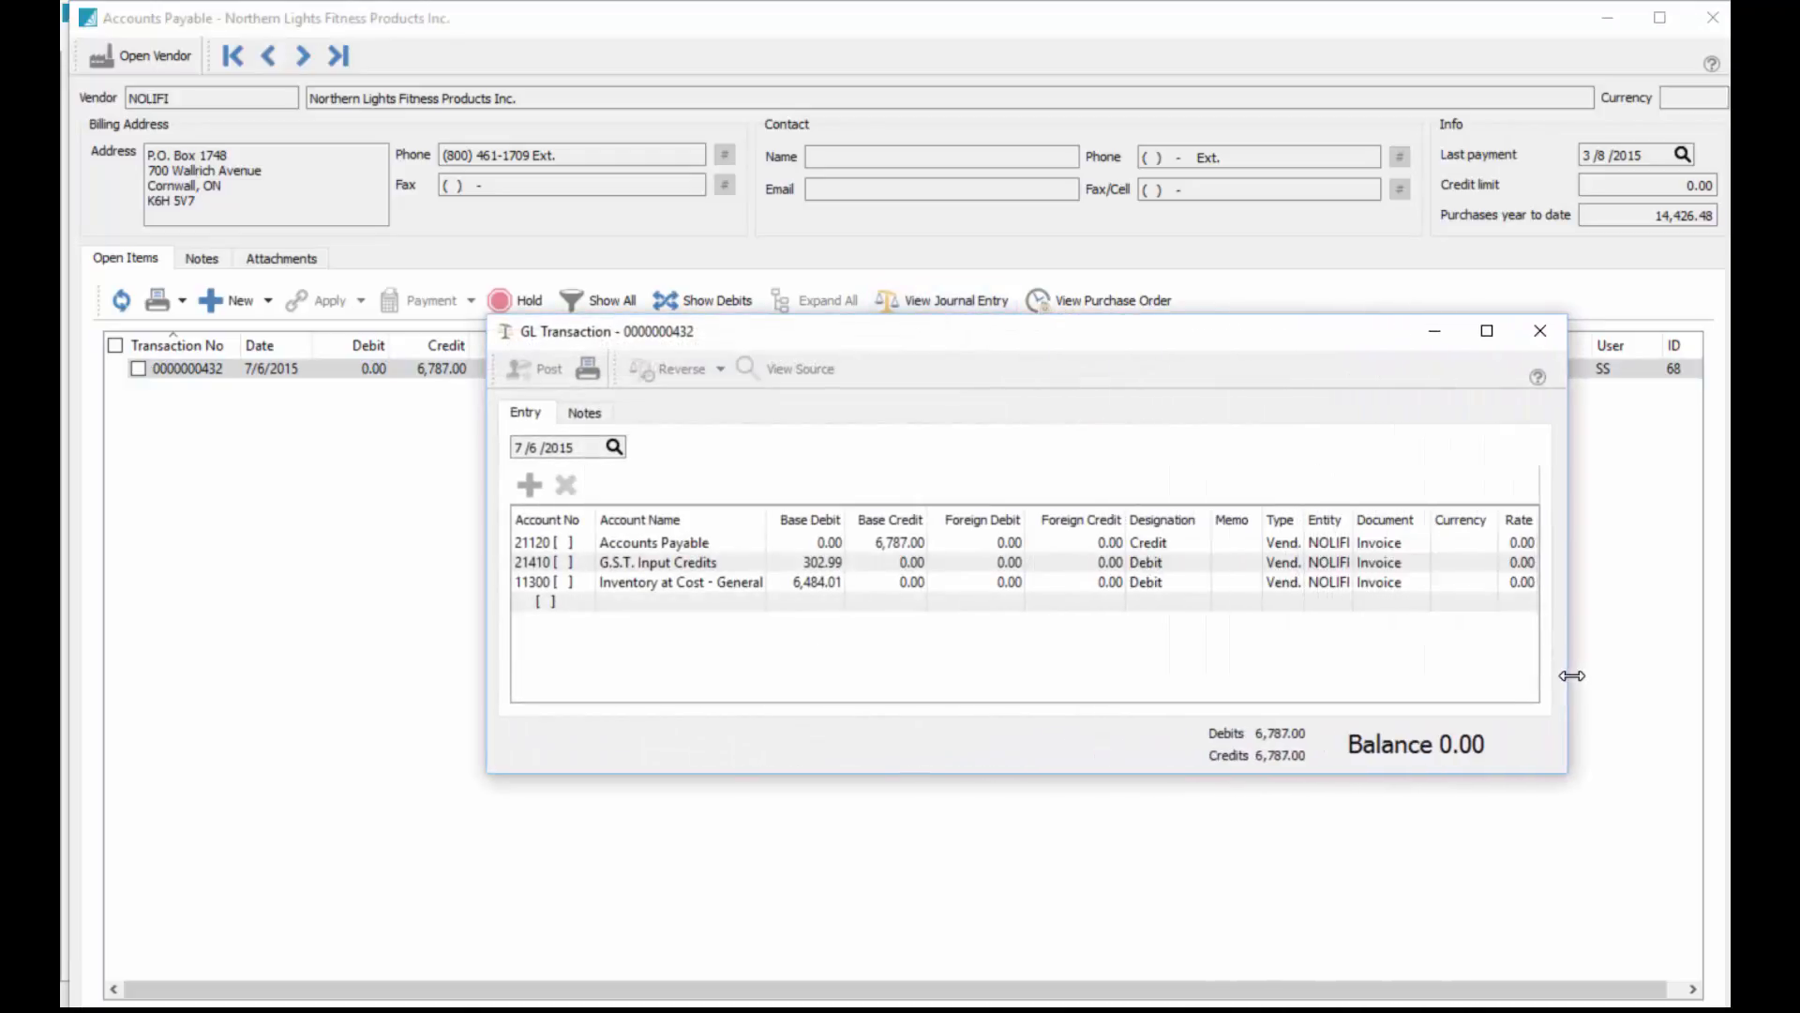
mouse_move(896, 350)
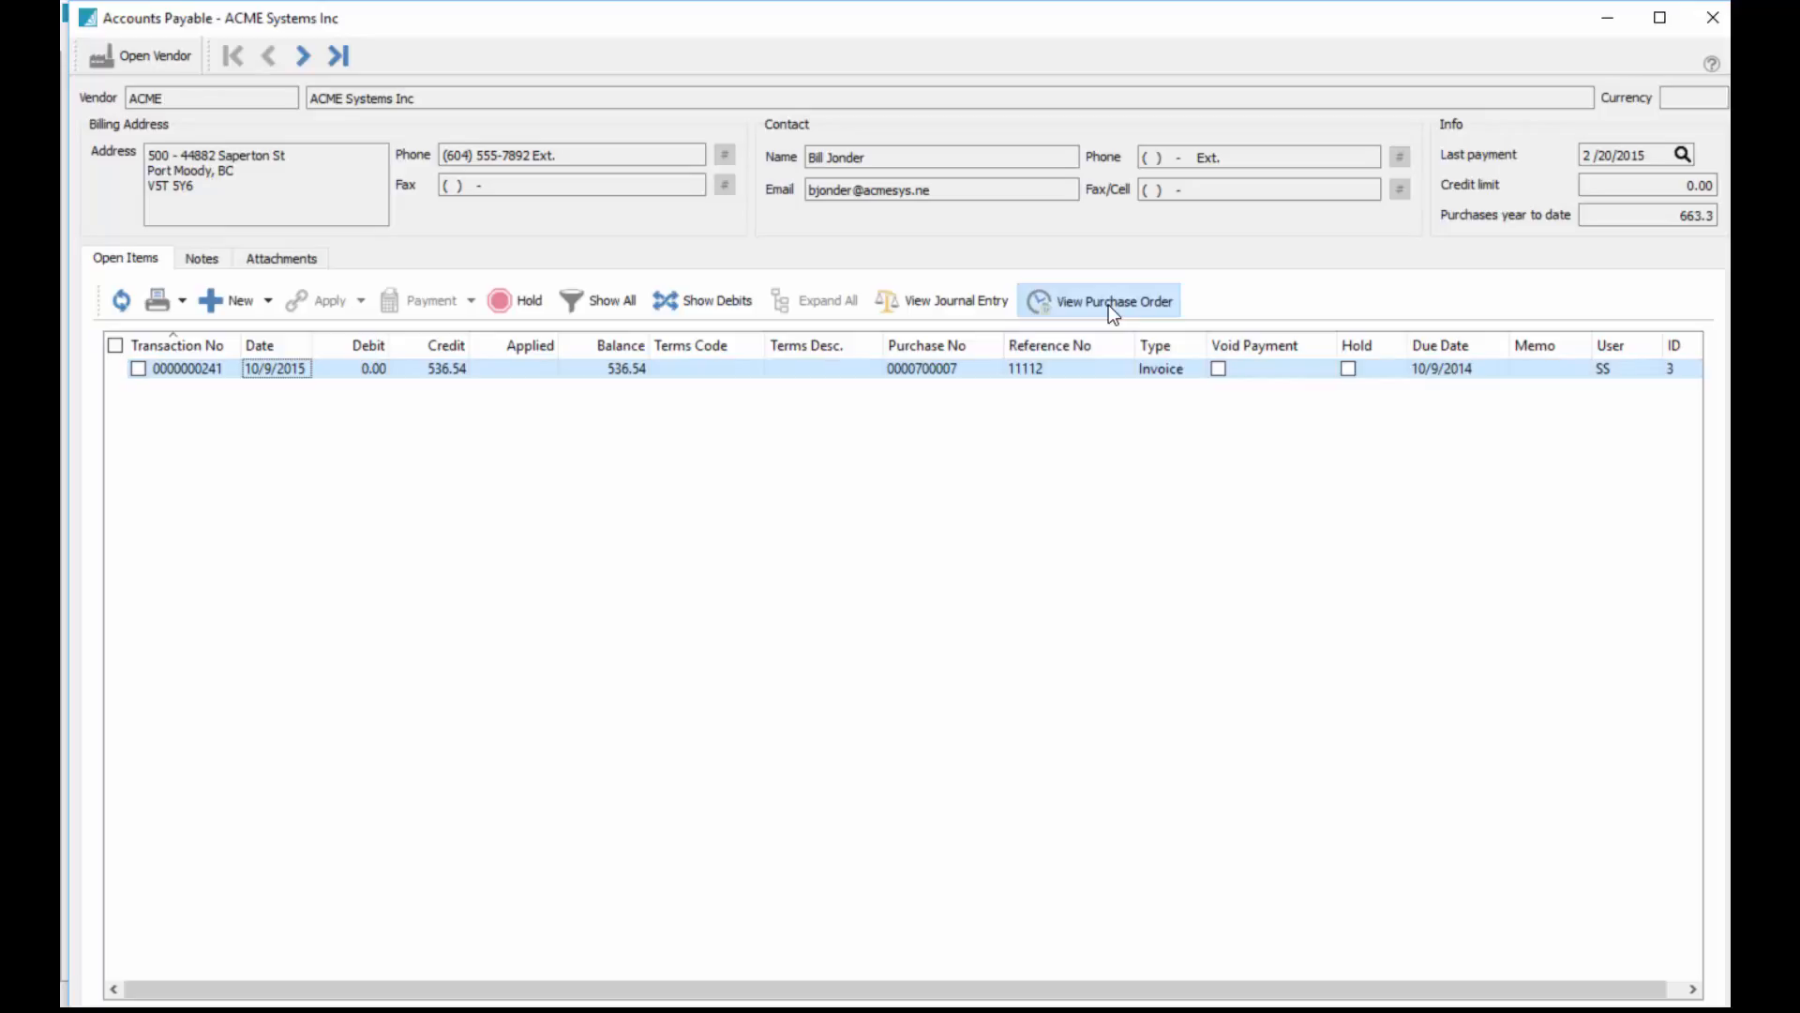
left_click(1111, 300)
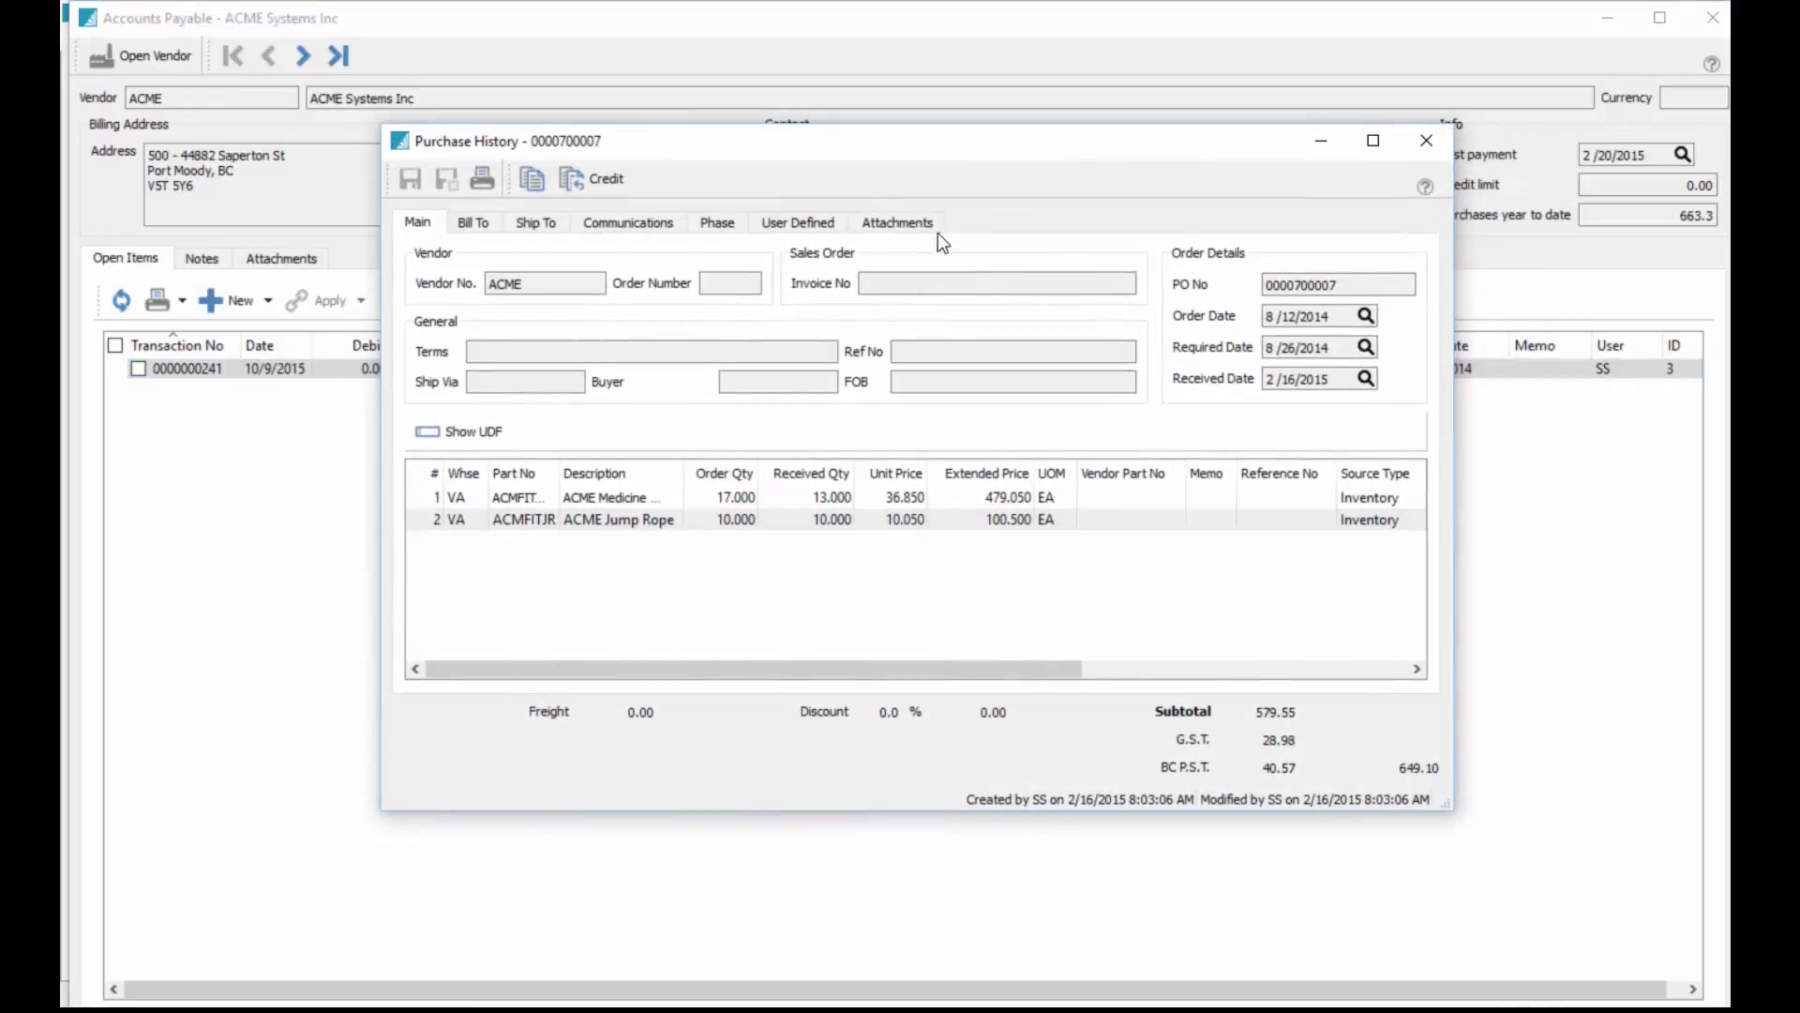
mouse_move(764, 427)
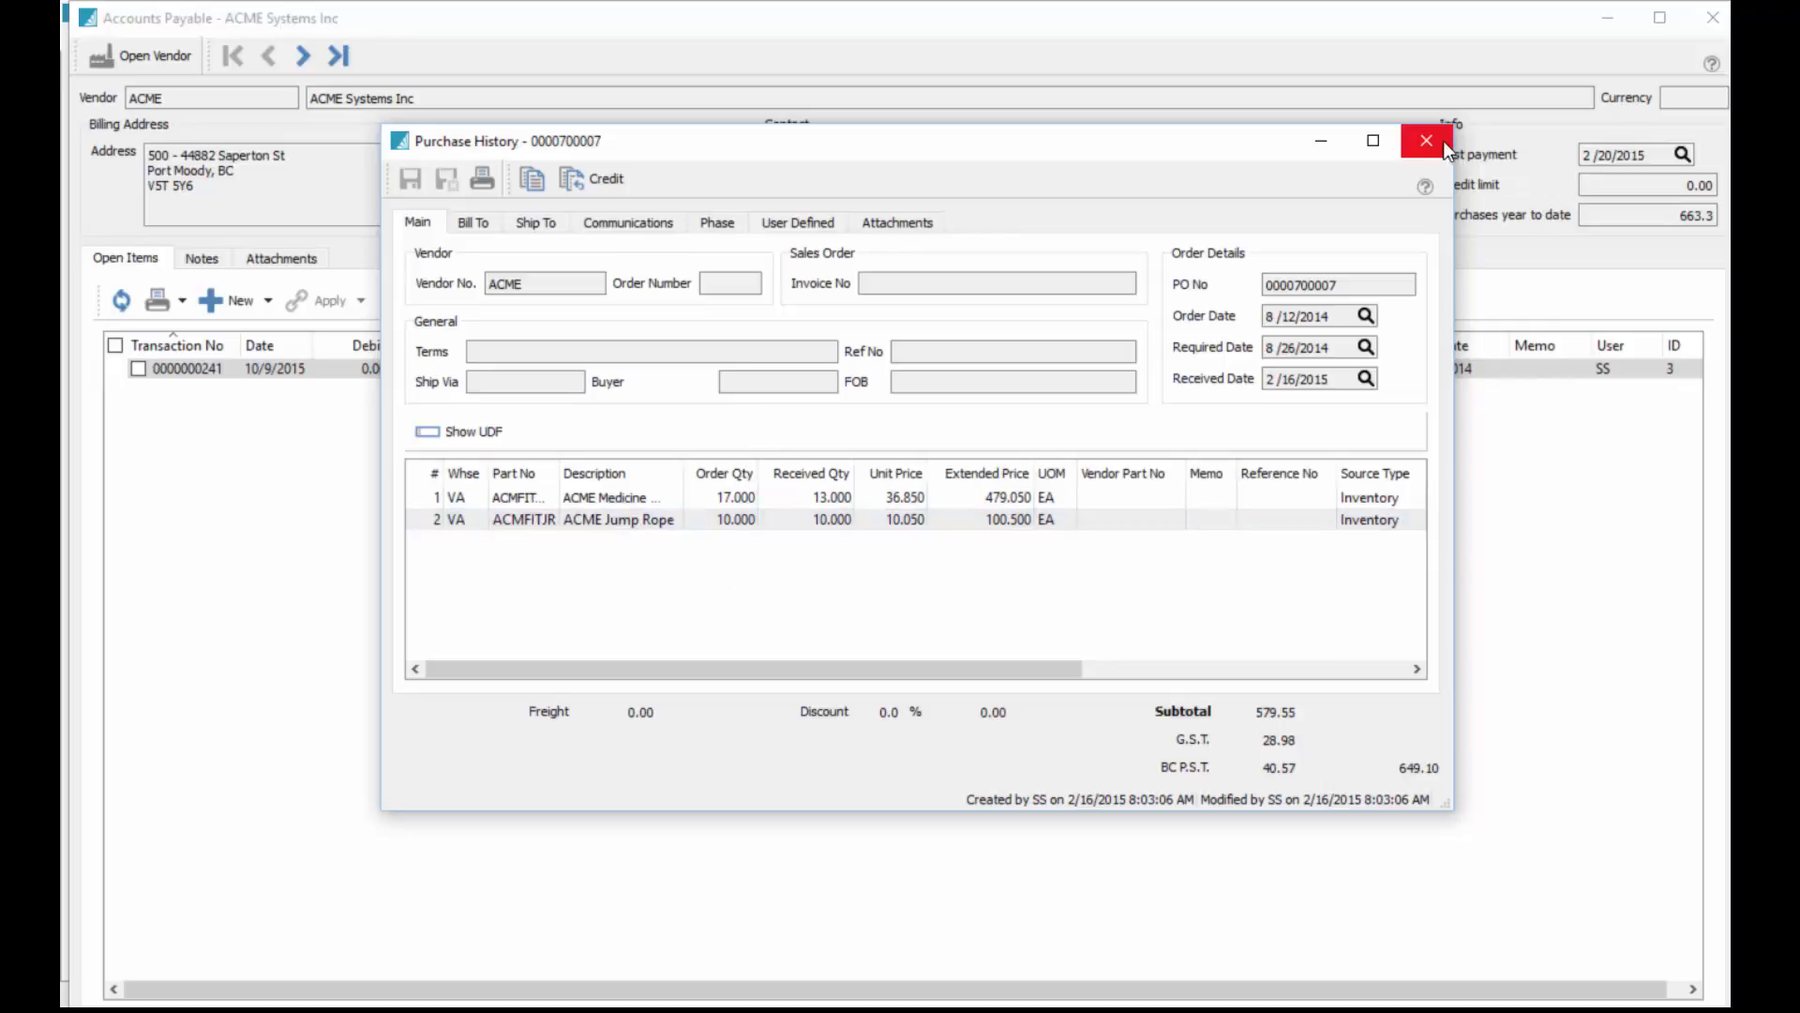
left_click(1424, 138)
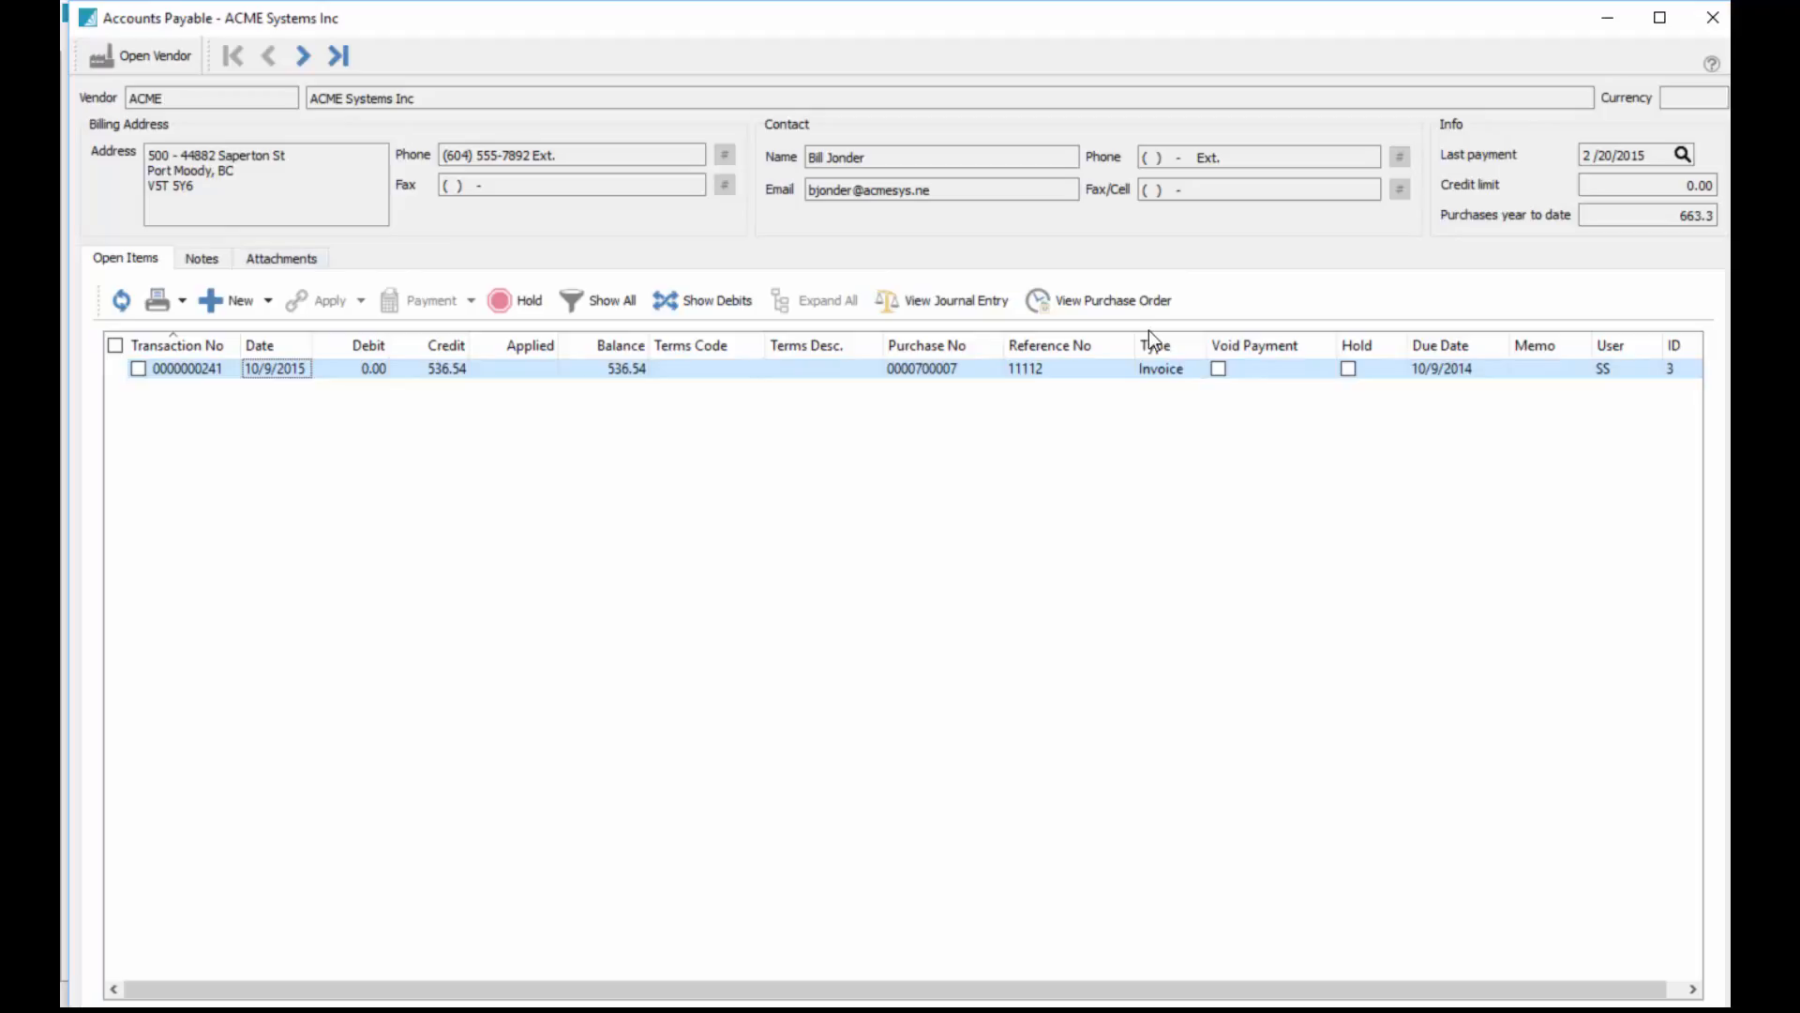
Review ACME's vendor purchase orders, purchase history, totals and GL accounts, then save and close.
left_click(140, 56)
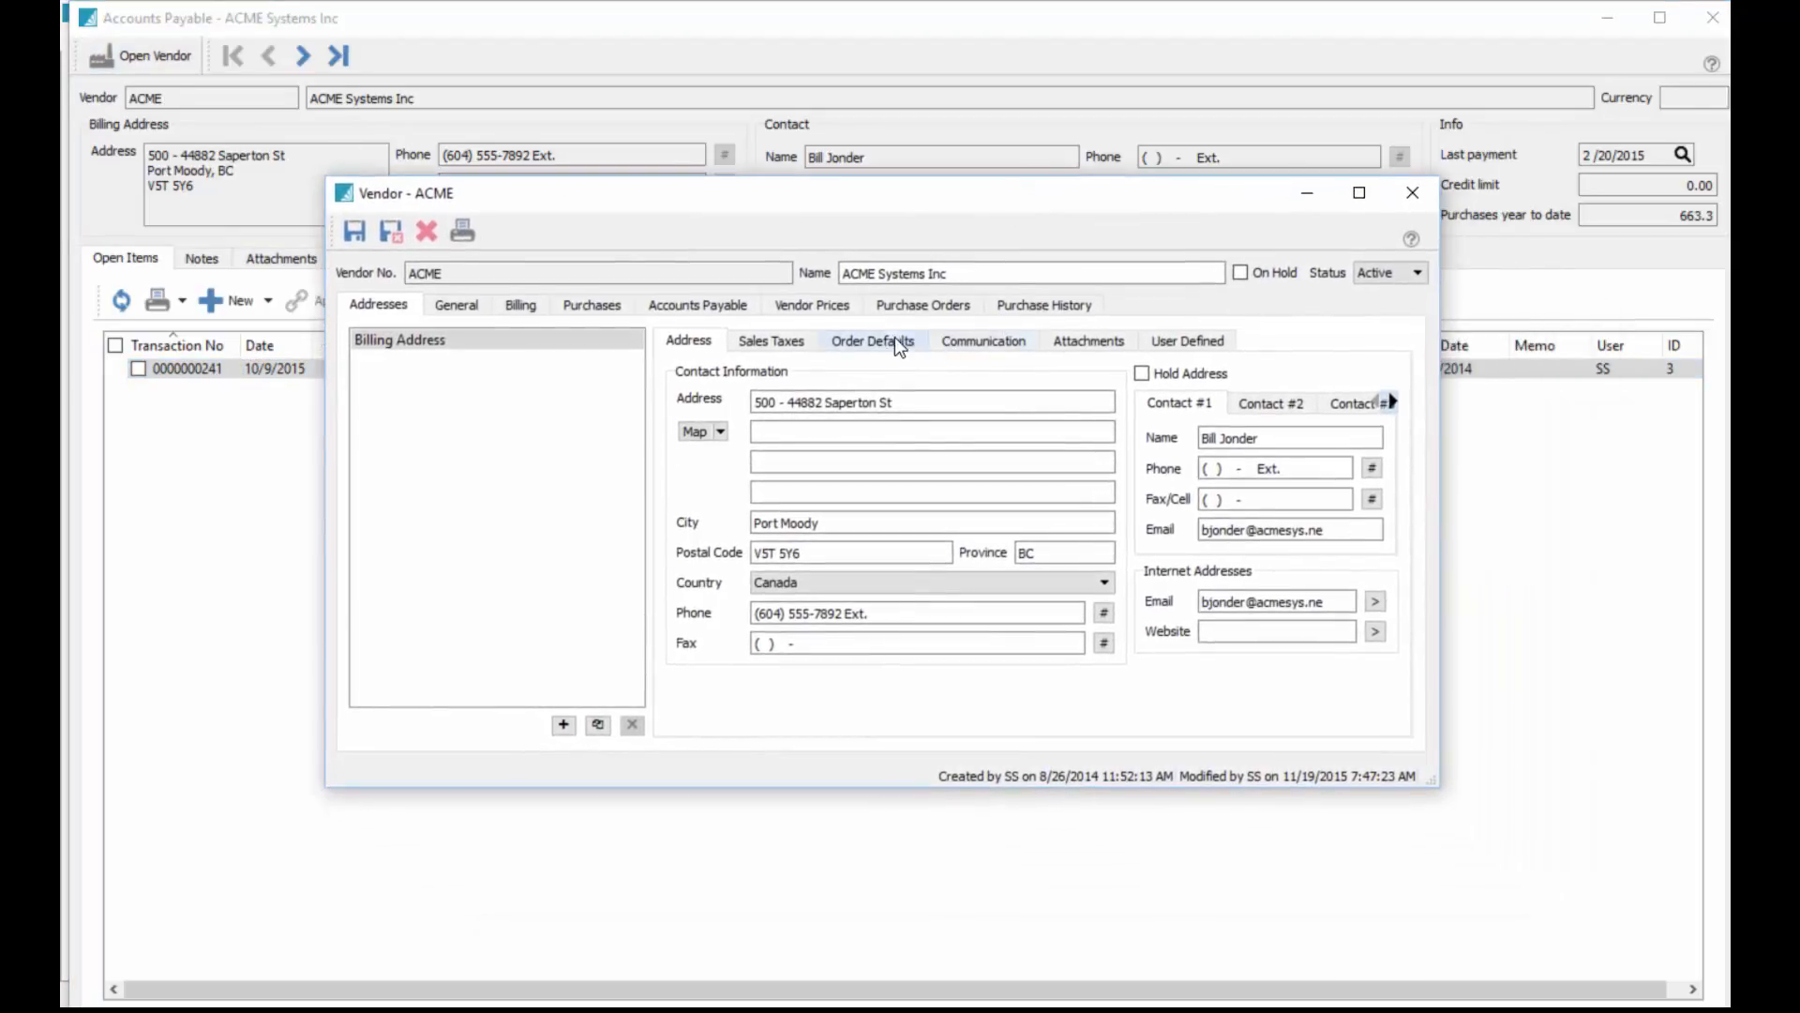
left_click(922, 304)
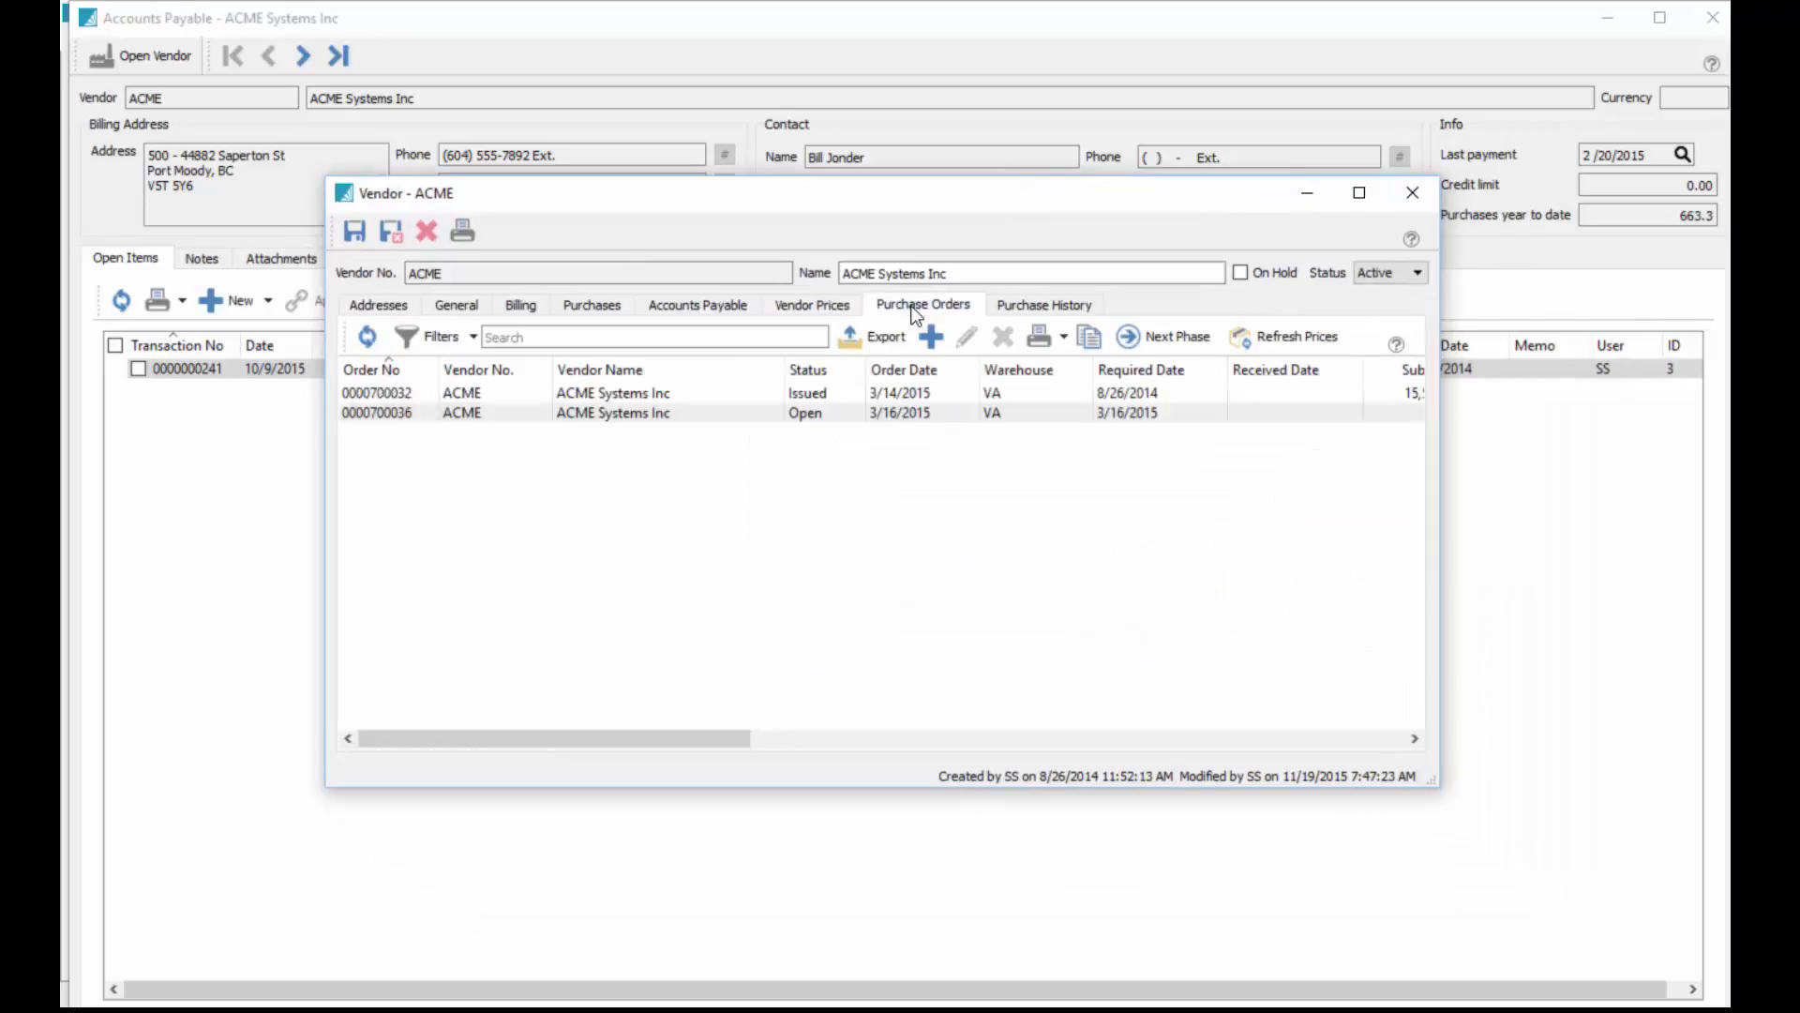
left_click(1044, 303)
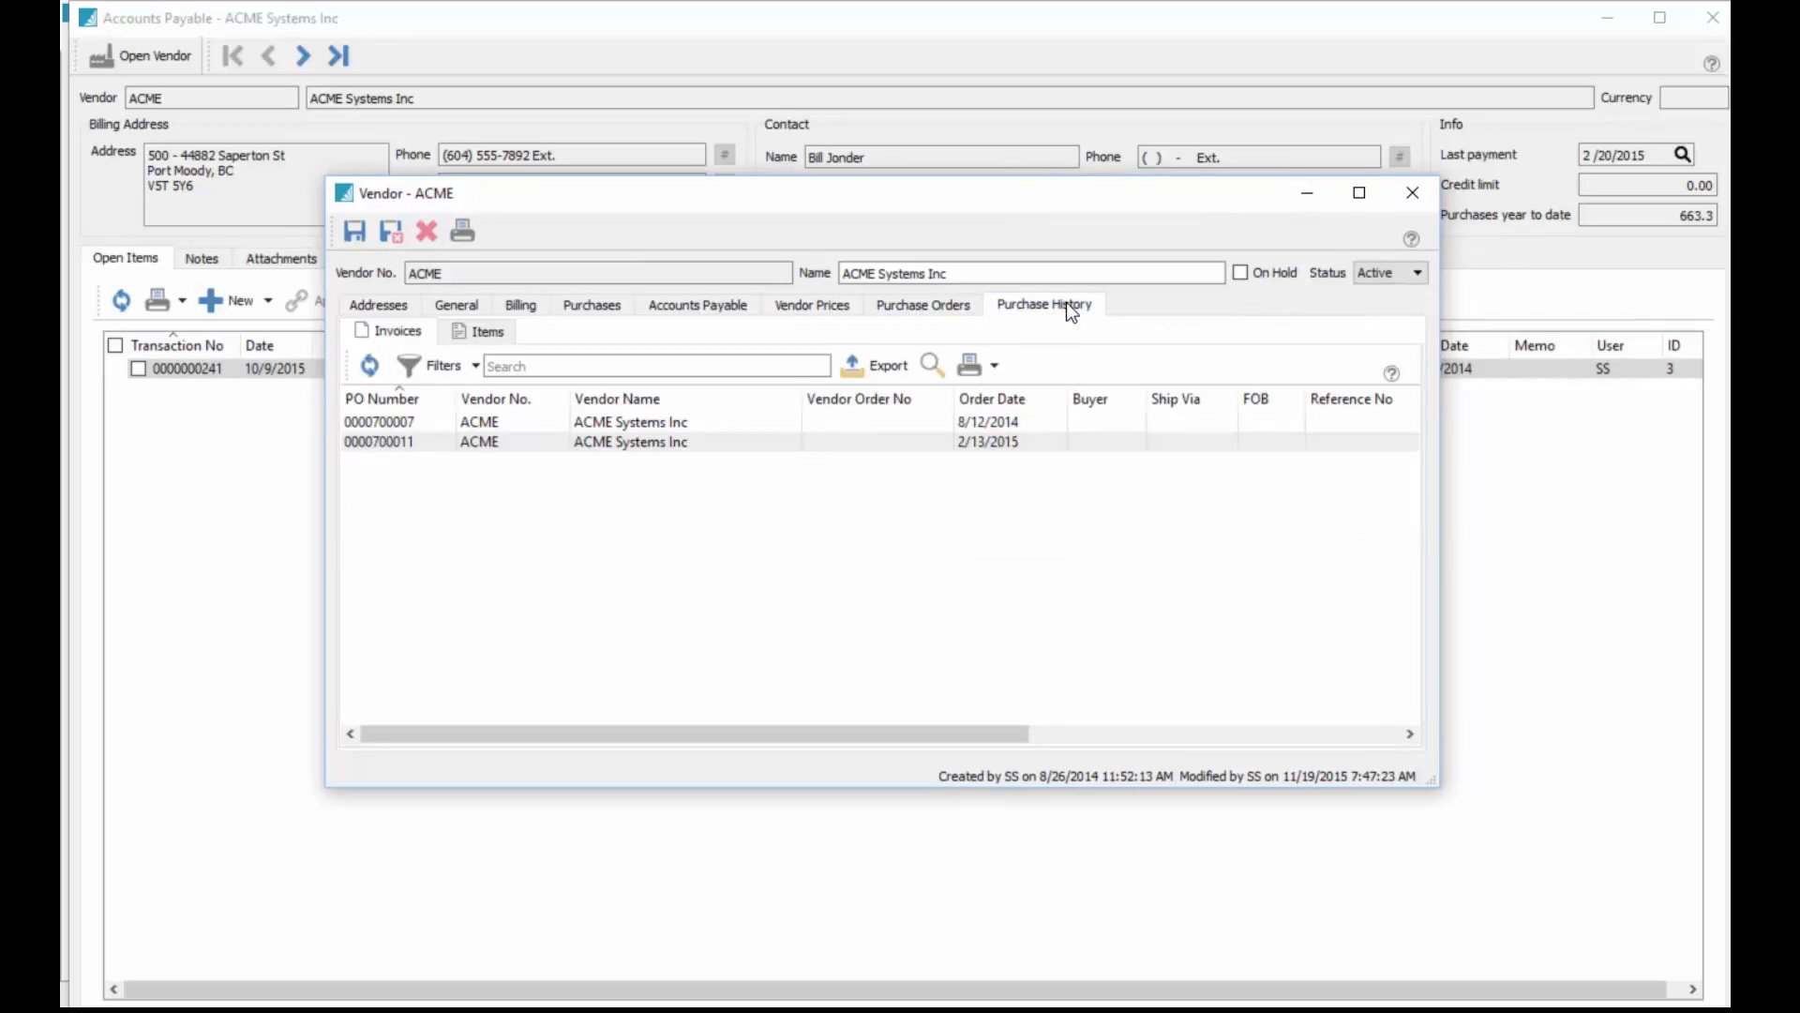
left_click(590, 305)
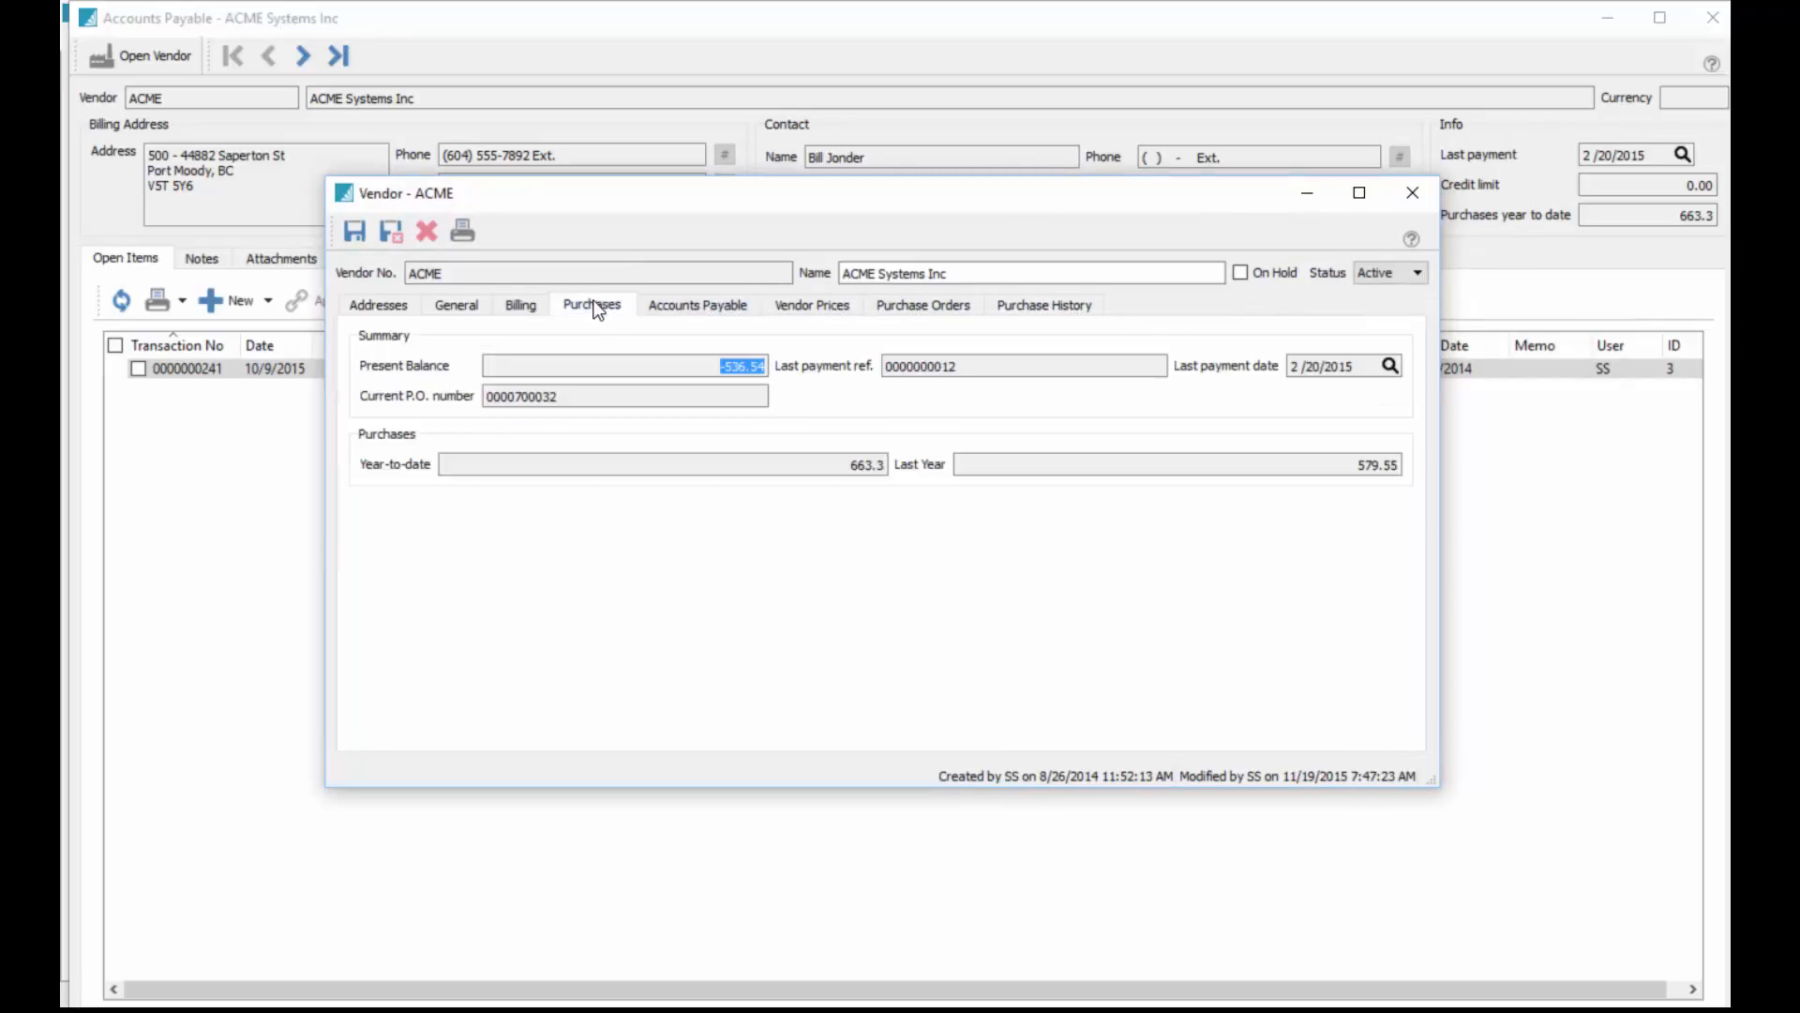
left_click(519, 305)
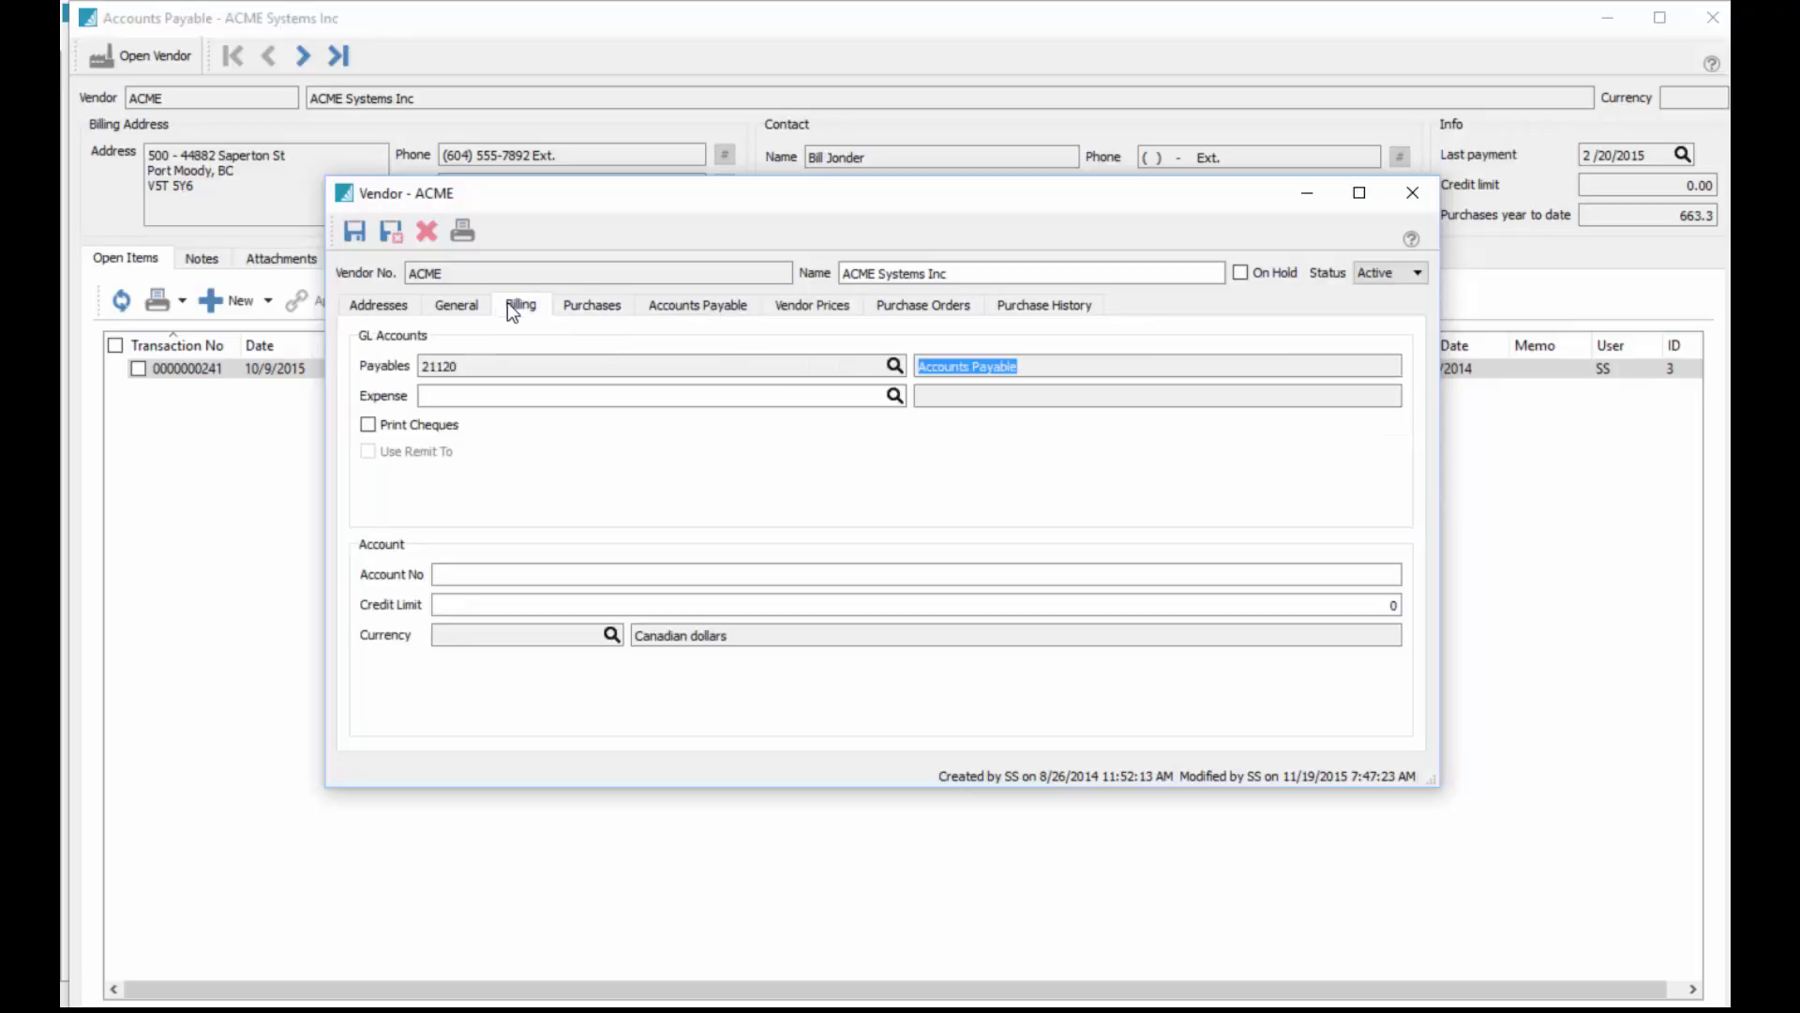
left_click(379, 303)
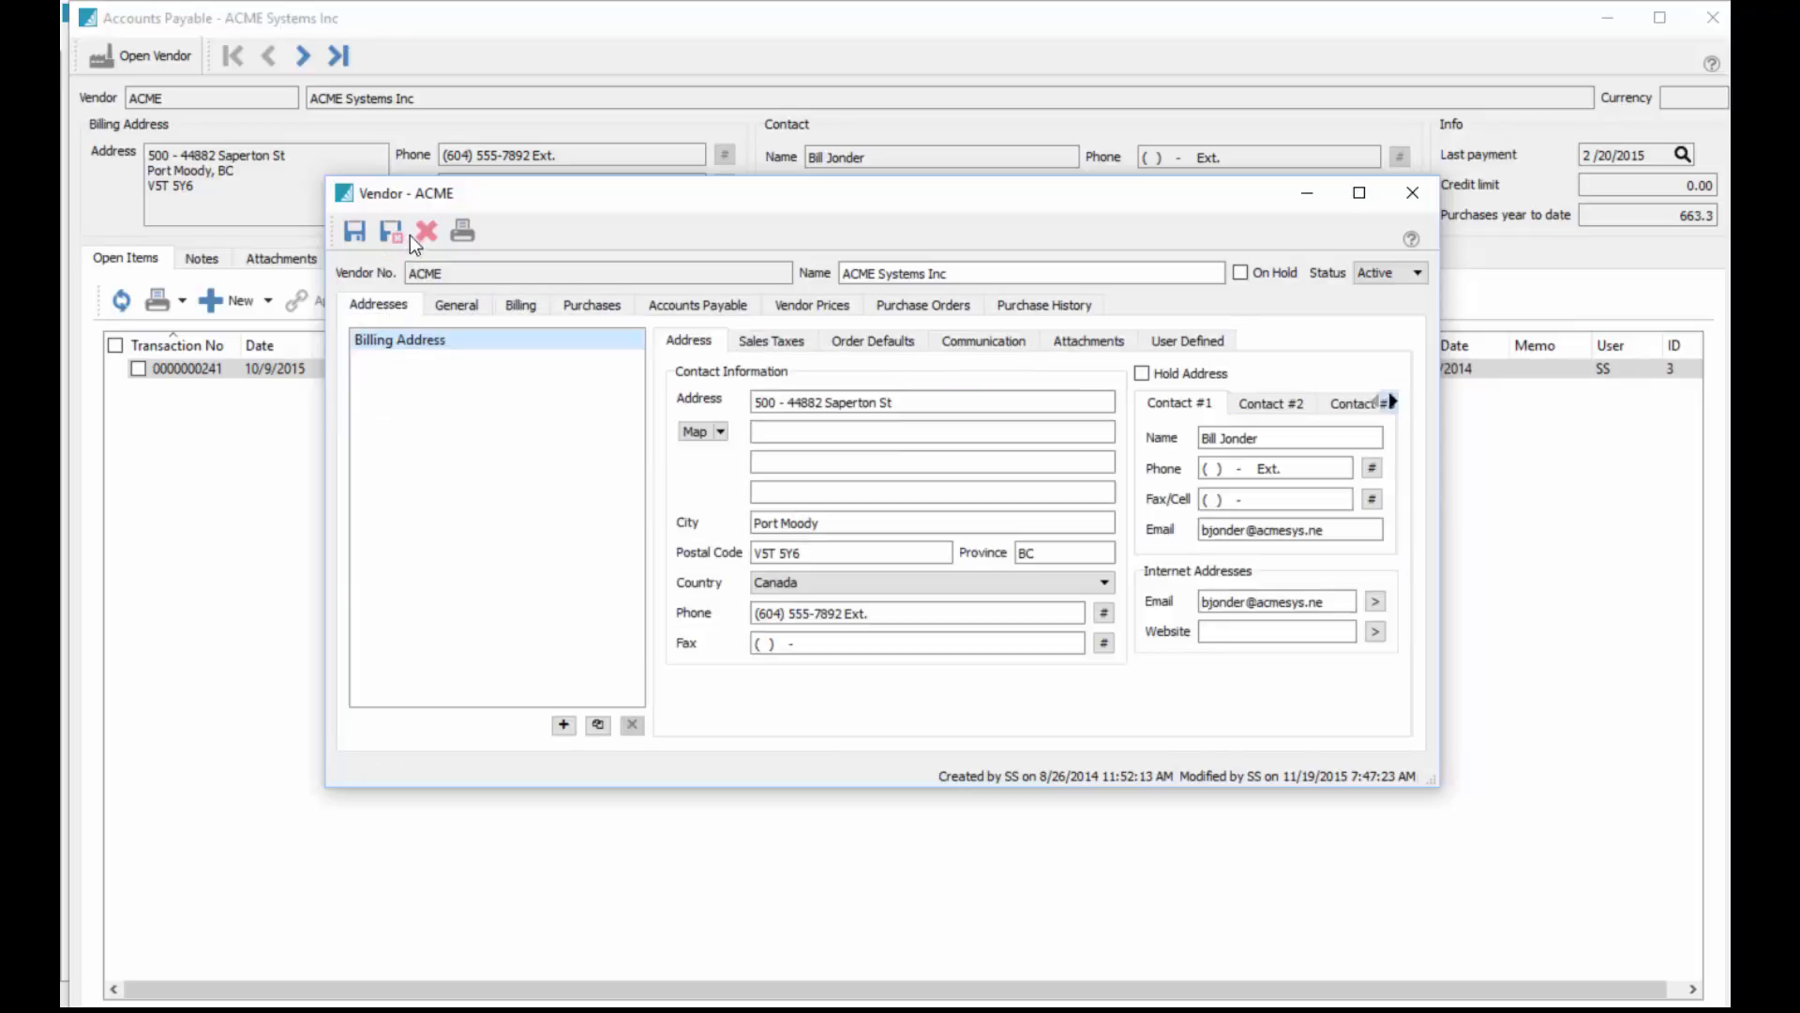
mouse_move(393, 232)
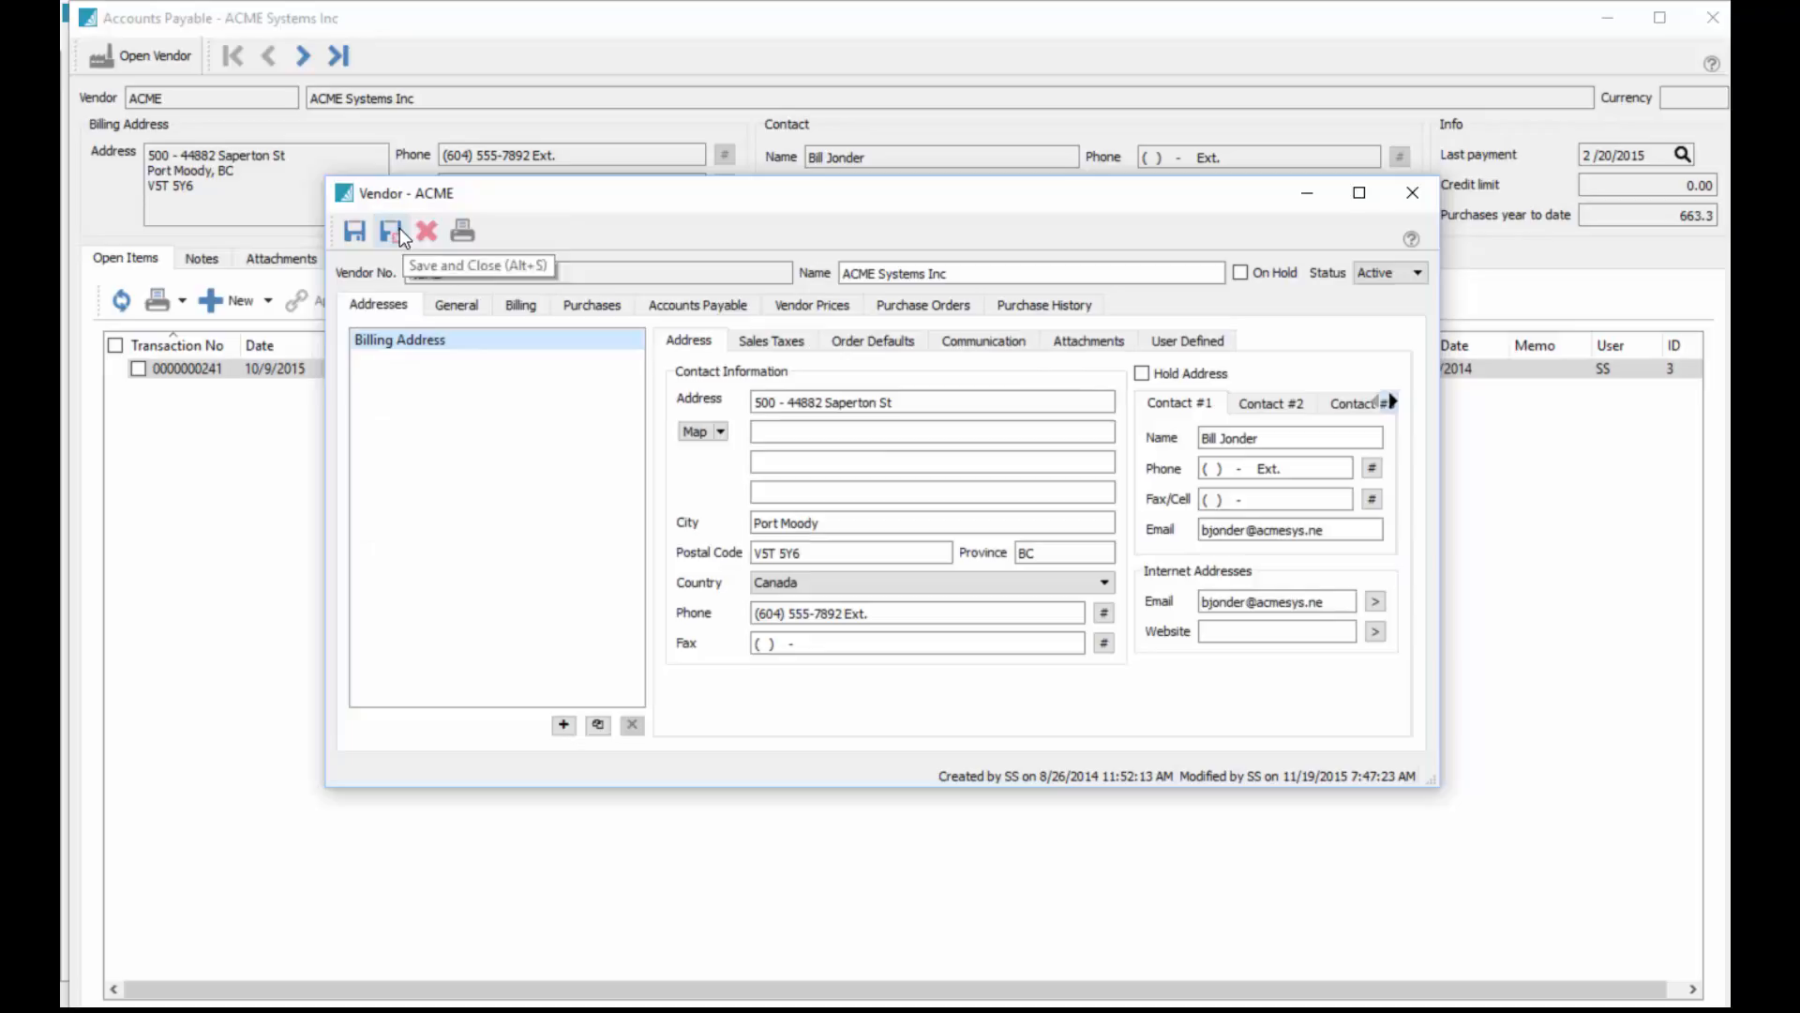
left_click(390, 230)
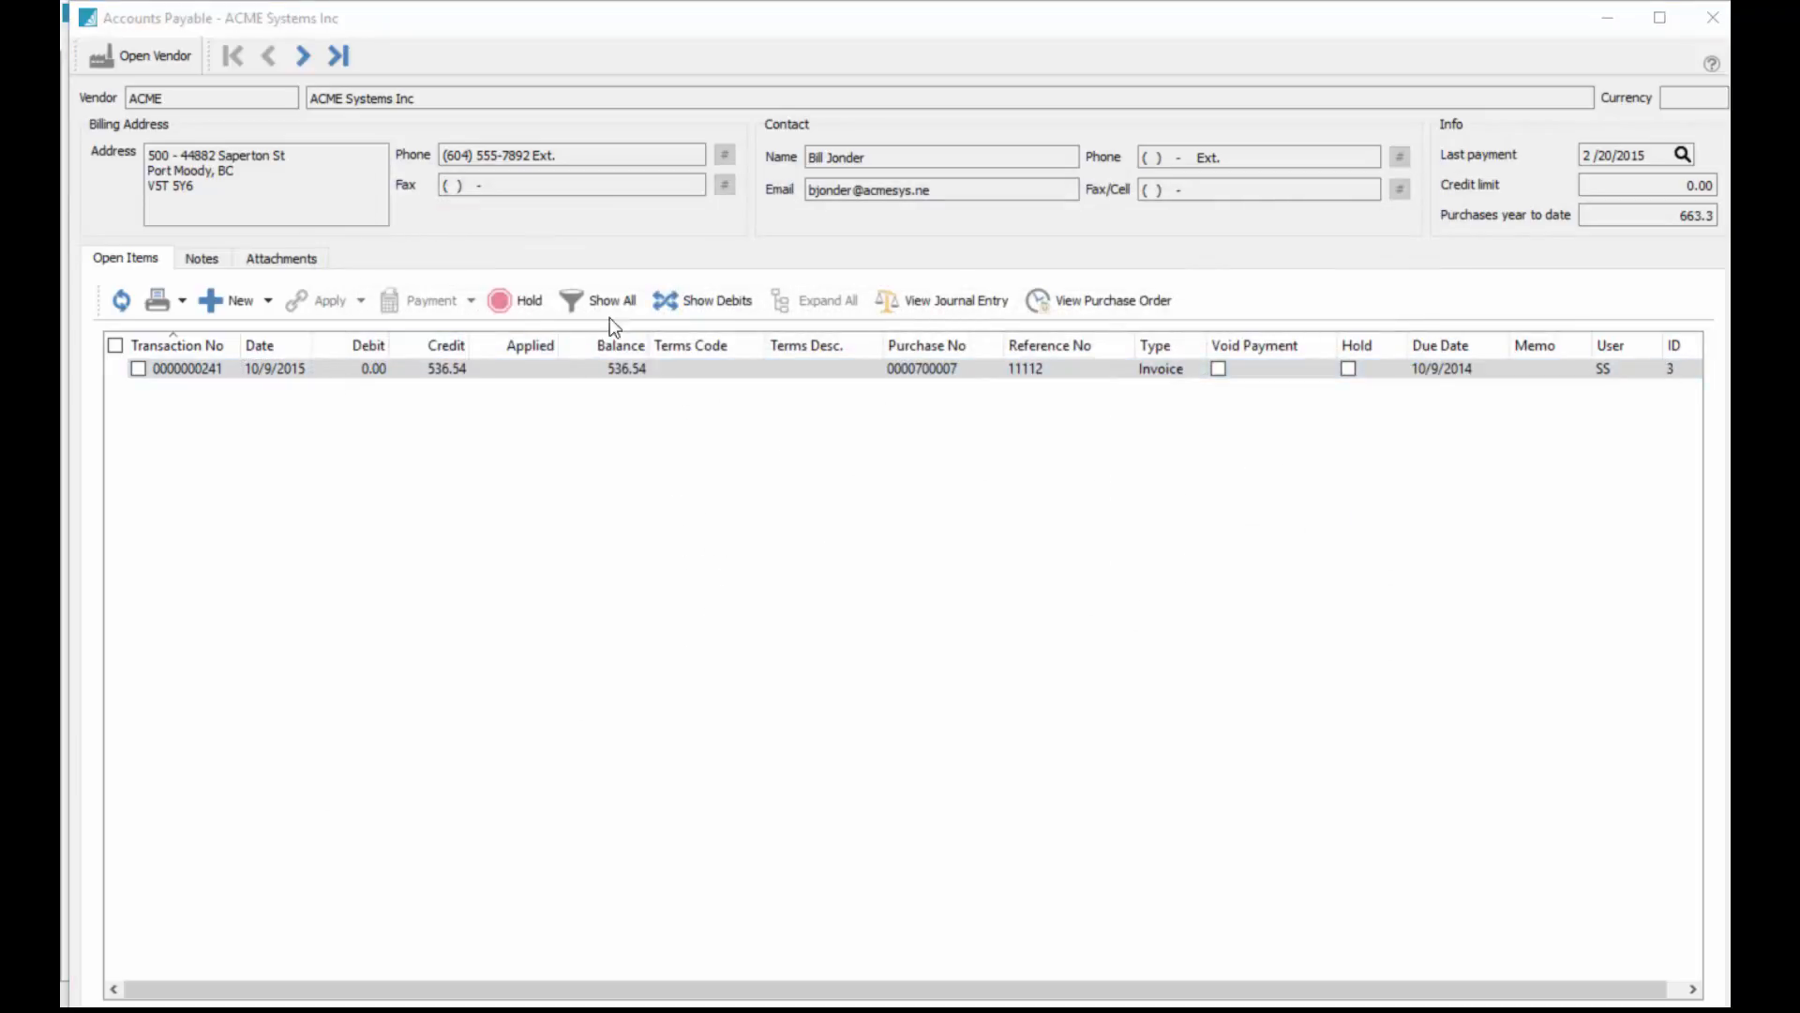
Show and expand all ACME transactions, check notes and attachments, then close the record.
left_click(600, 301)
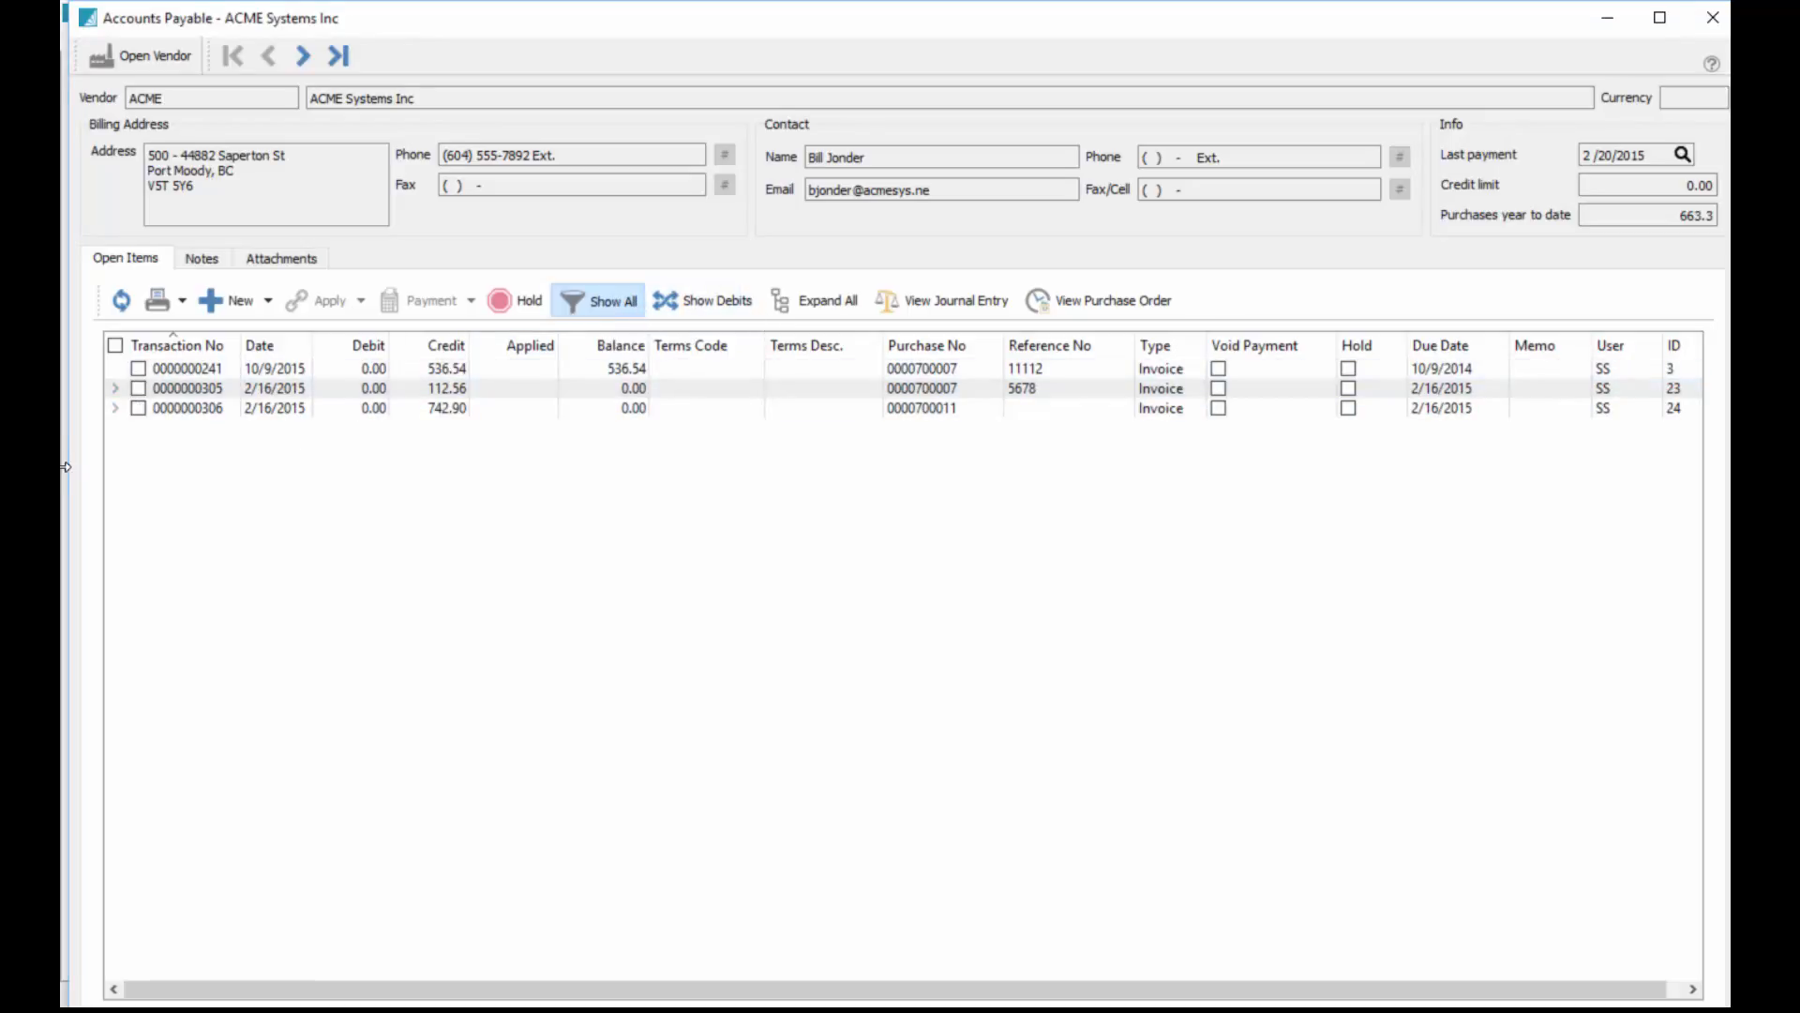
left_click(781, 300)
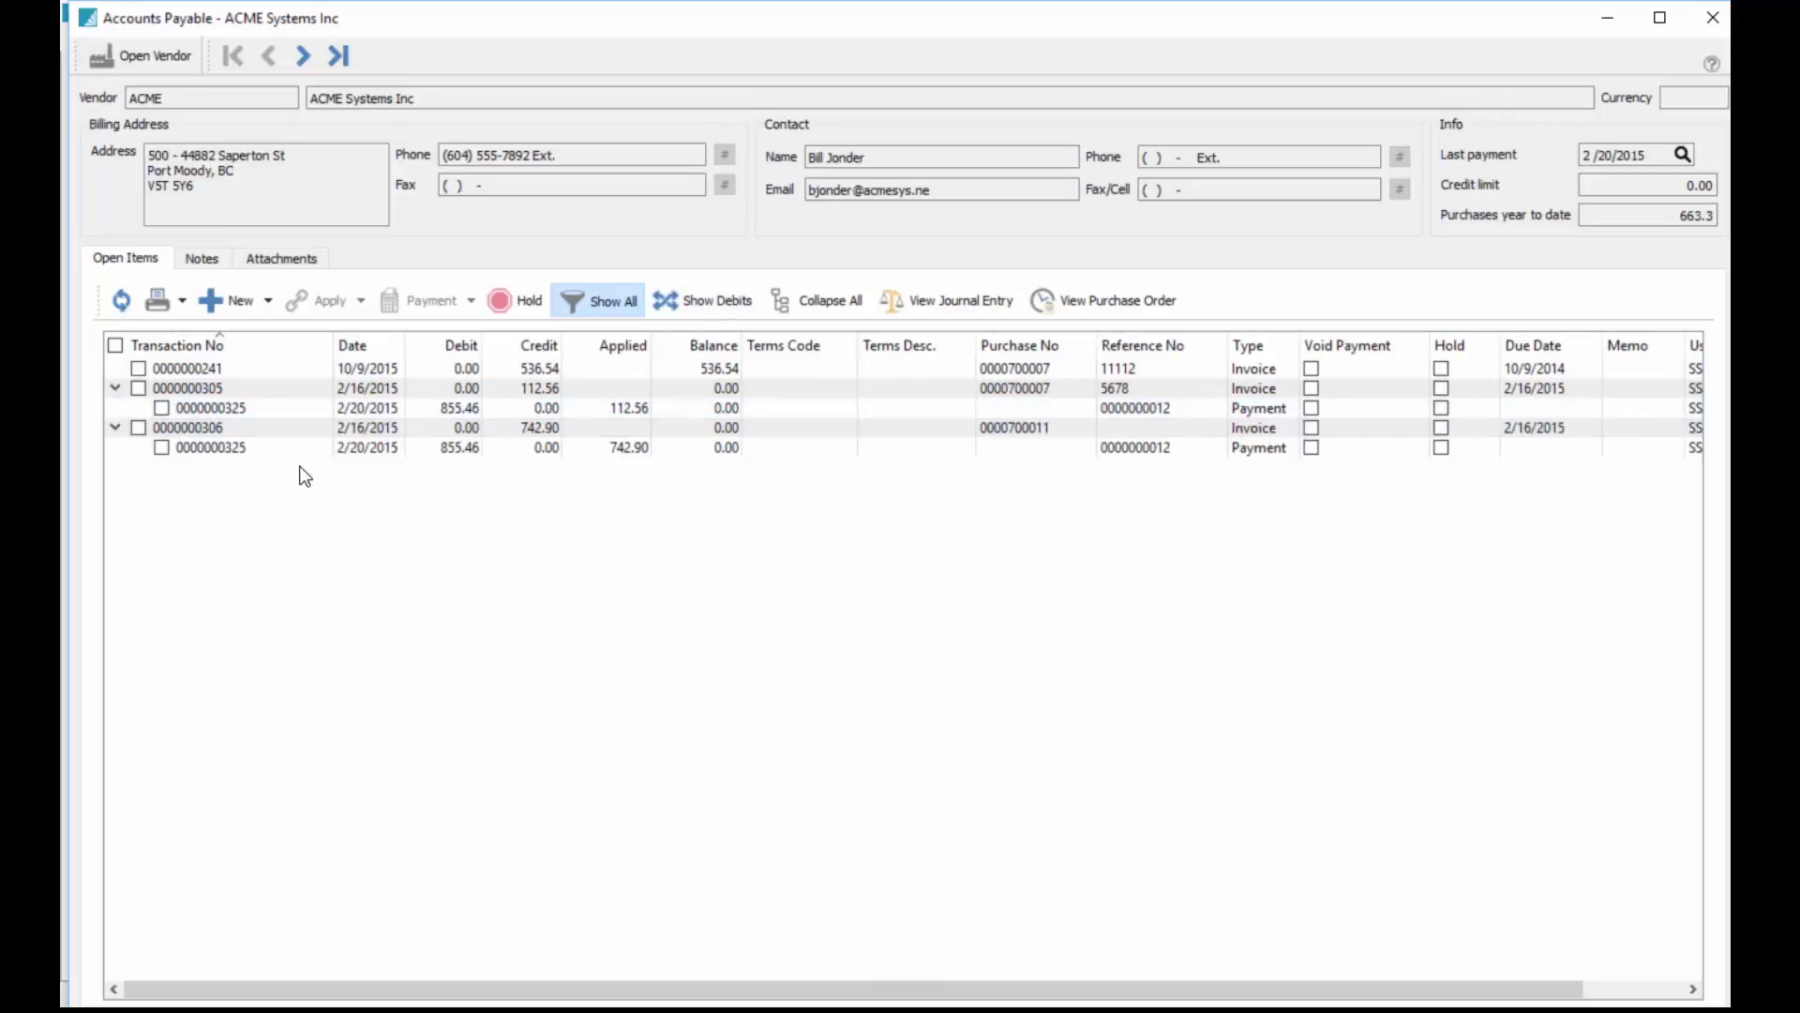
mouse_move(236, 270)
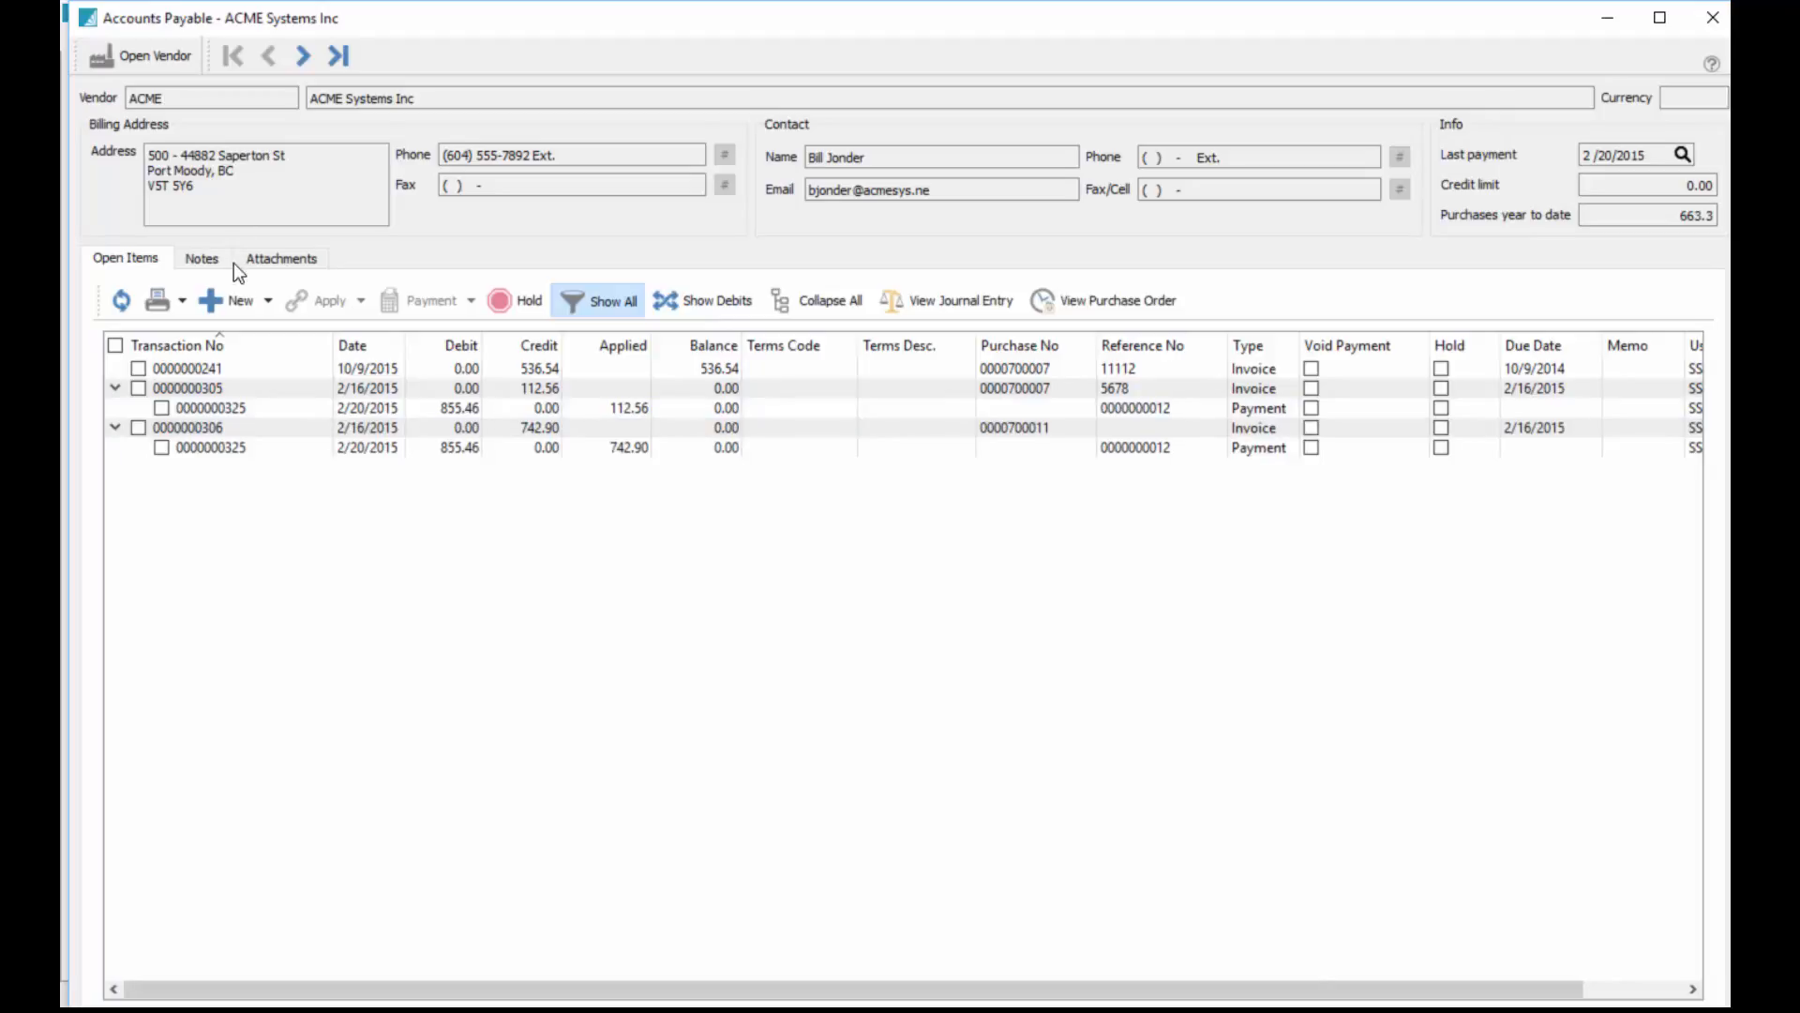
left_click(200, 258)
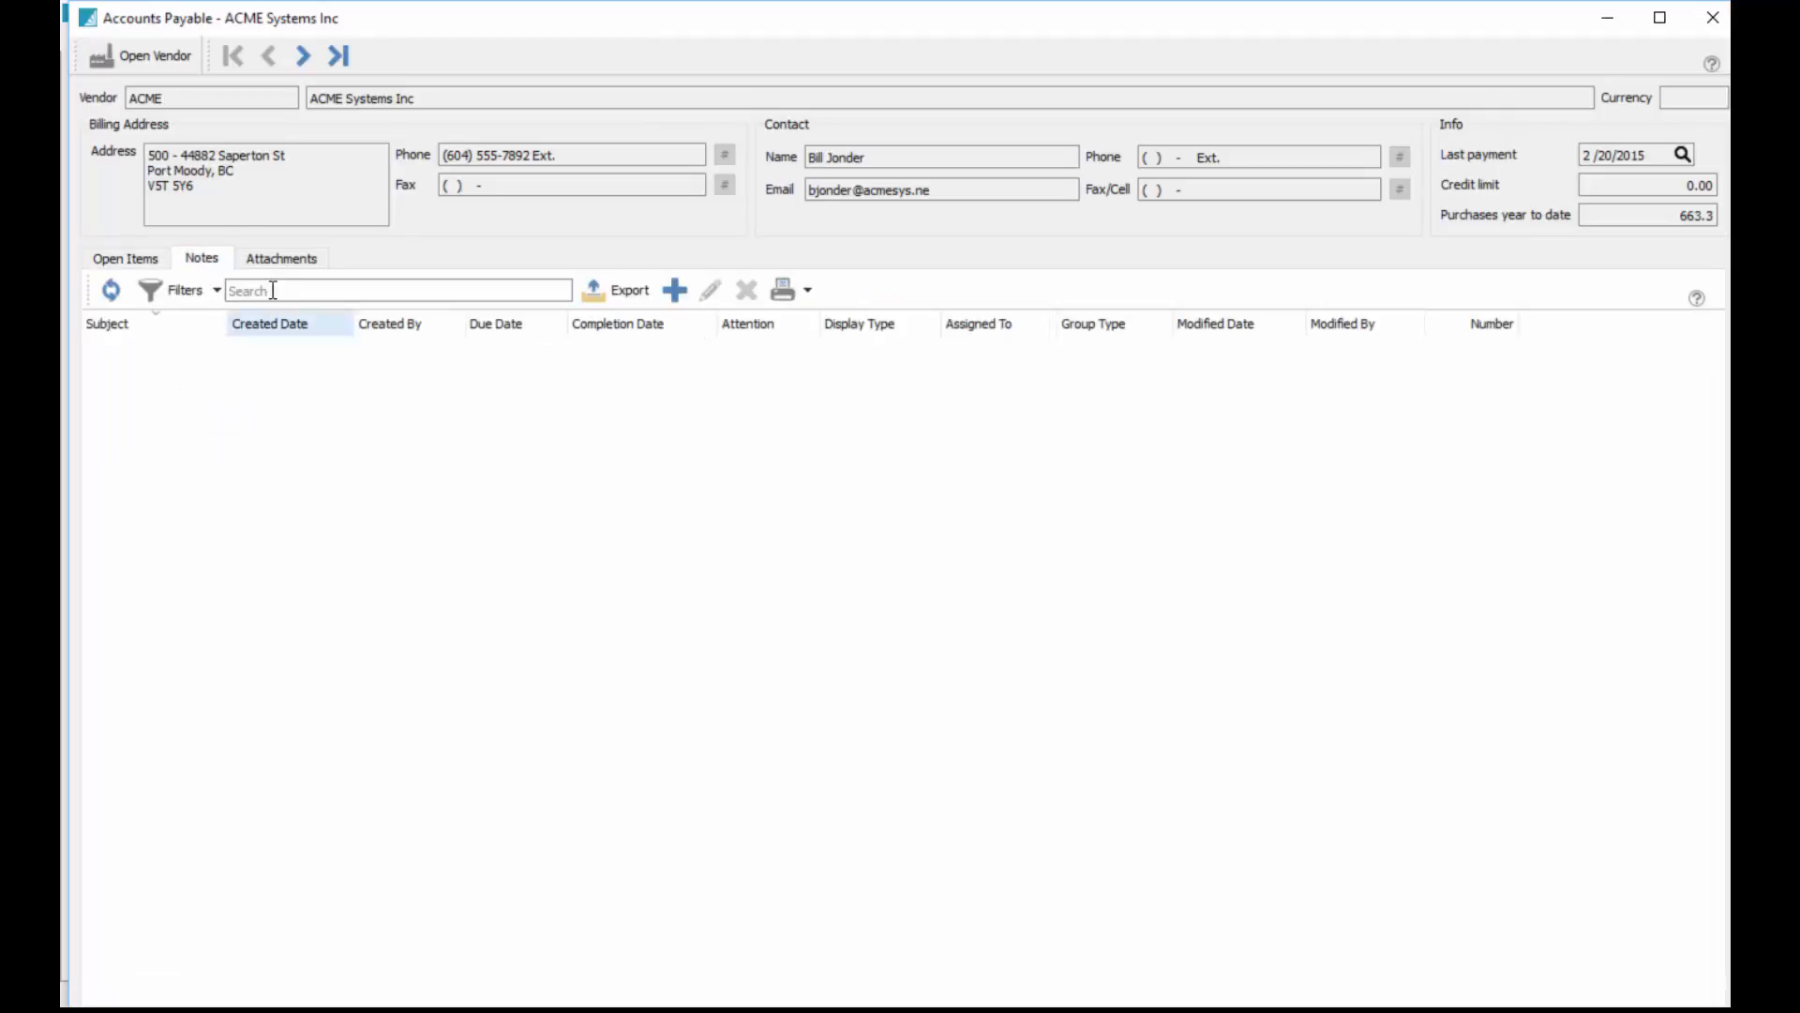
left_click(281, 258)
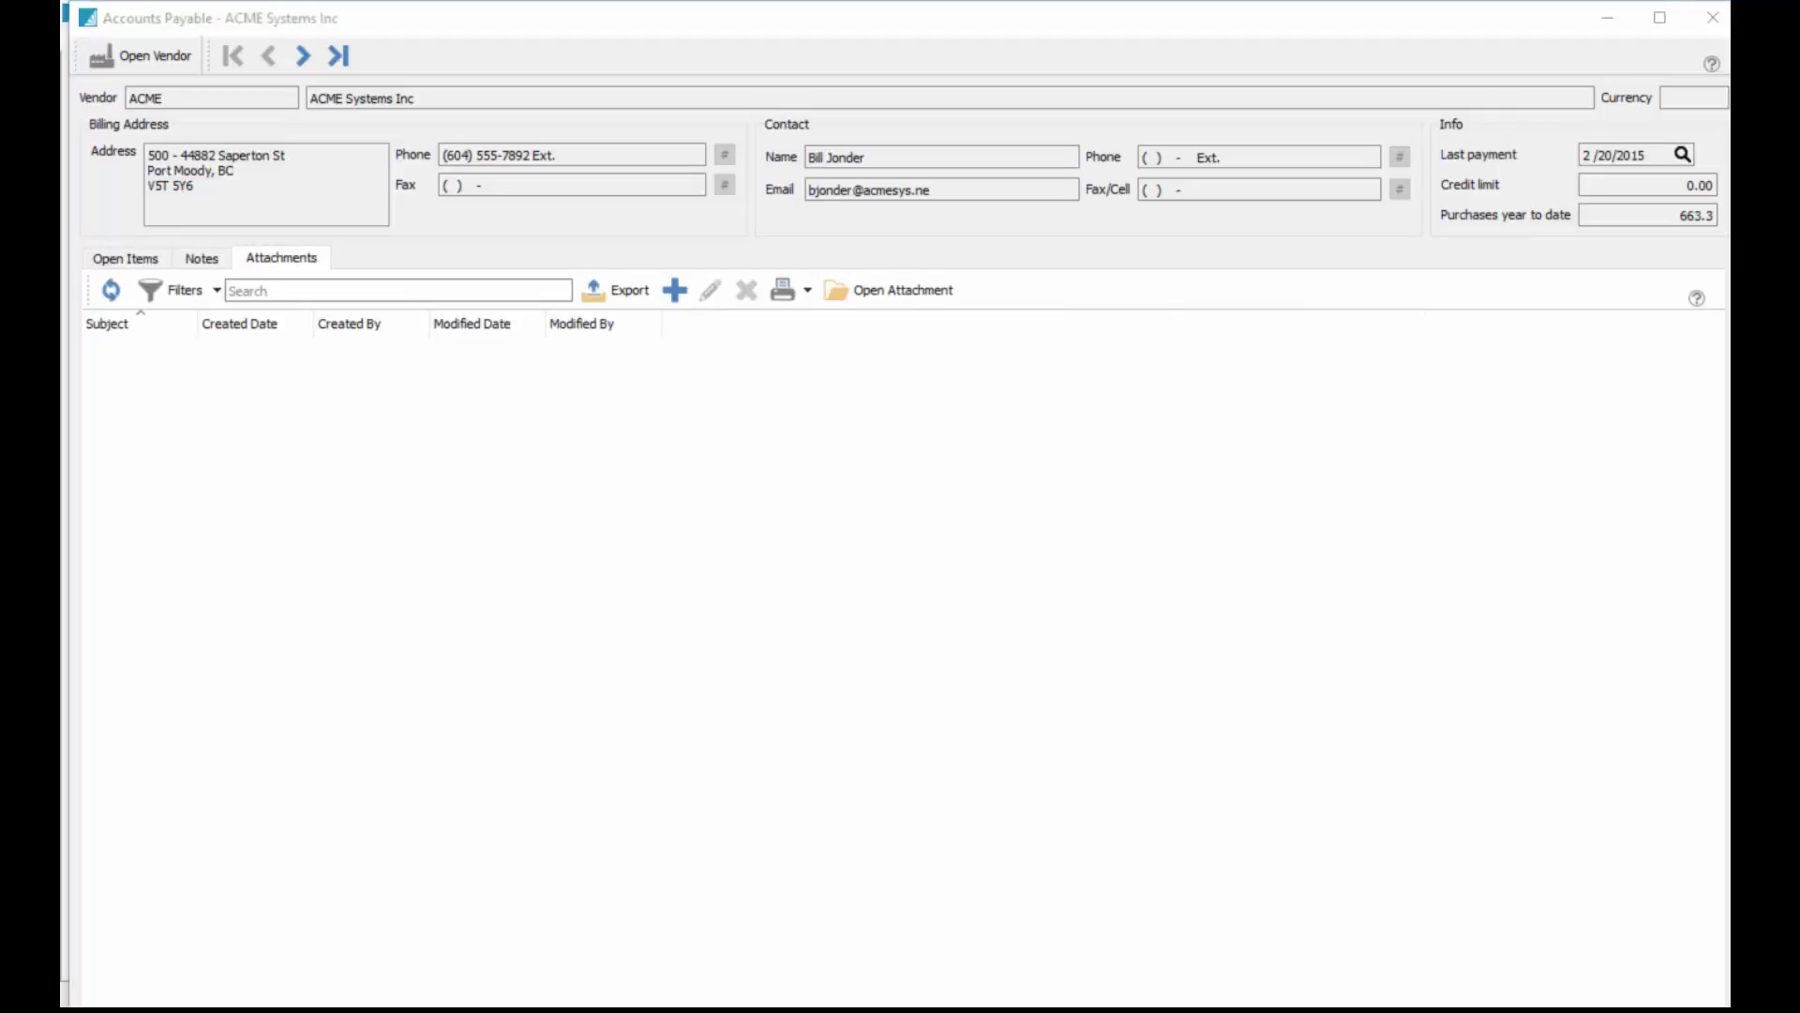
left_click(125, 258)
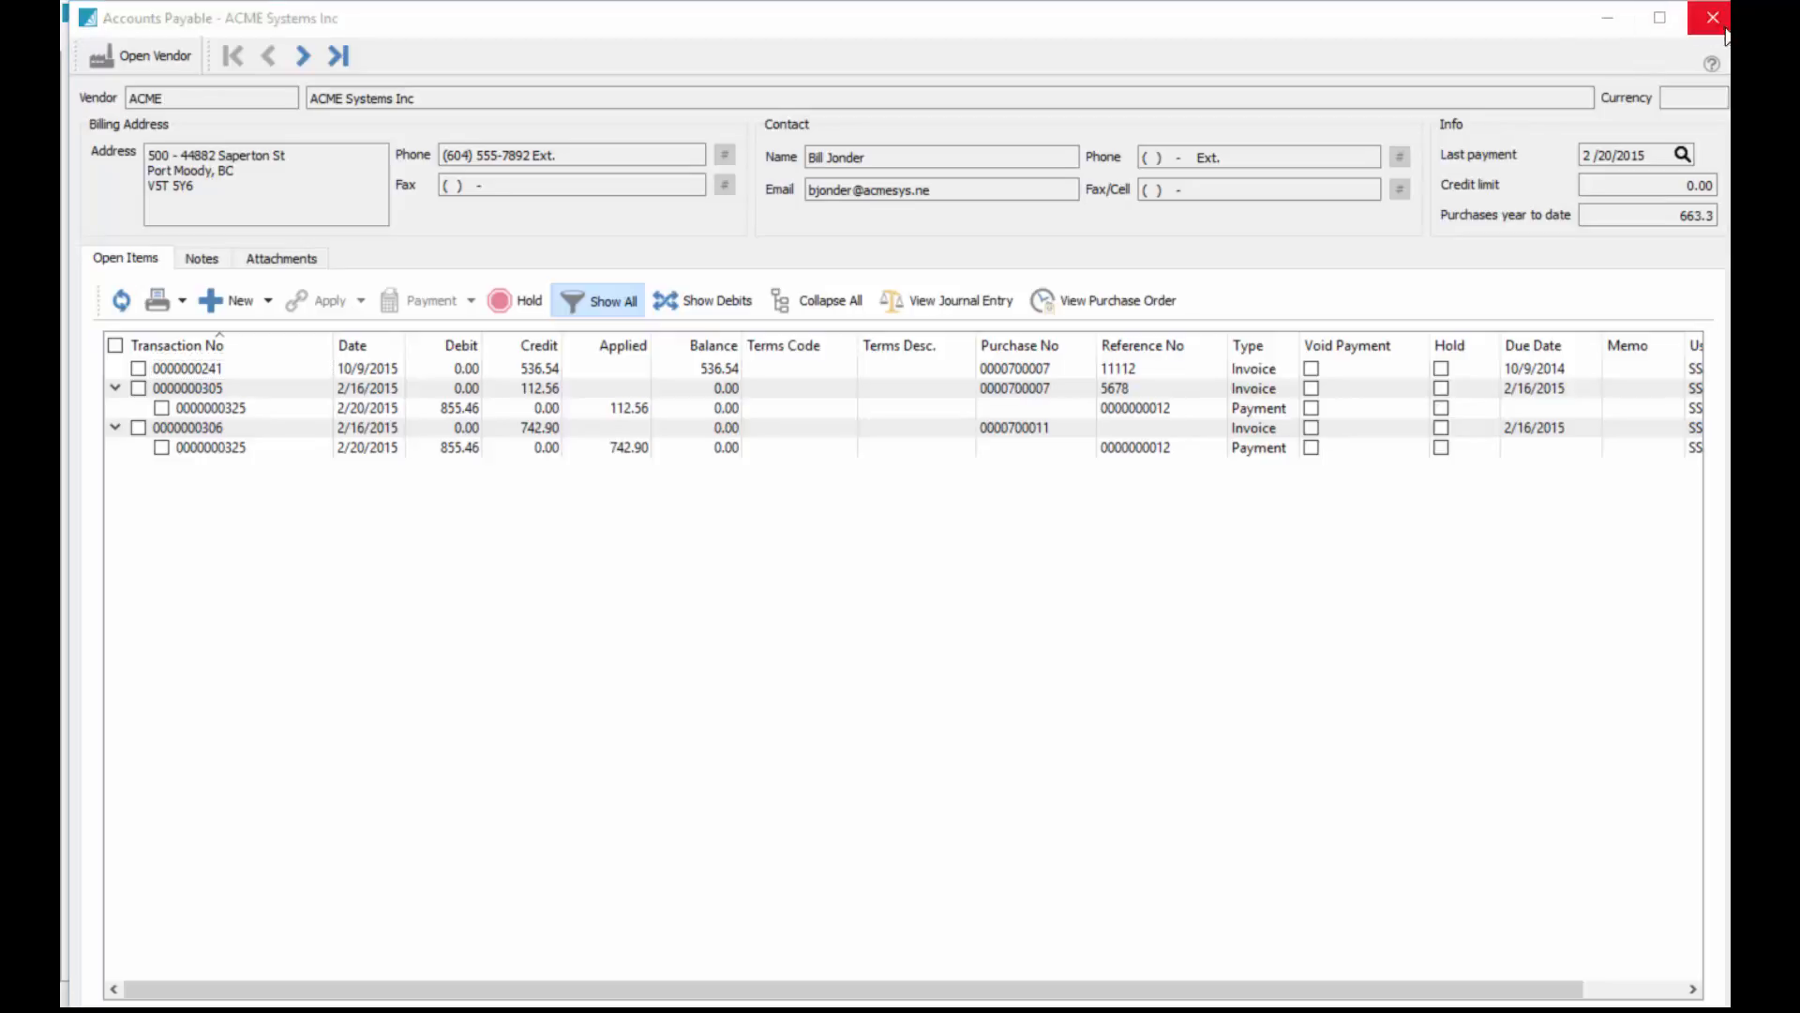
left_click(1697, 18)
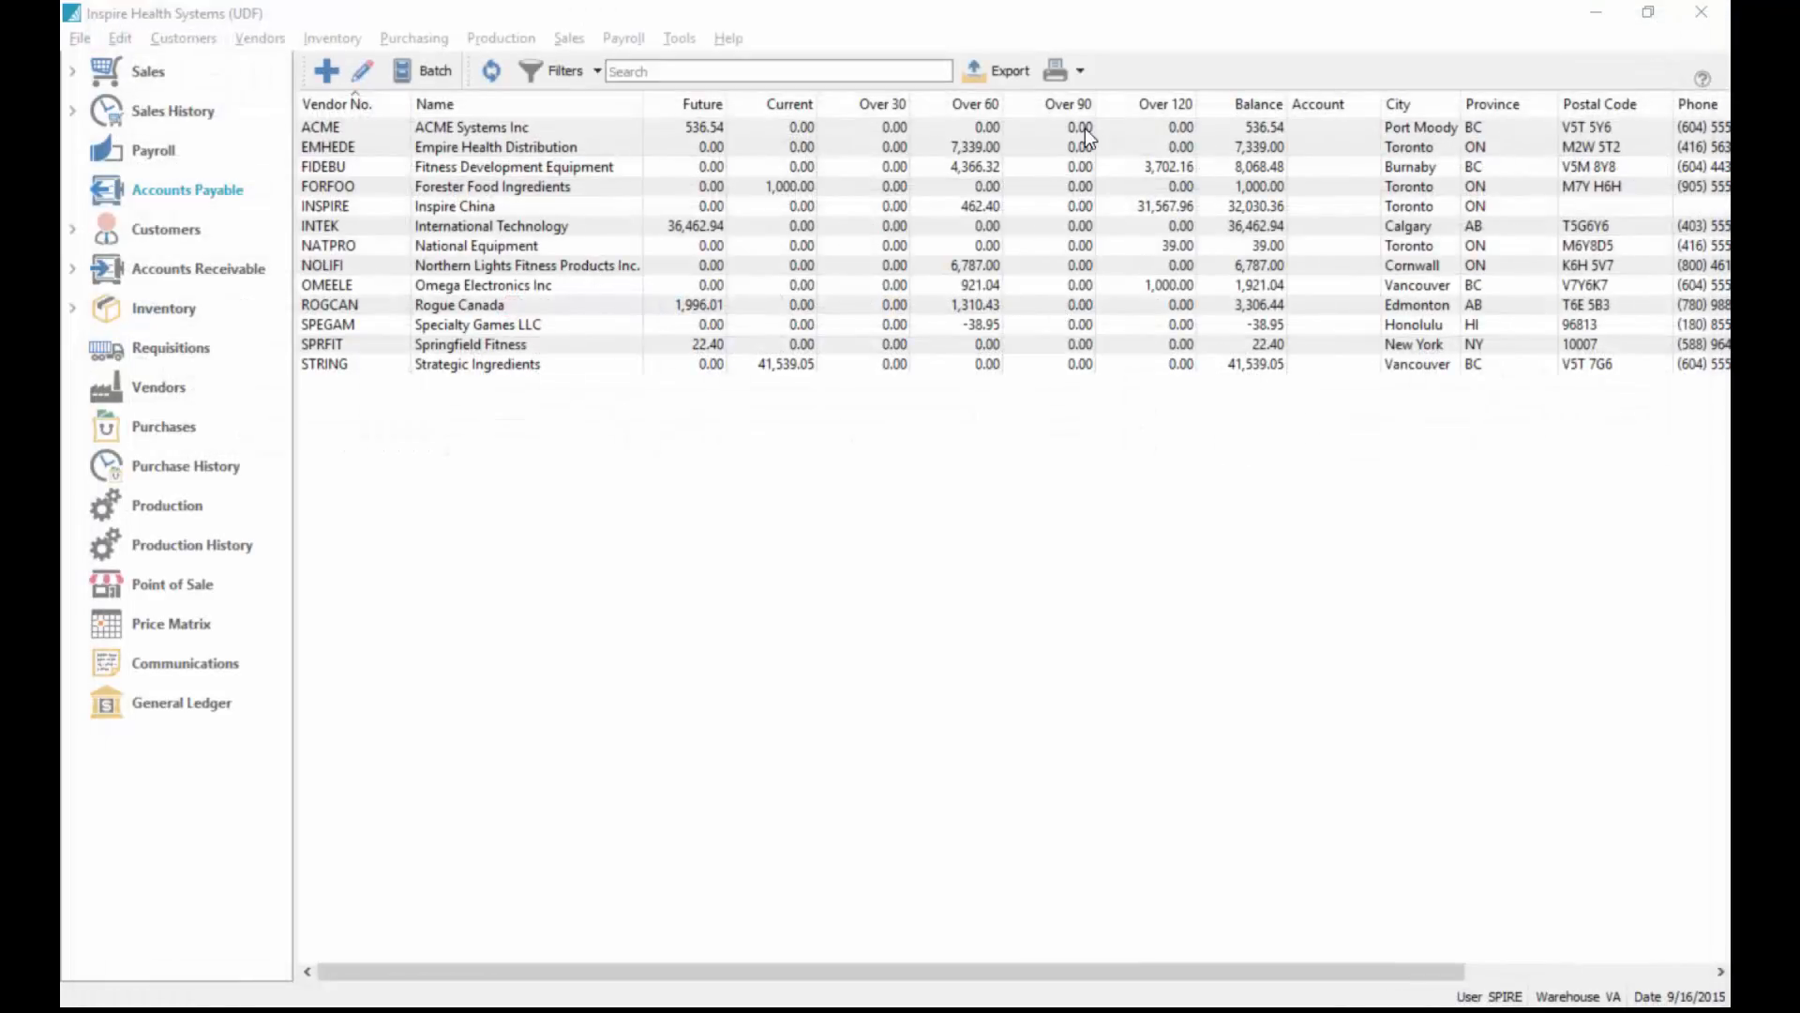
Preview the Accounts Payable by Due Date report for the selected vendor.
left_click(1053, 69)
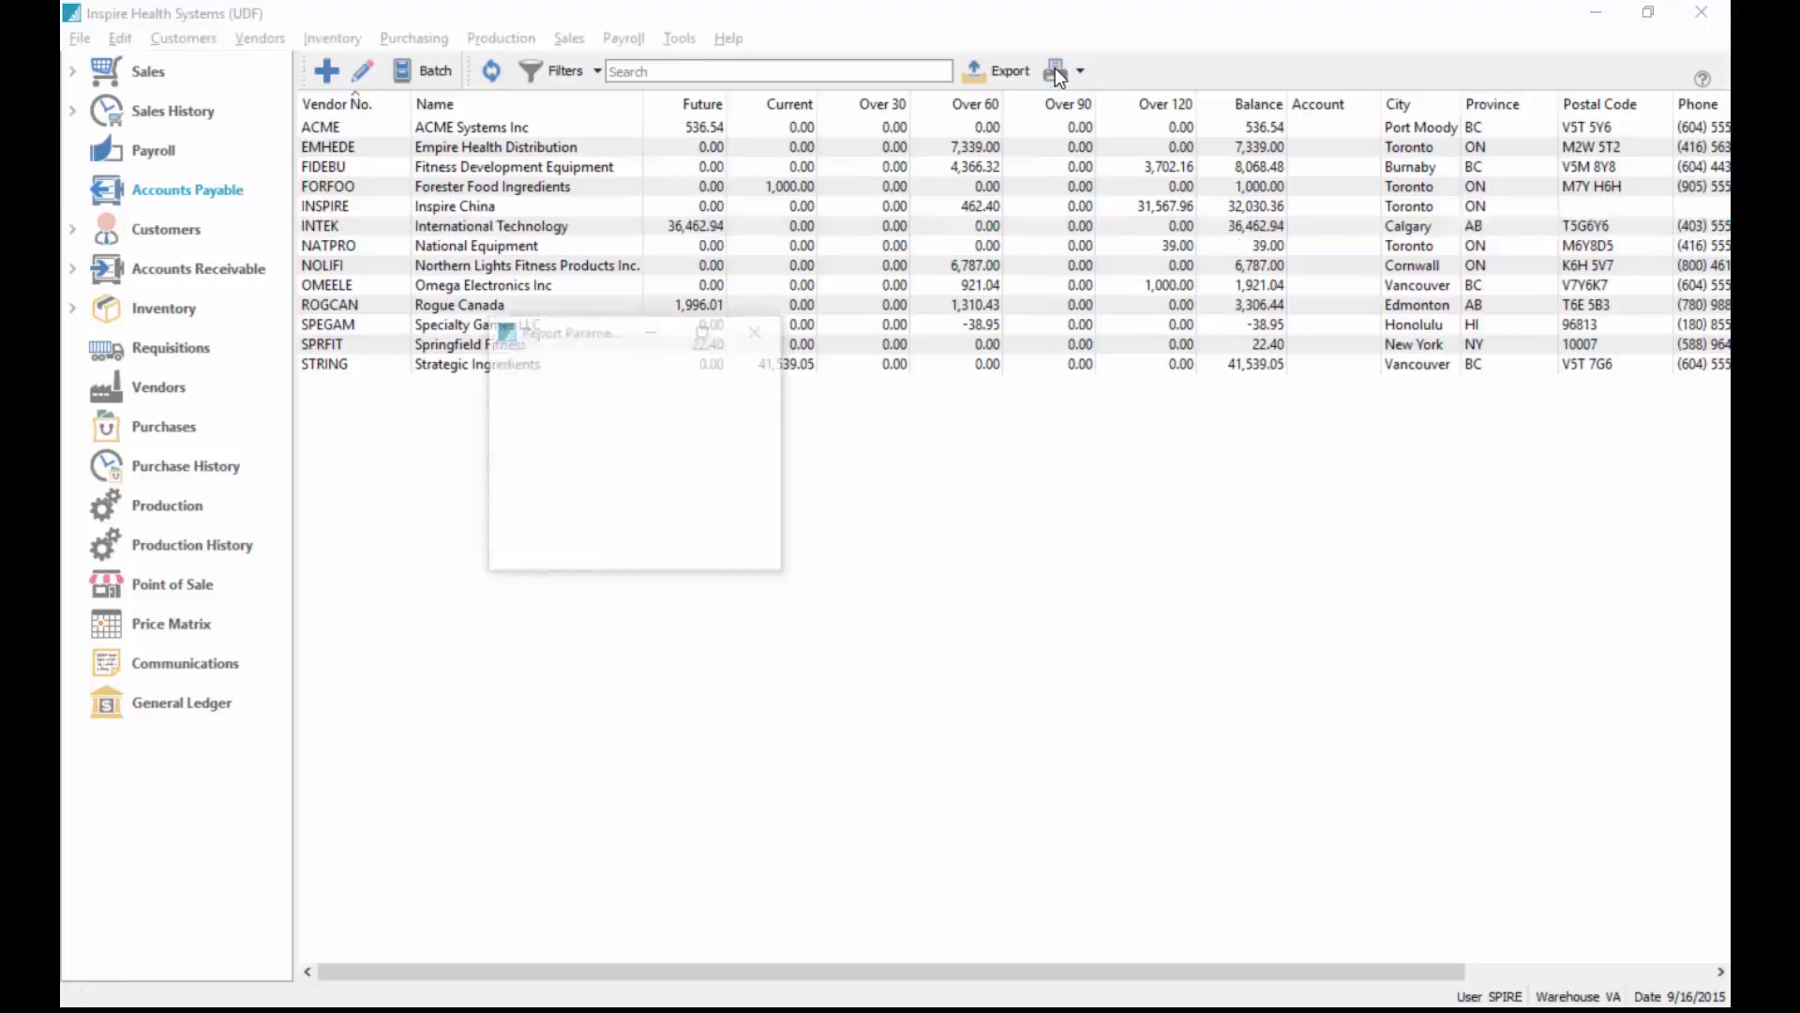
left_click(1056, 71)
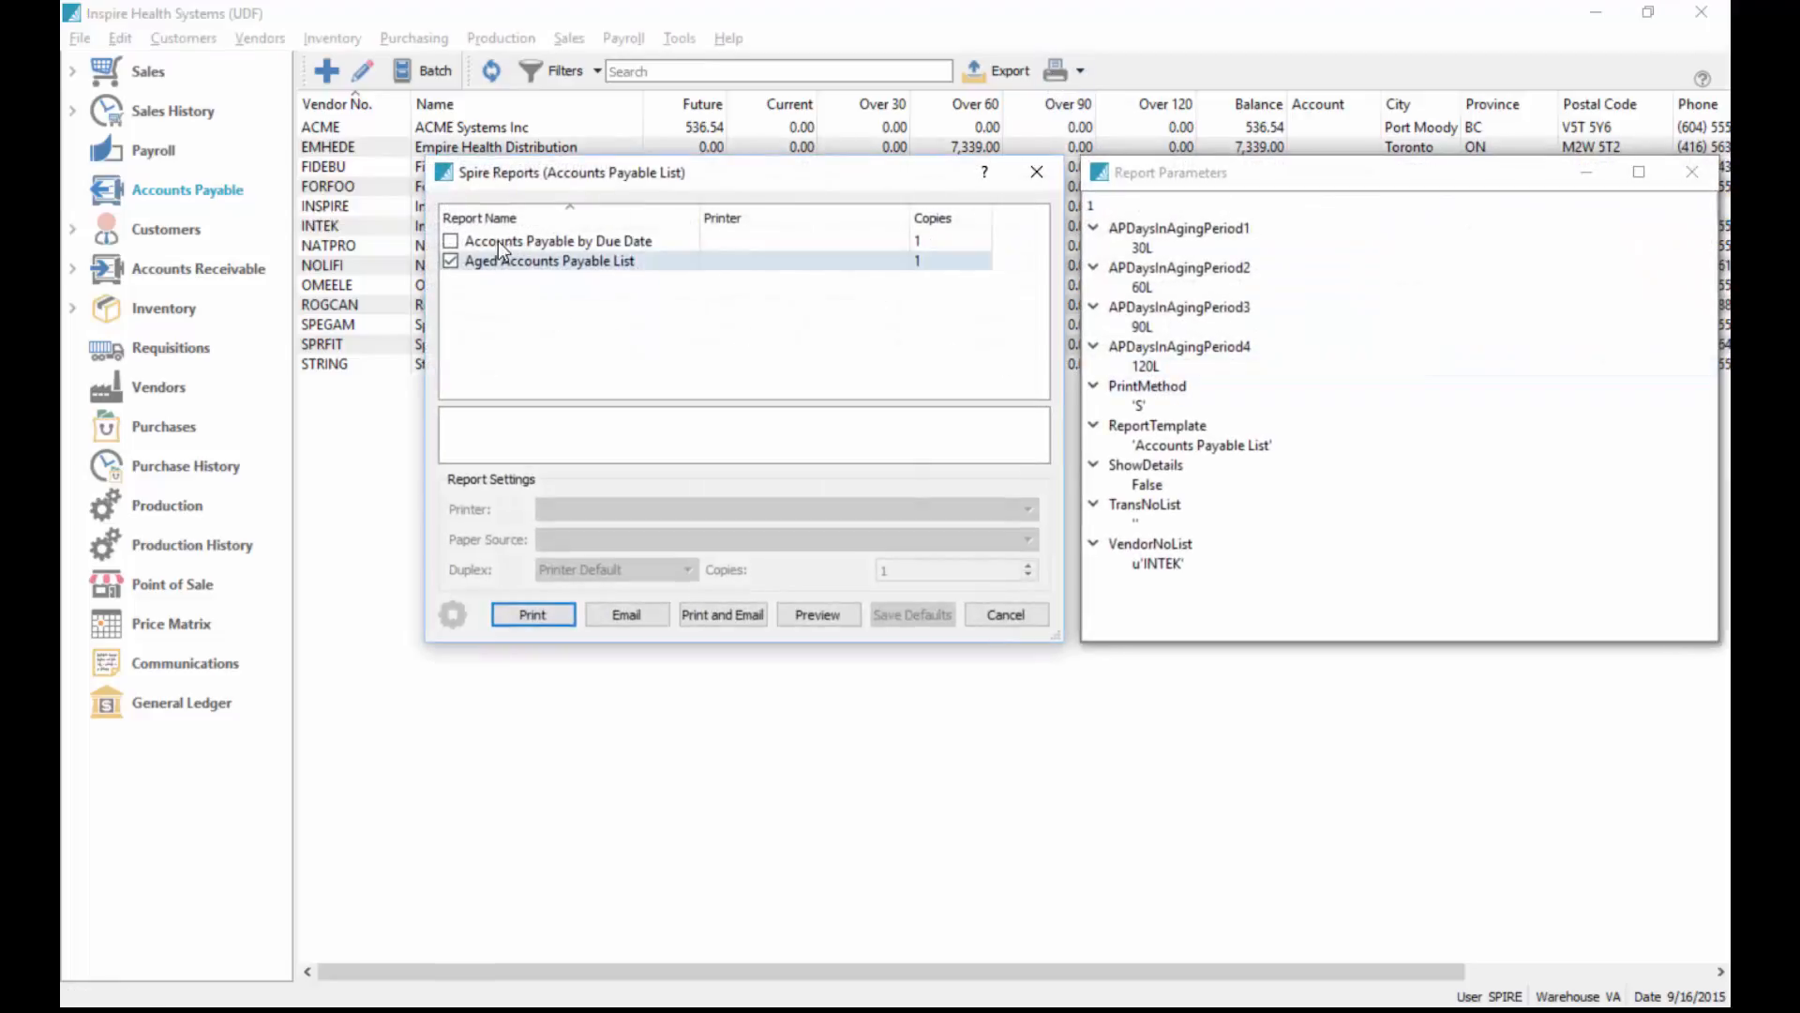
left_click(450, 241)
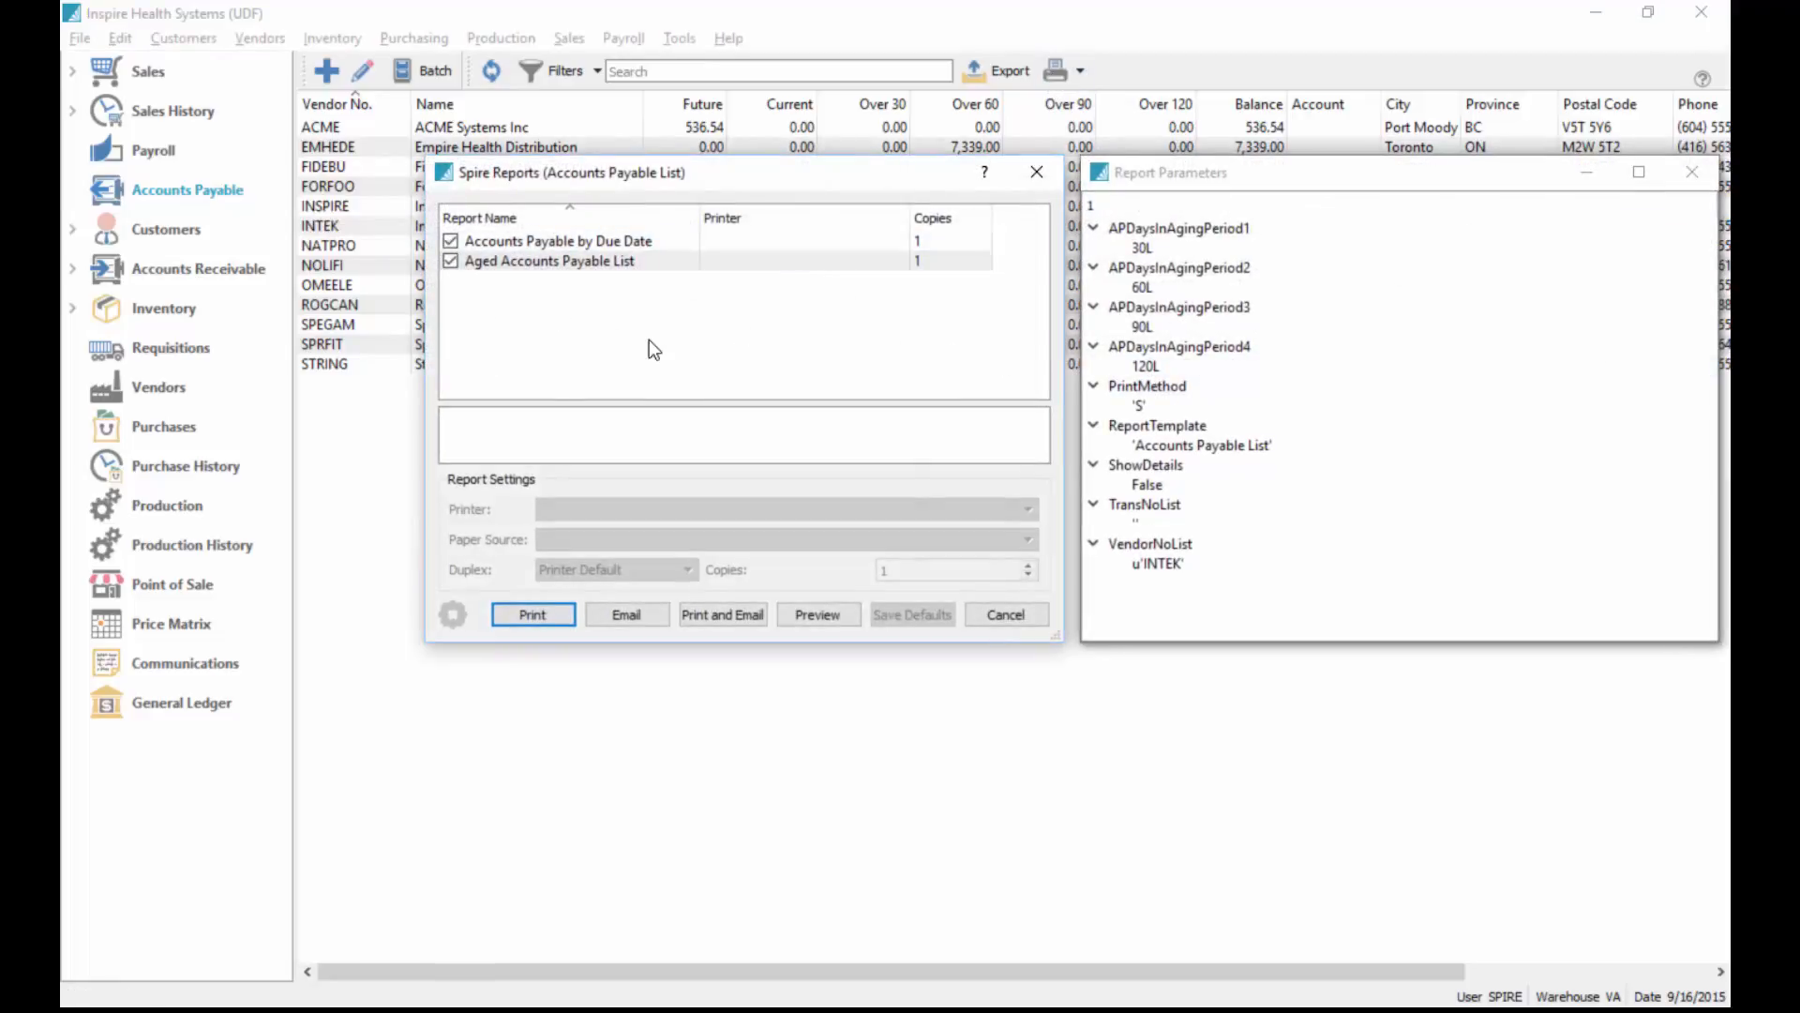
left_click(818, 614)
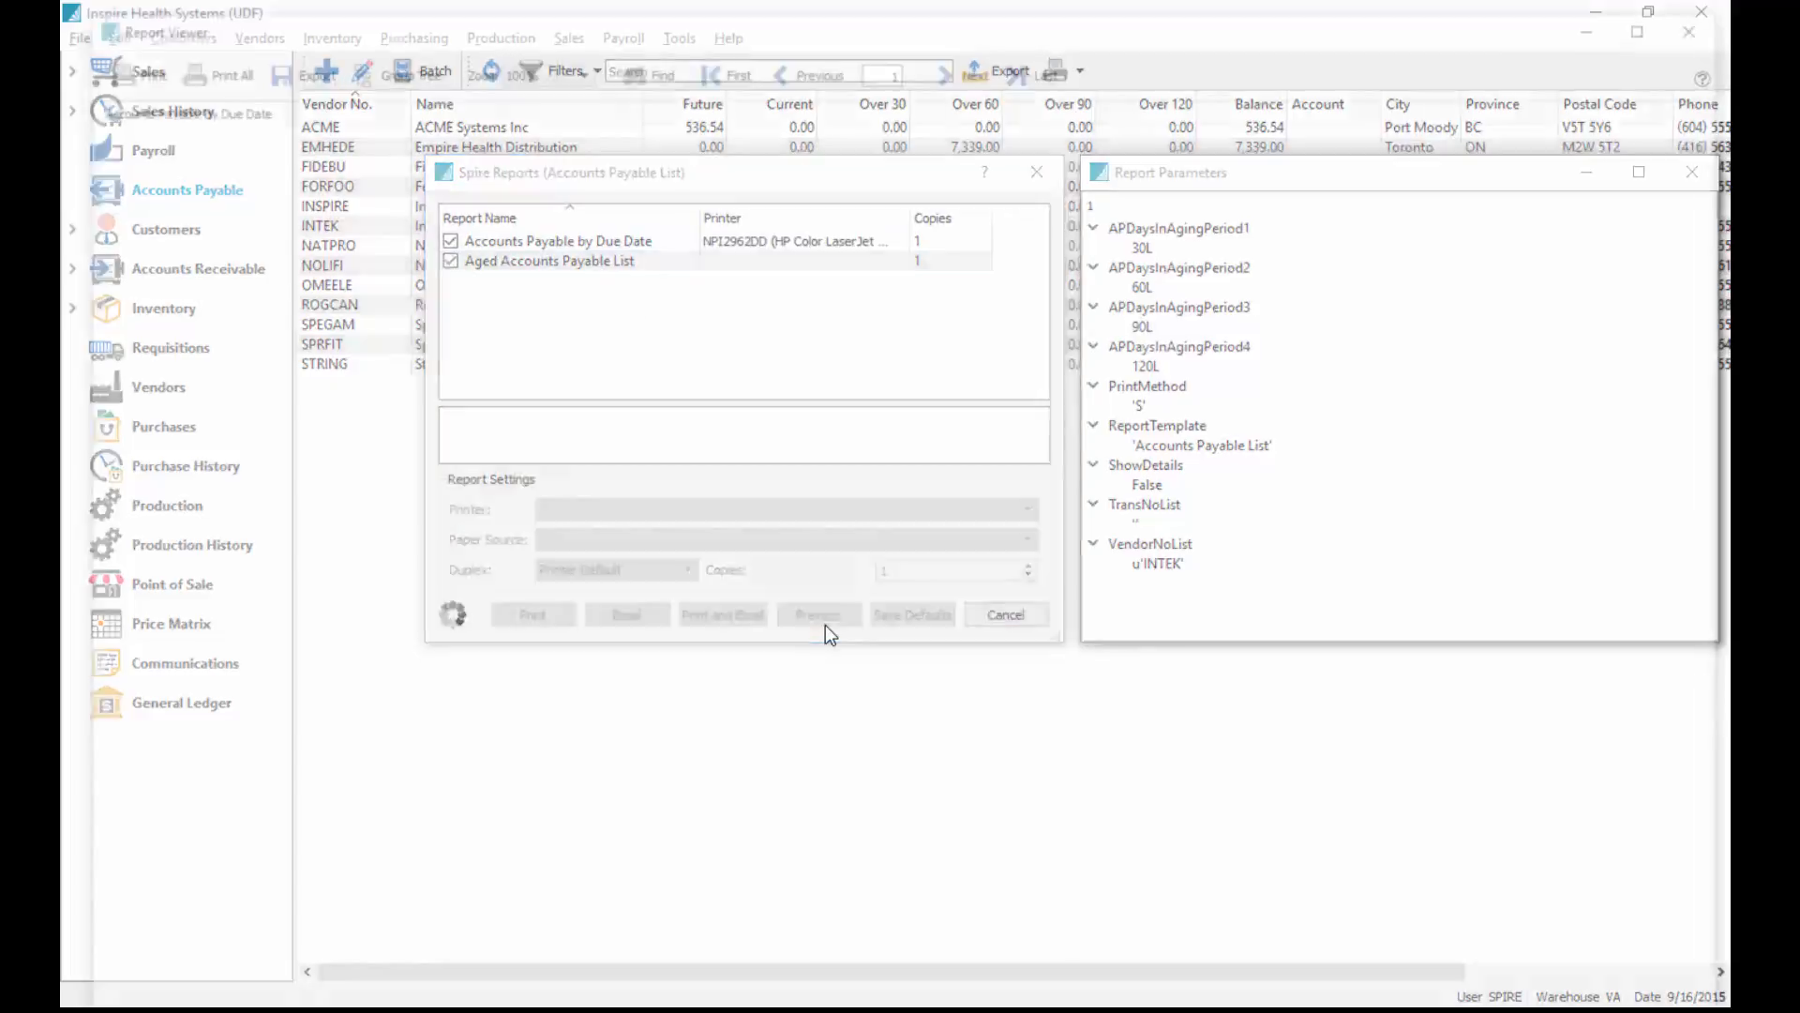
left_click(819, 614)
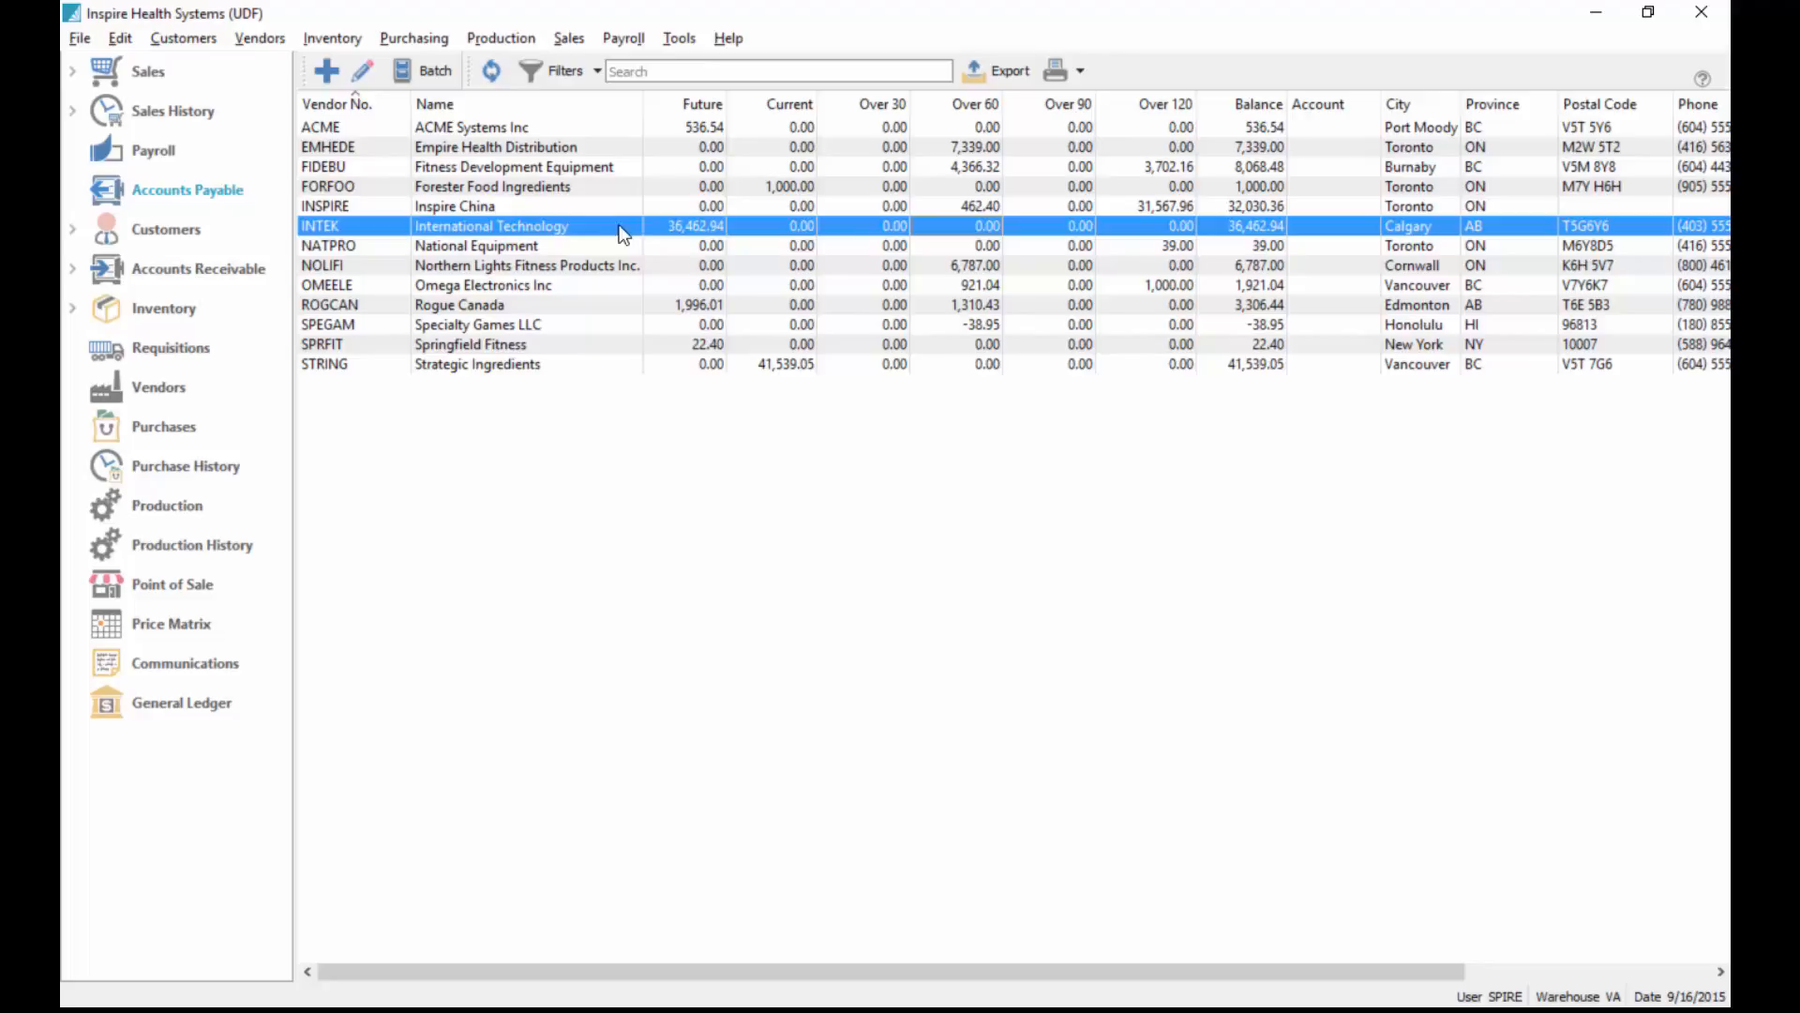
Choose Print All and preview both AP reports for all vendors.
left_click(1090, 70)
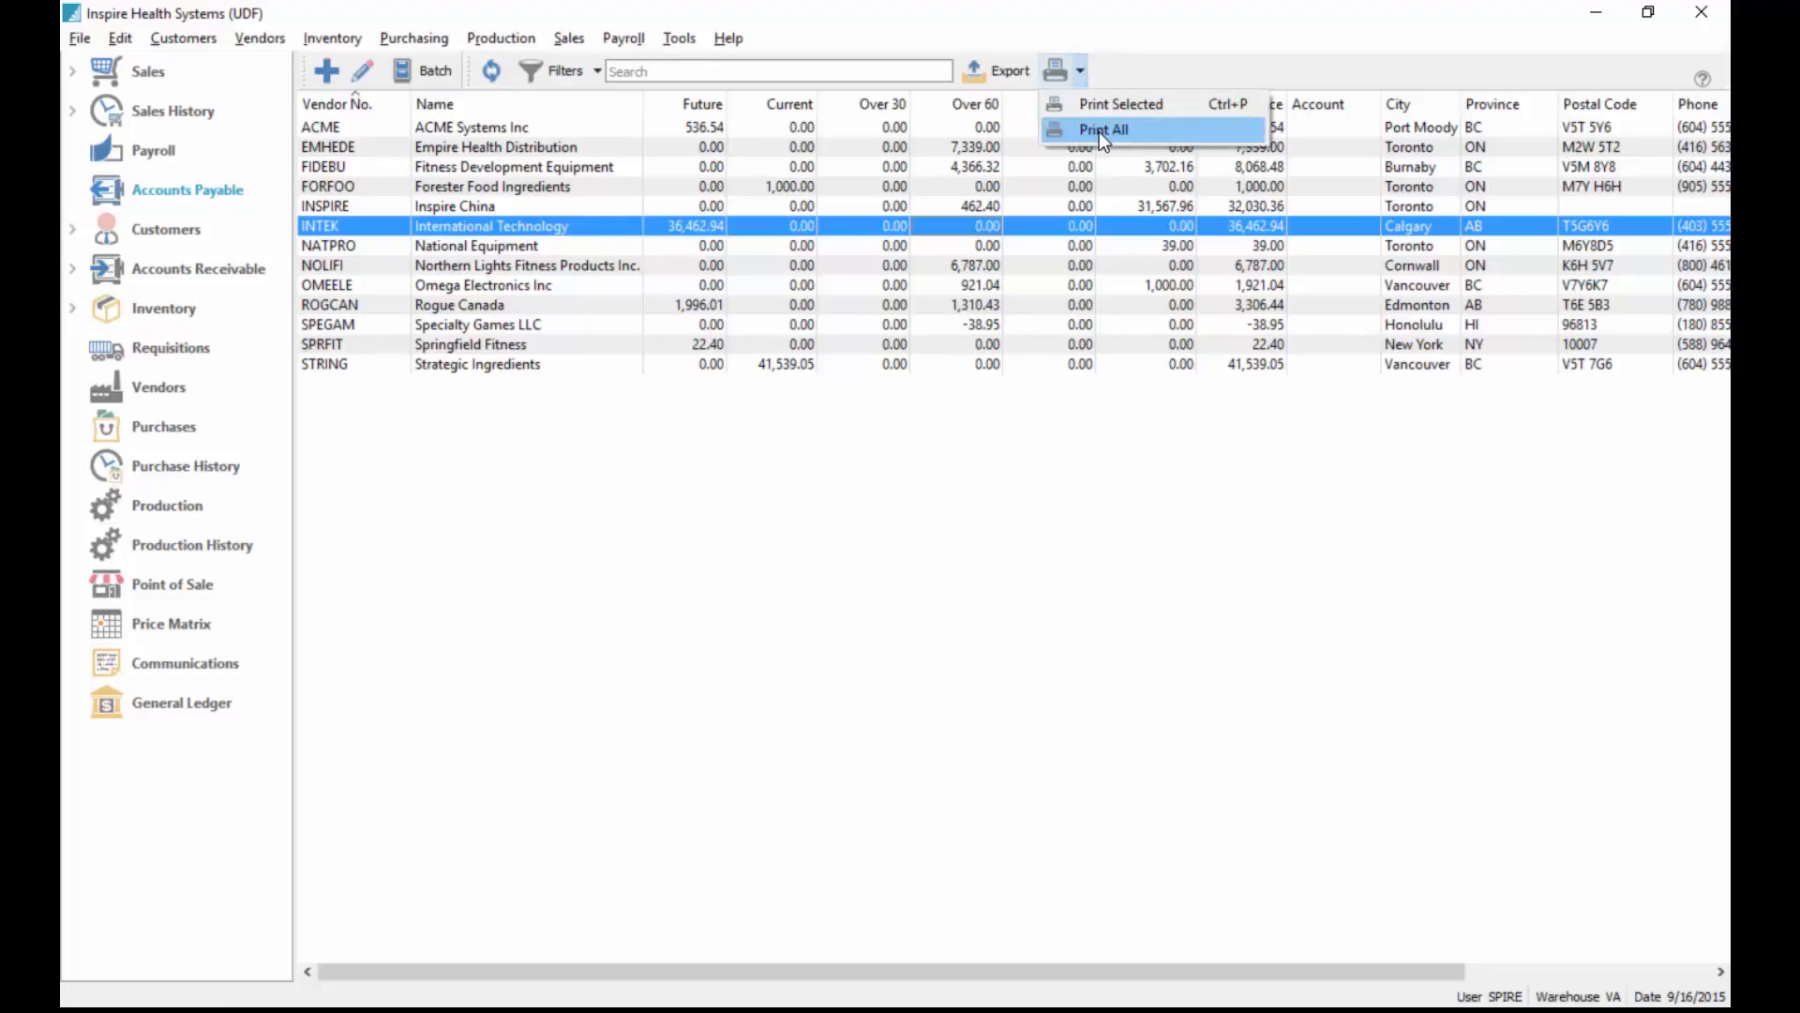
left_click(1104, 129)
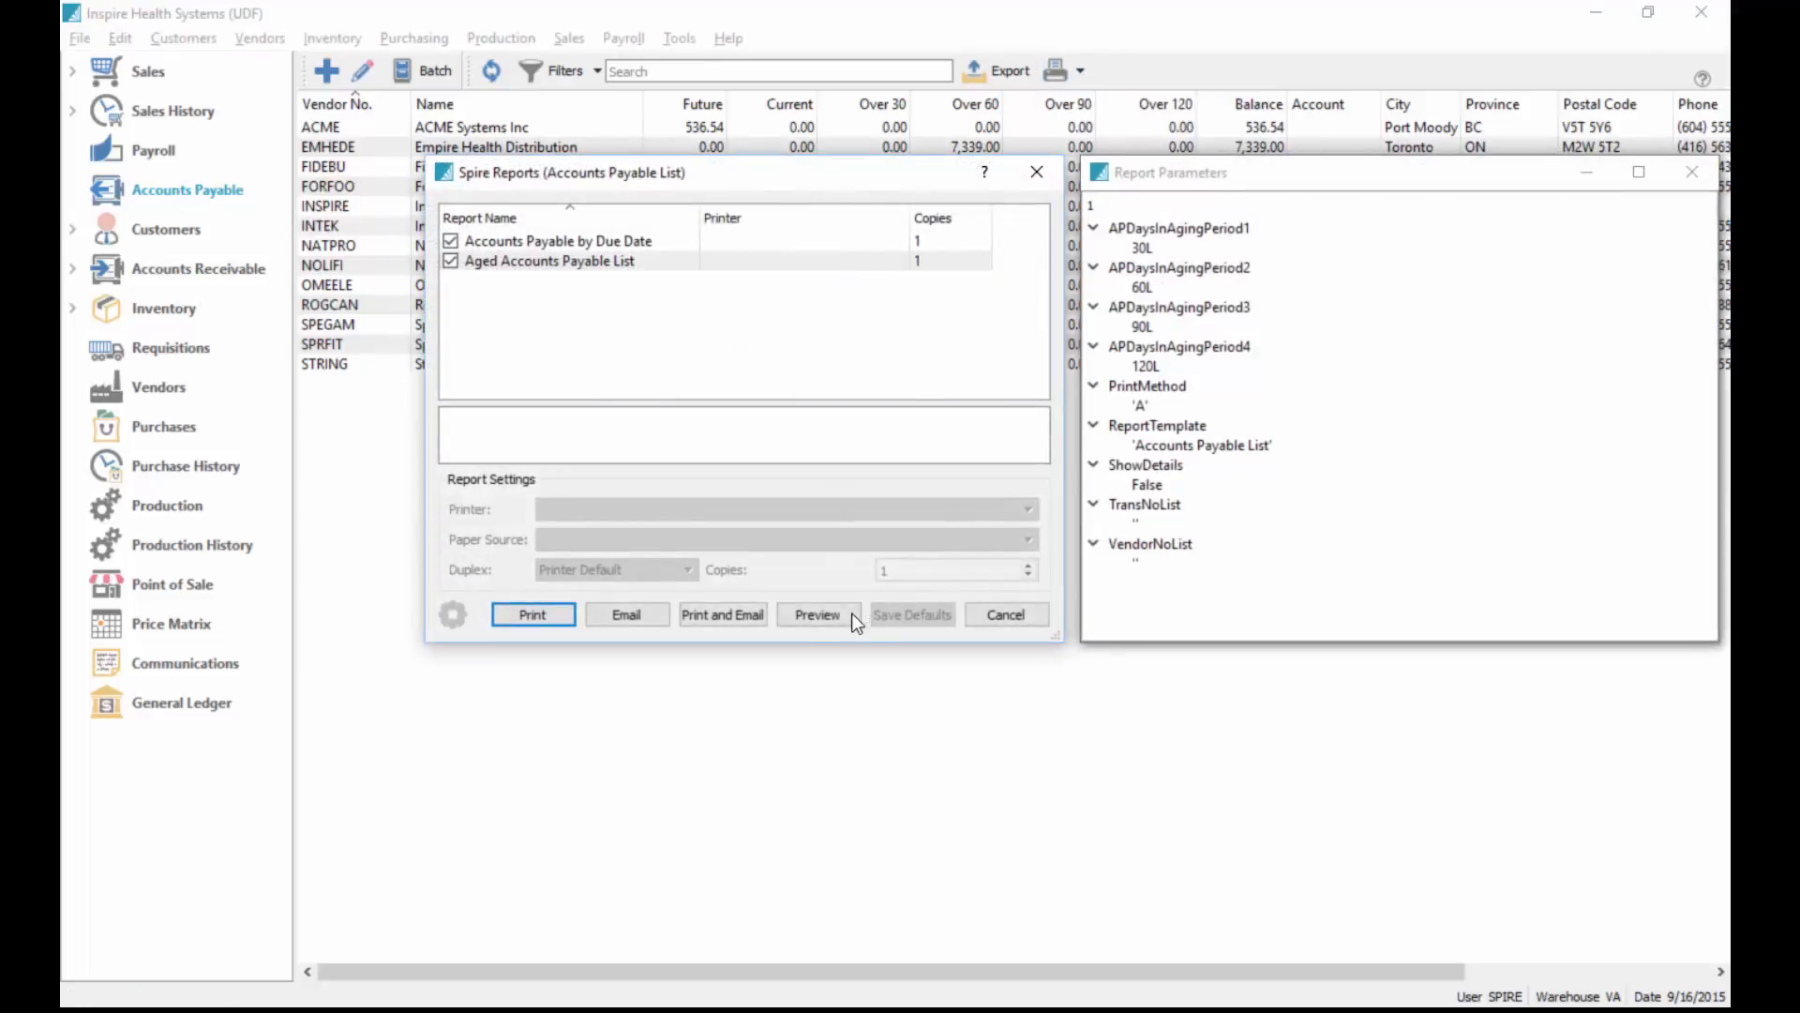
left_click(818, 615)
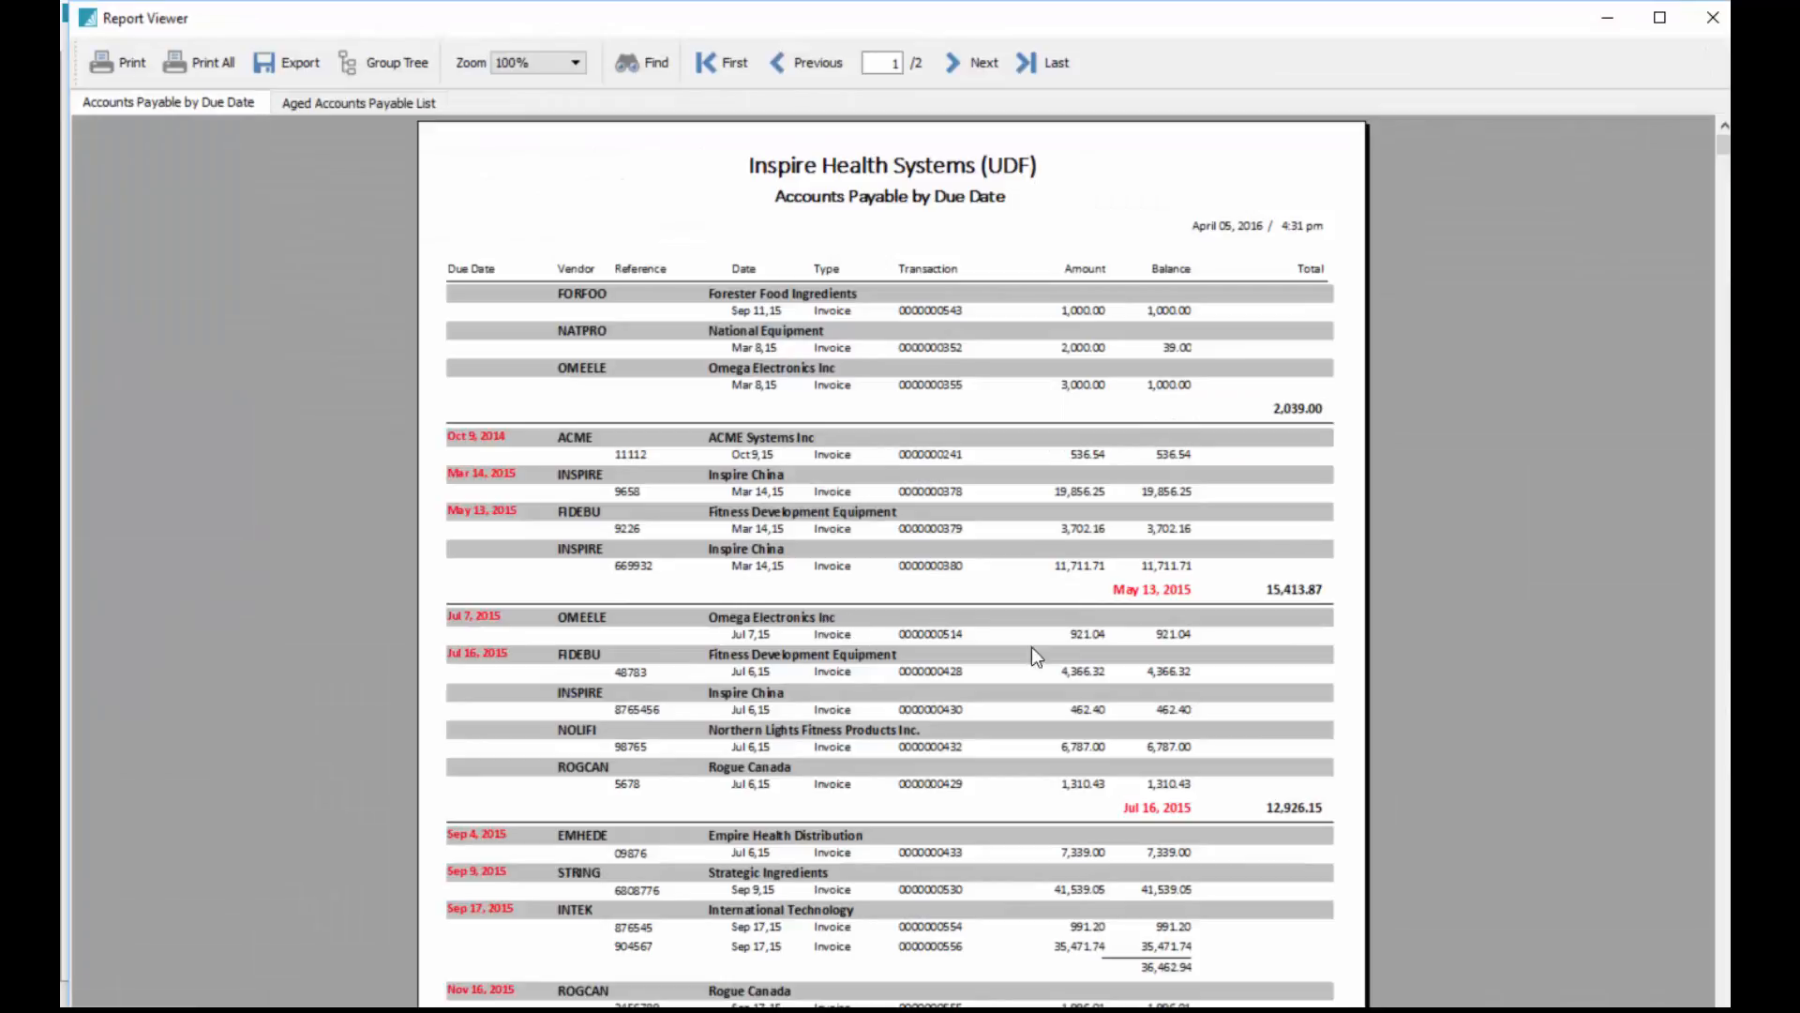
mouse_move(1110, 526)
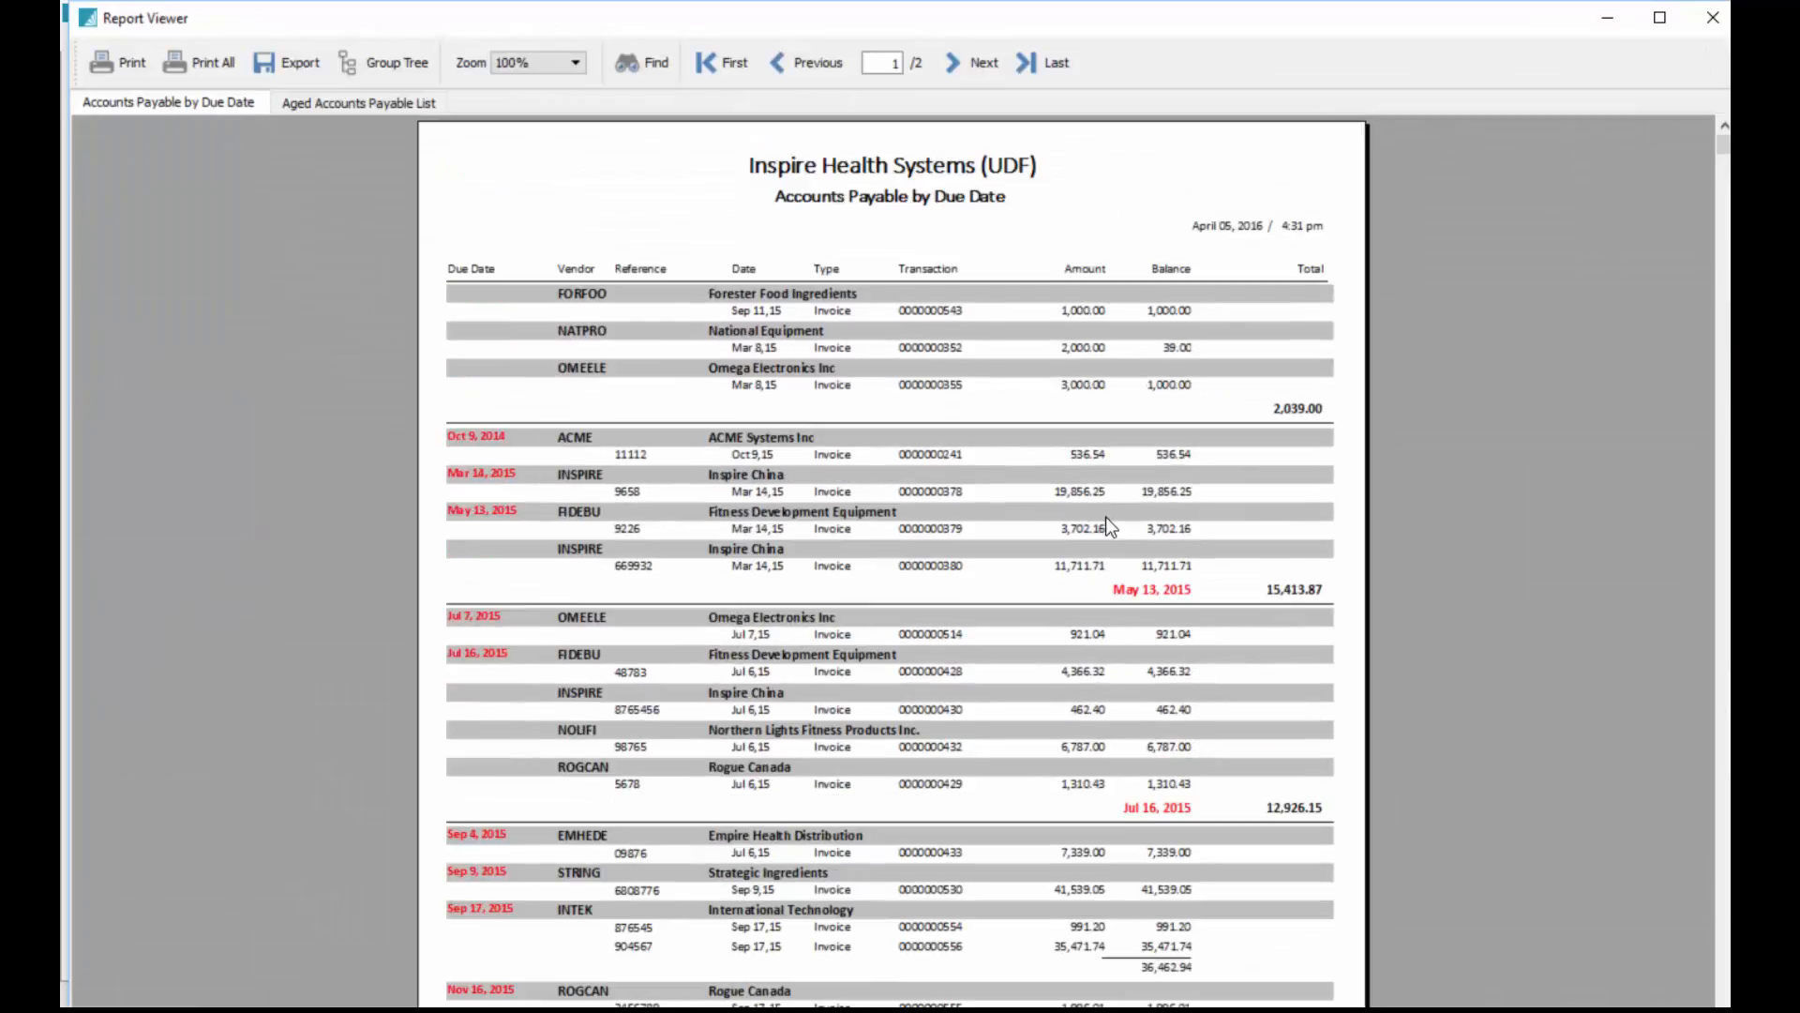
Switch Report Viewer to the Aged Accounts Payable List preview, totalling 177,167.20.
left_click(358, 102)
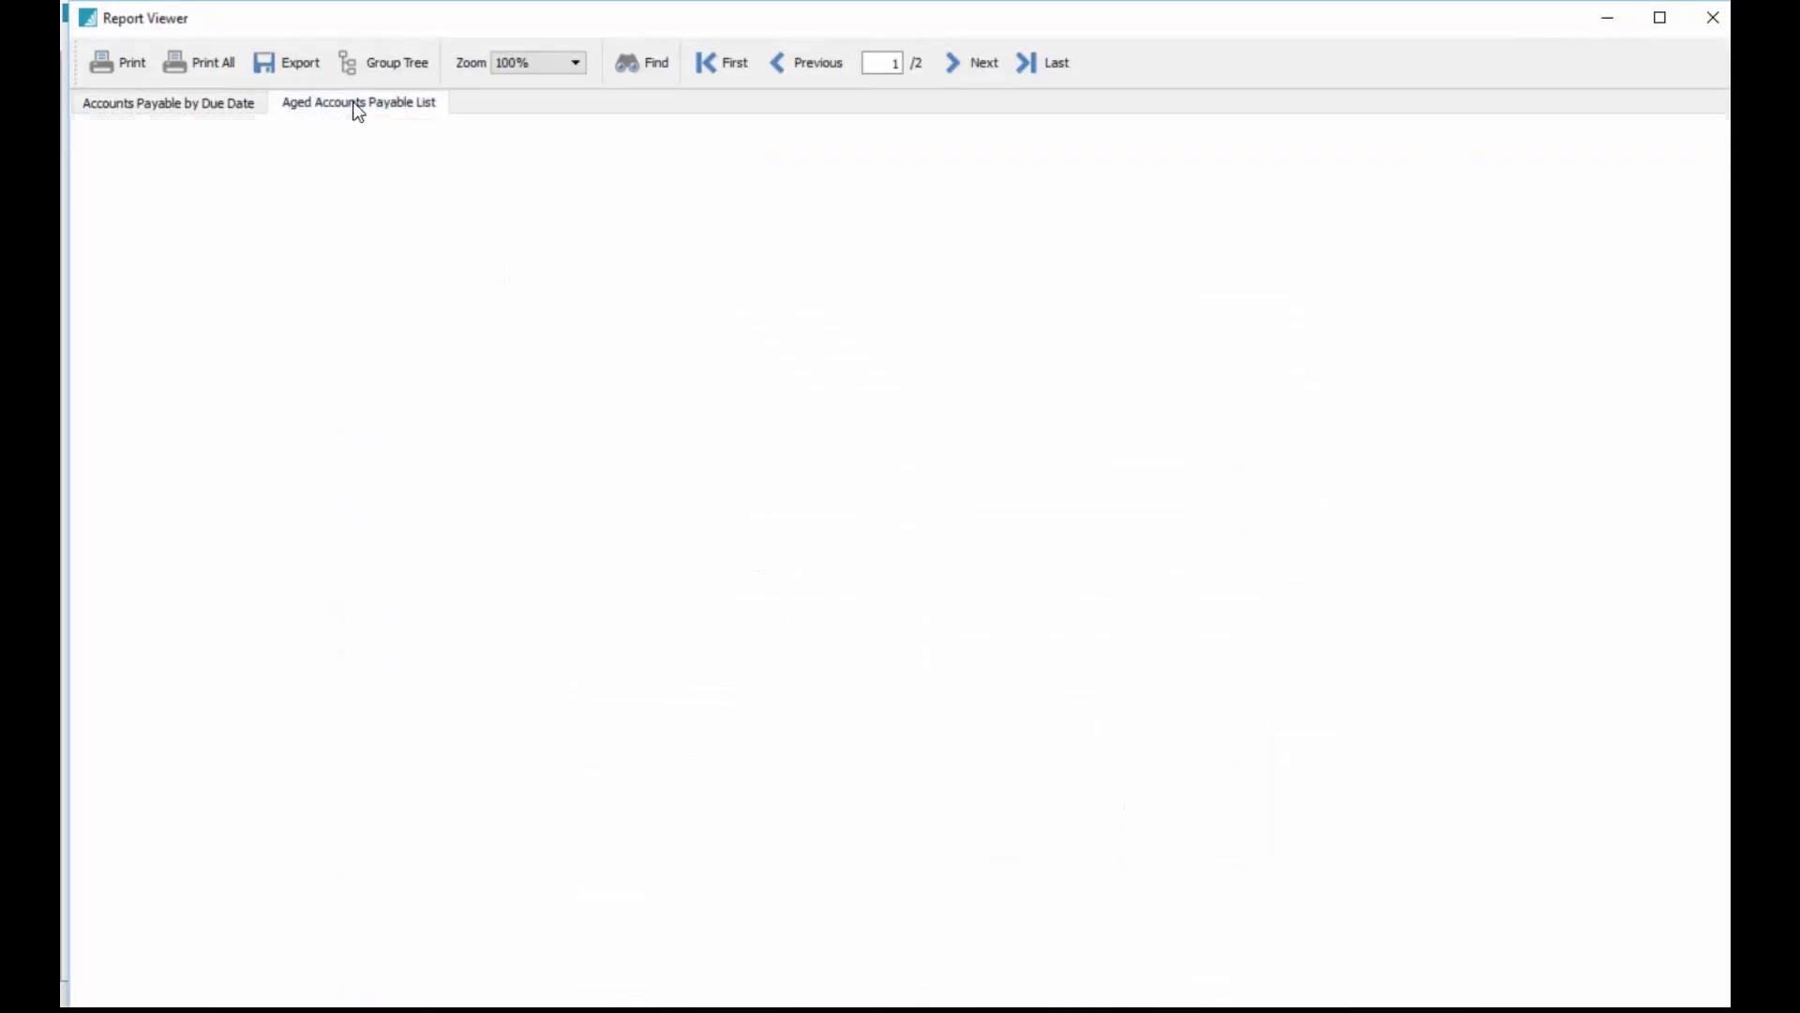
left_click(358, 102)
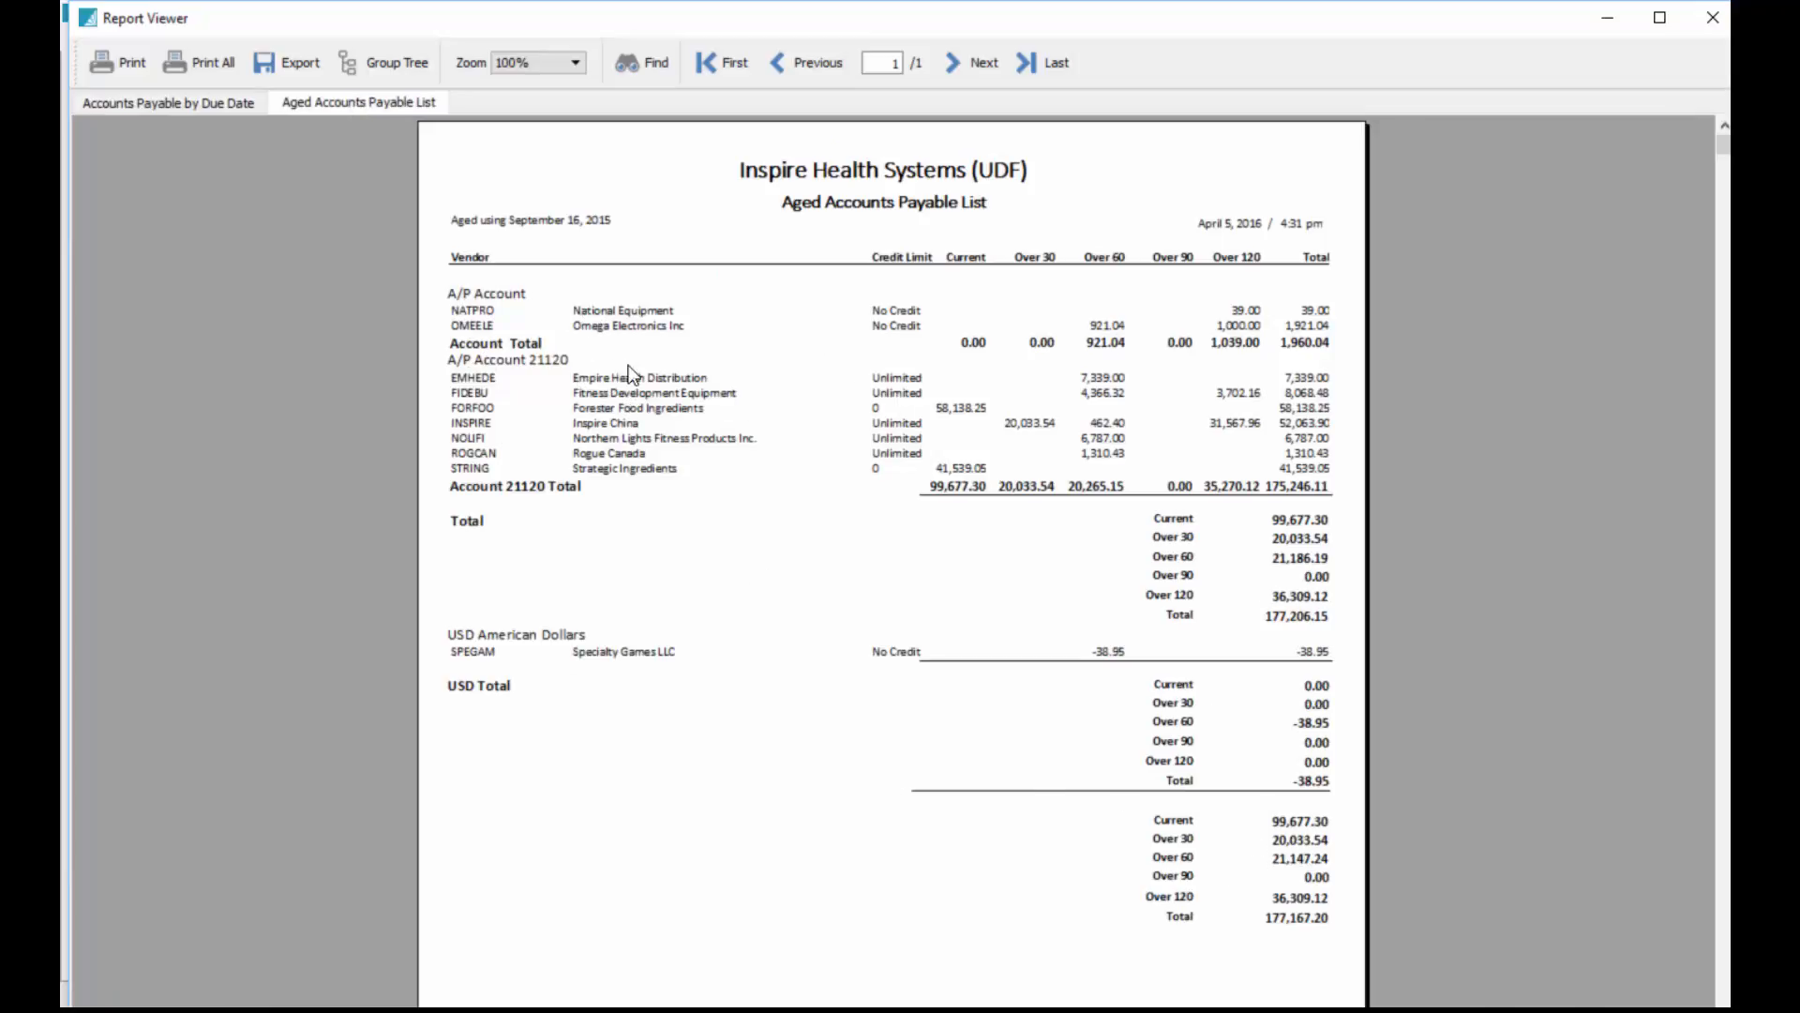
mouse_move(1061, 344)
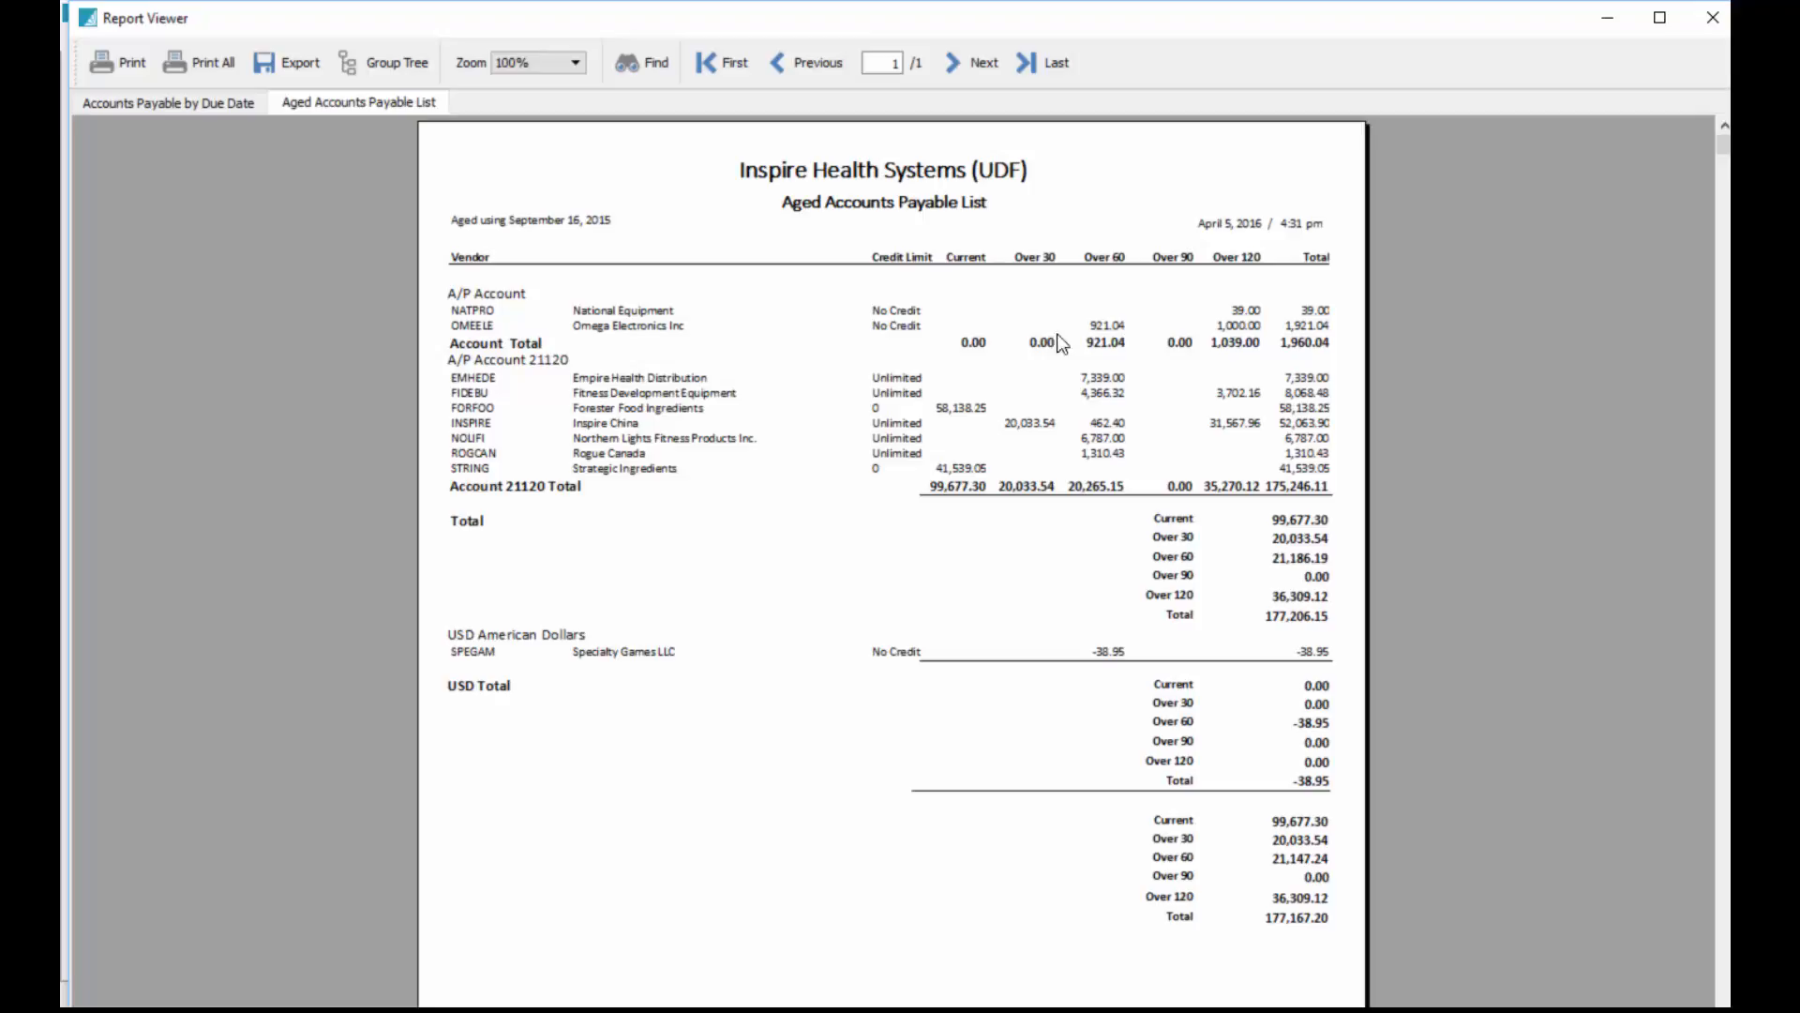
mouse_move(1410, 275)
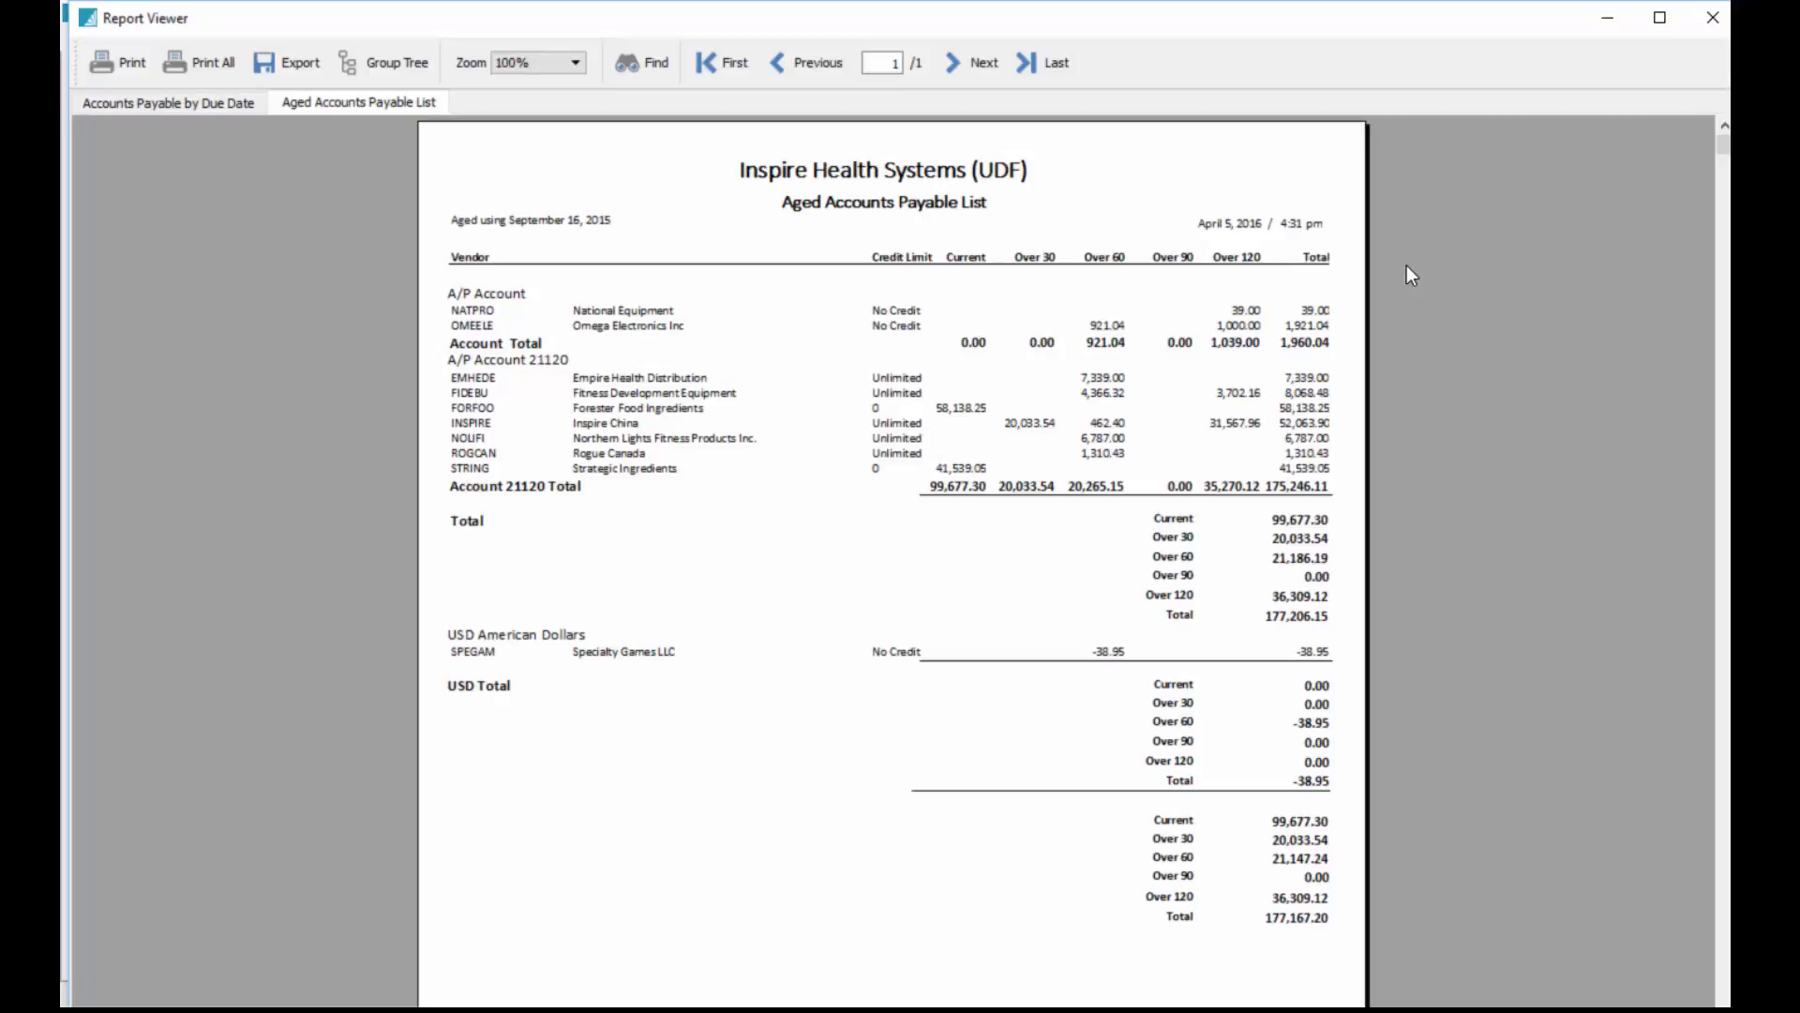
mouse_move(650, 412)
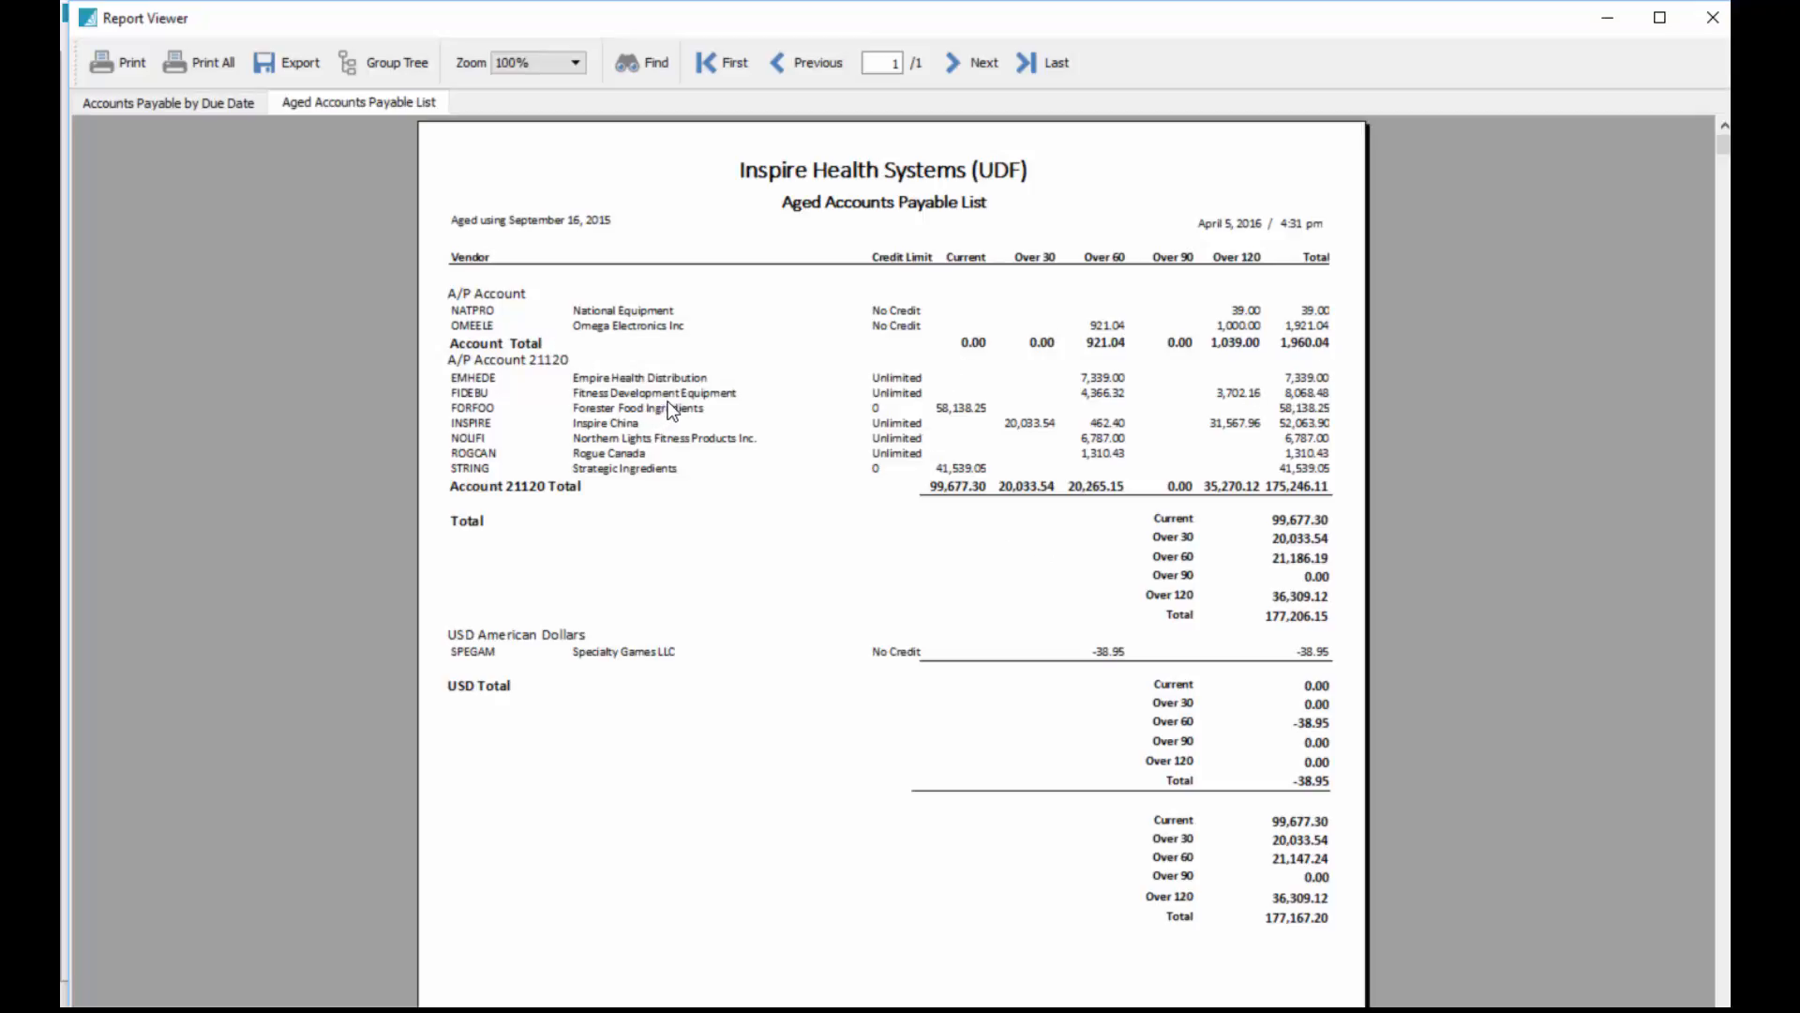